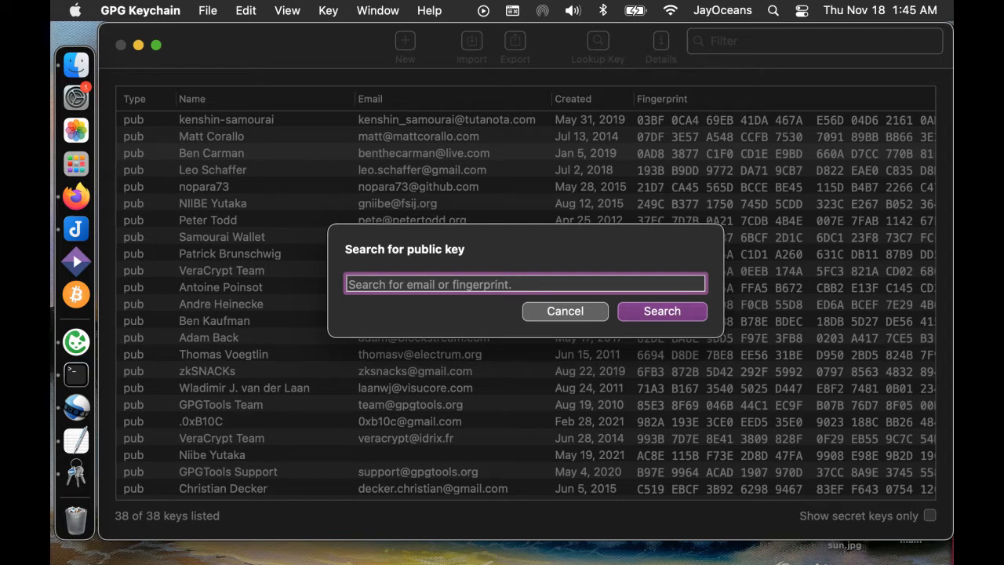
Open GPG Keychain's Lookup Key search for a public key.
click(75, 366)
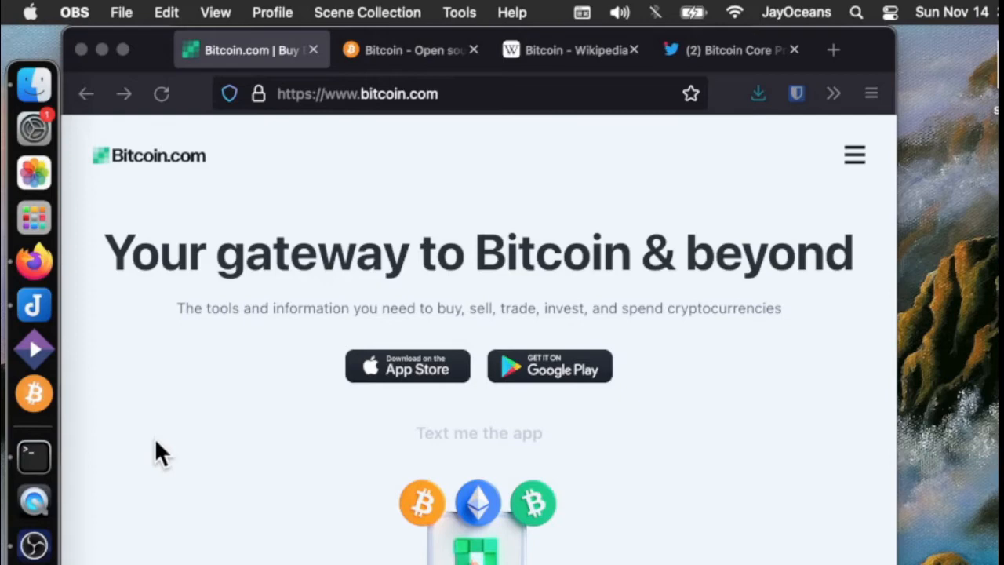
mouse_move(384, 188)
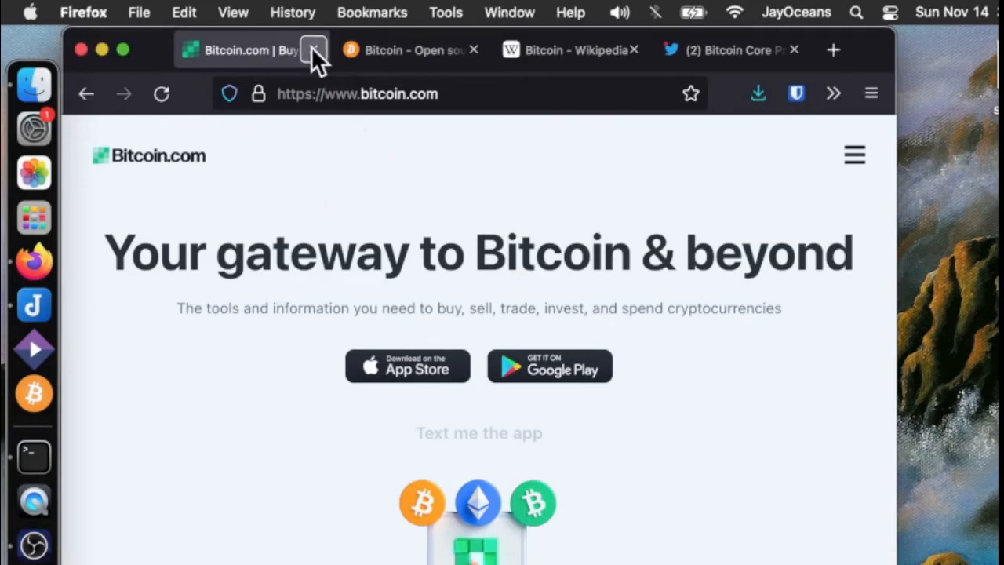
Close the Bitcoin.com tab and go to bitcoin.org's Resources > Bitcoin Core page.
click(314, 50)
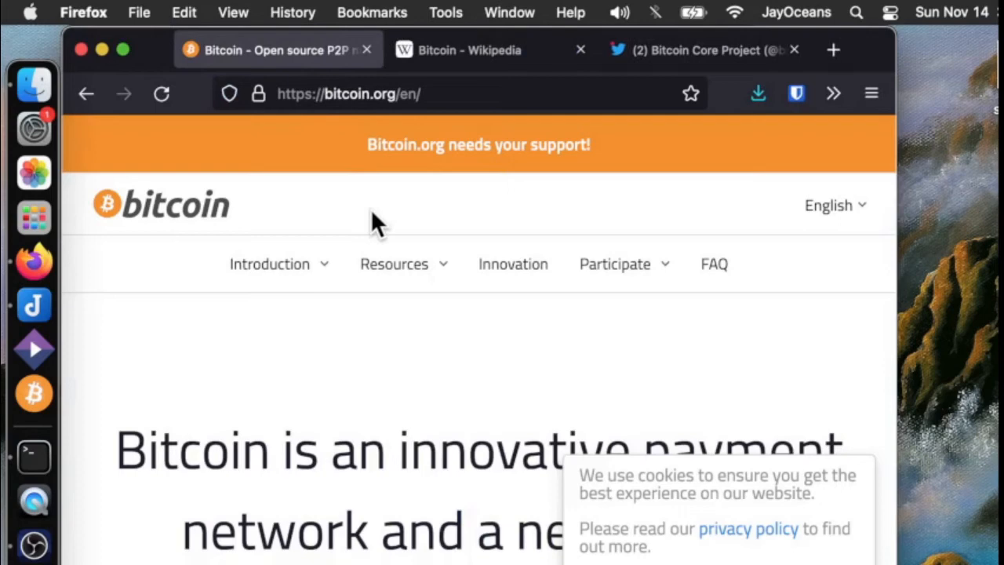
click(395, 263)
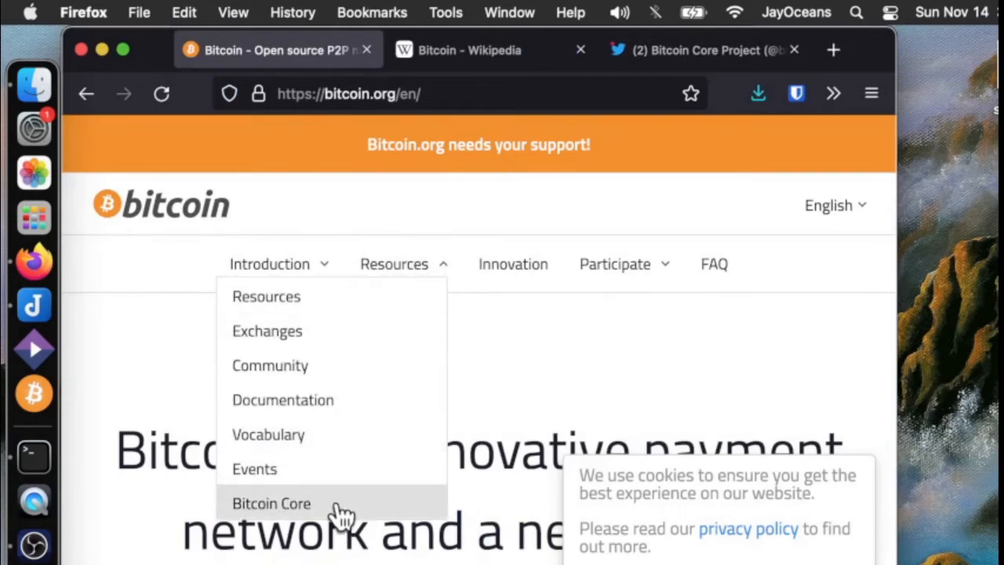
click(271, 503)
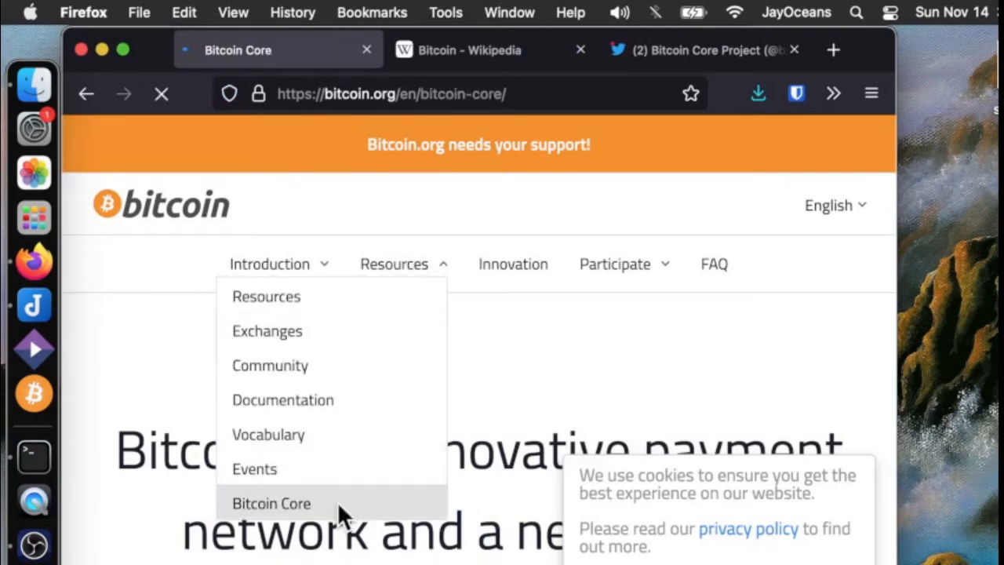
click(270, 503)
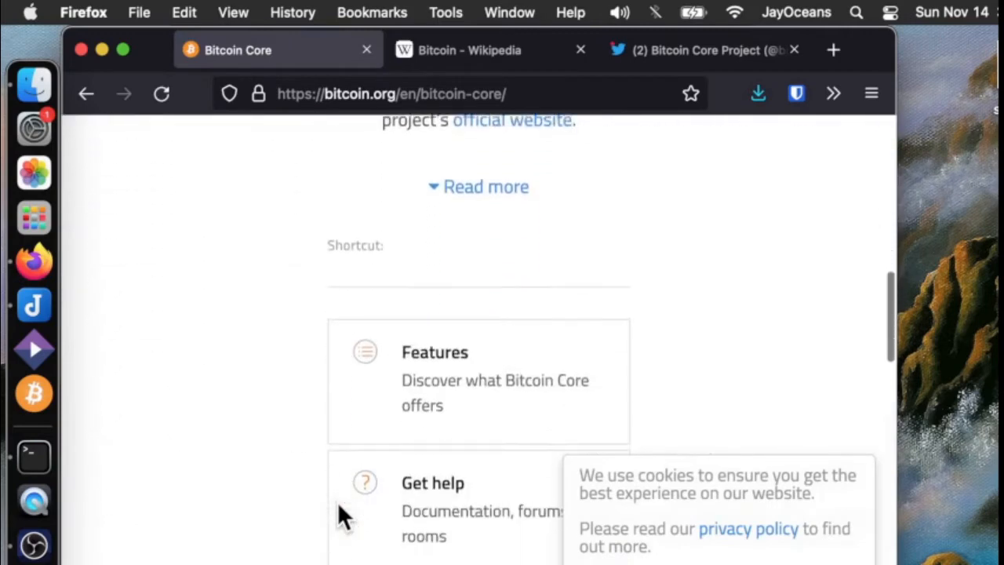
Follow the 'official website' link through to bitcoincore.org.
click(512, 119)
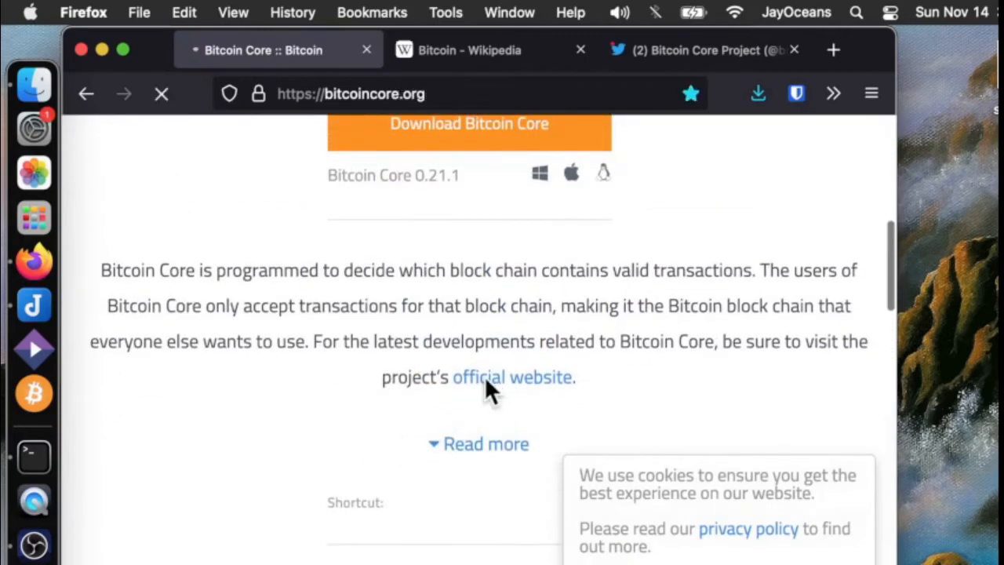
click(511, 377)
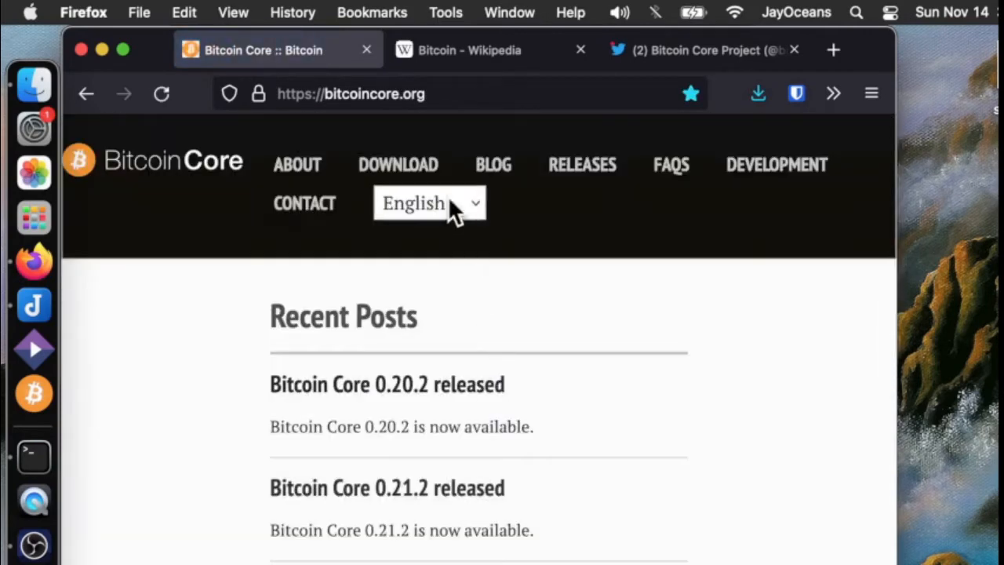
click(470, 50)
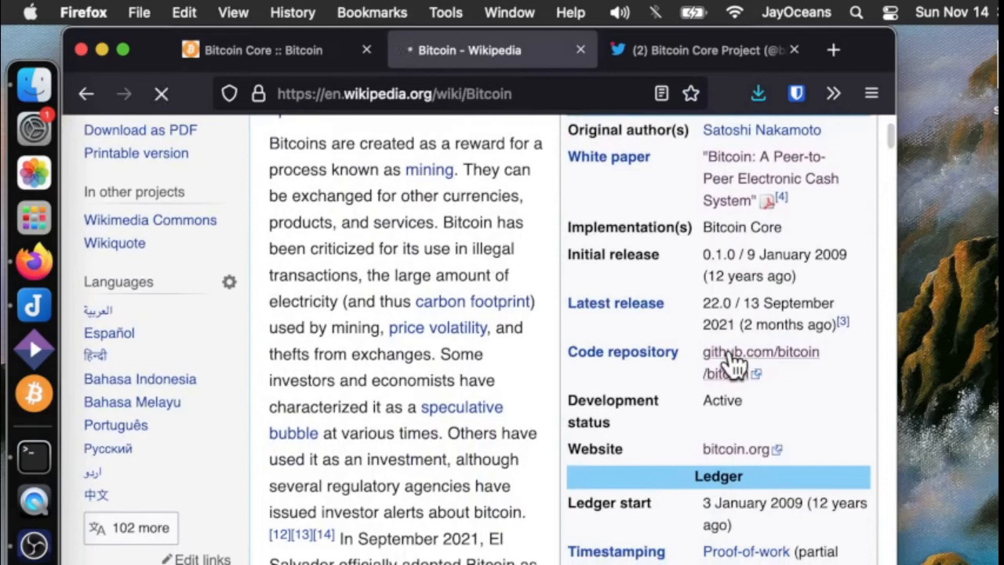
Follow Wikipedia's github.com/bitcoin link, then the repository's bitcoincore.org link, closing extra tabs.
click(759, 352)
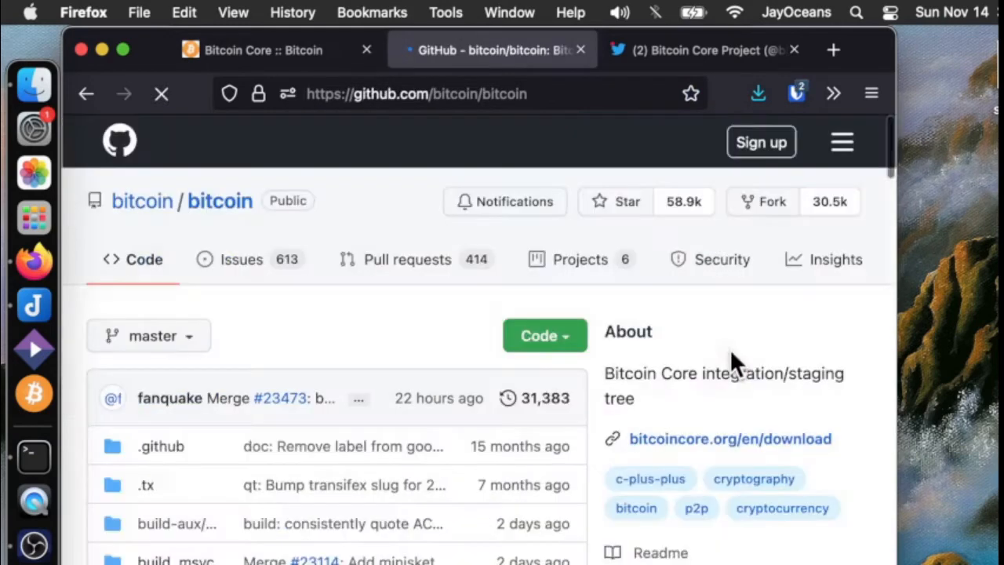
scroll(down, 3)
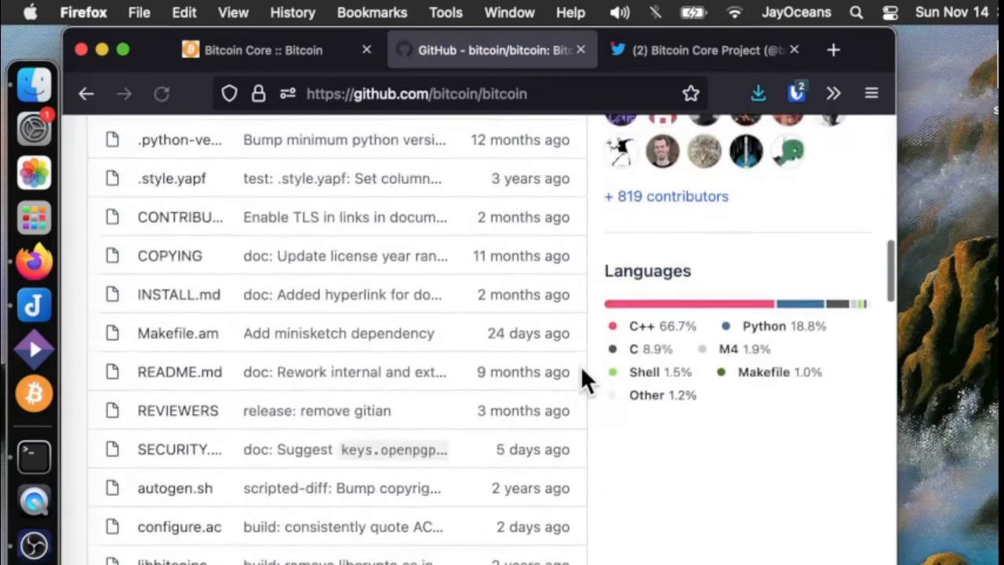
click(178, 372)
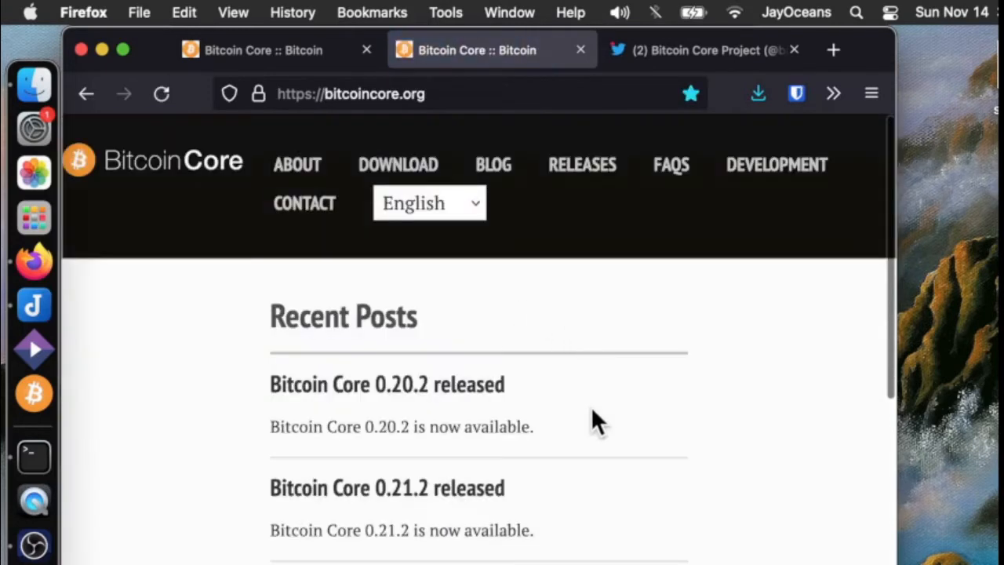
click(705, 49)
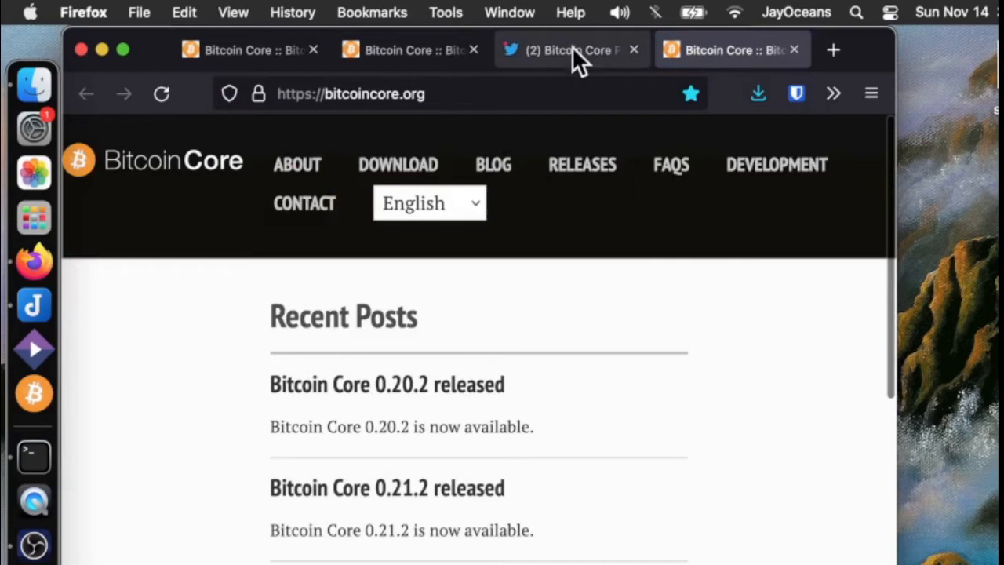
click(633, 50)
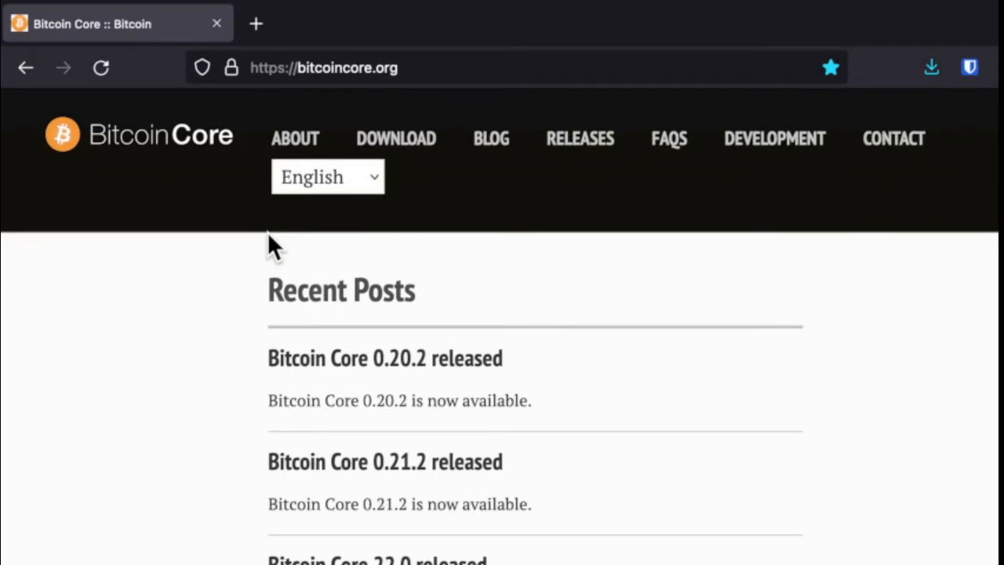
Download the Bitcoin Core 22.0 Mac OS X dmg from the download page.
click(395, 139)
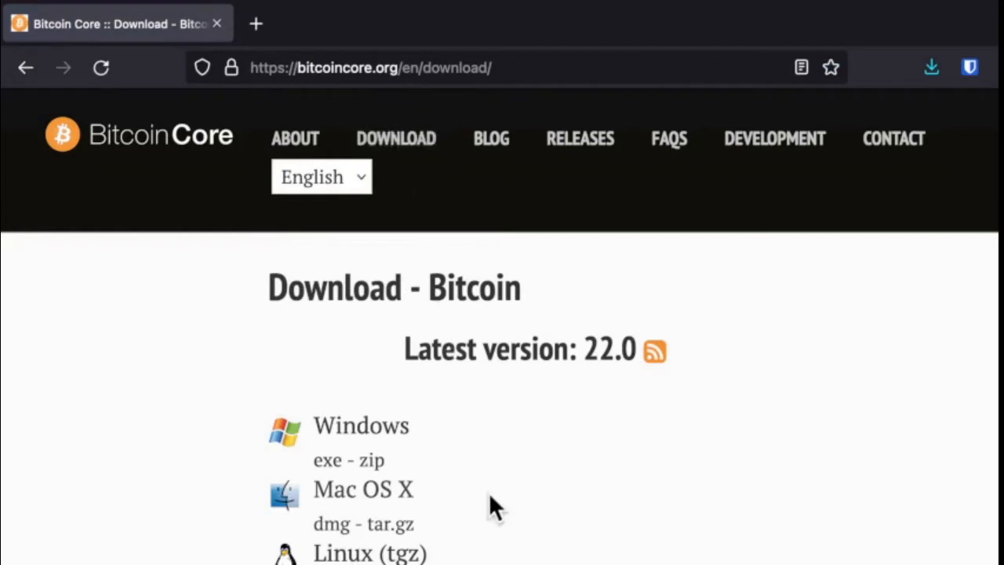
scroll(down, 3)
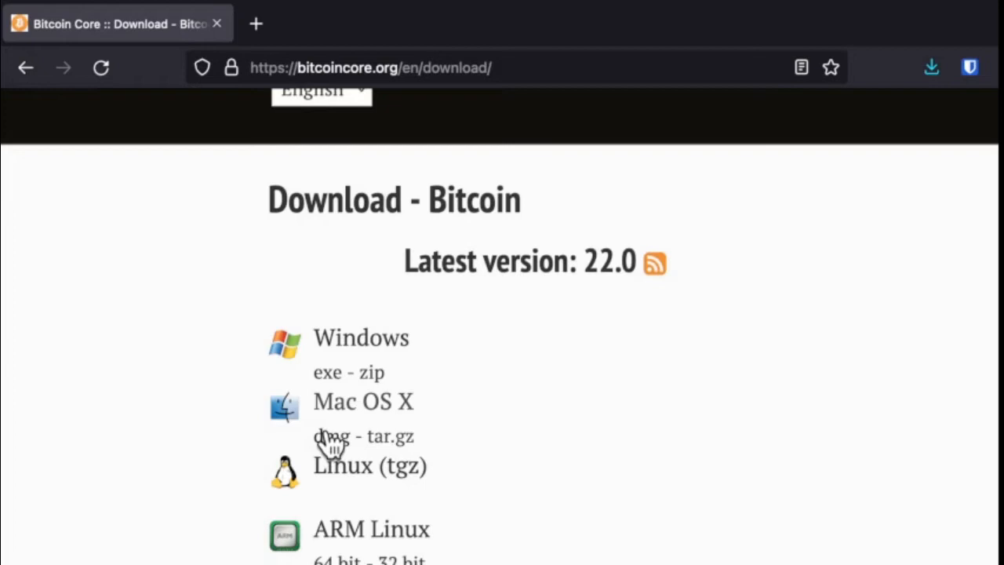
mouse_move(388, 451)
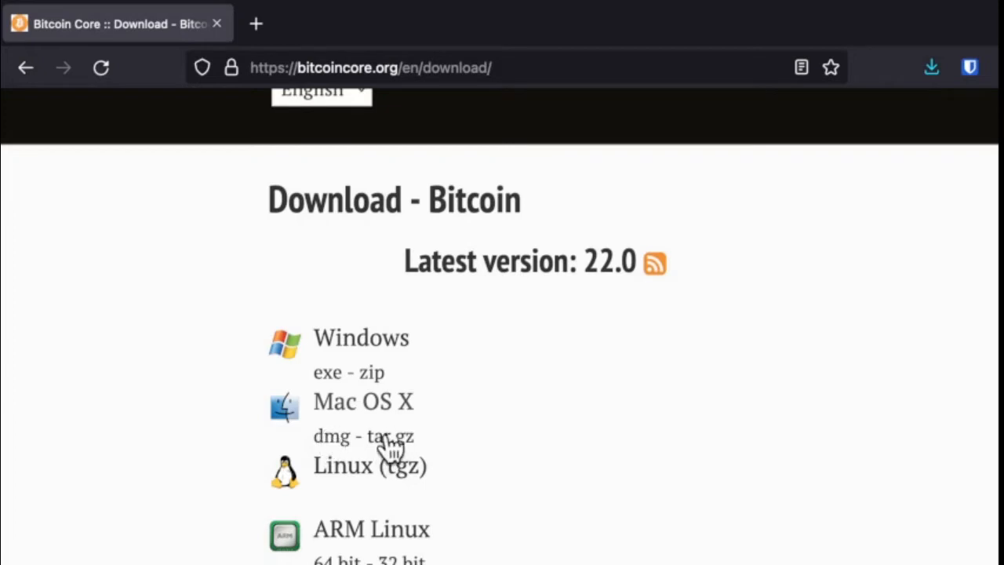
mouse_move(330, 455)
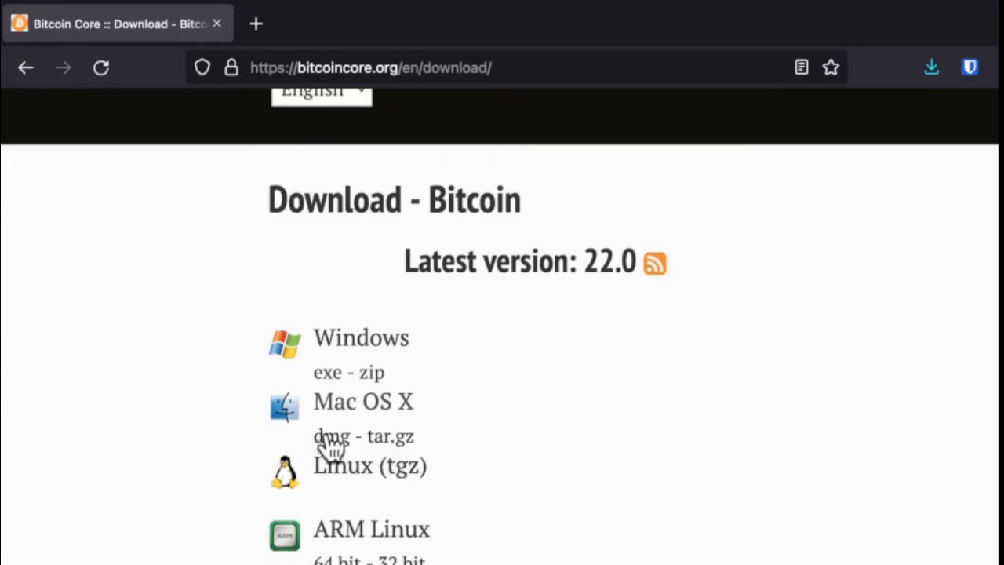
click(332, 437)
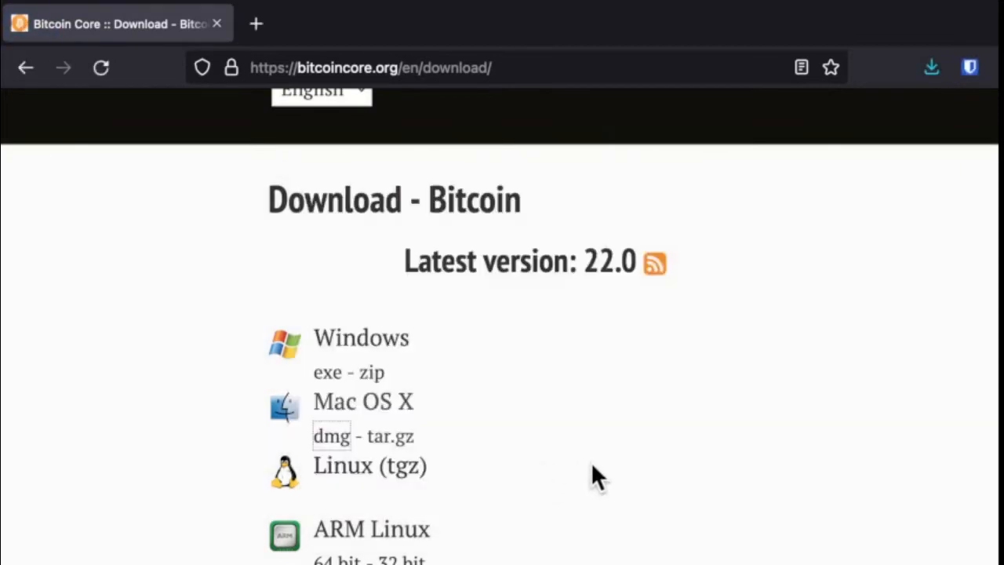
Save the SHA256SUMS binary hashes file and download the SHA256 hash signatures.
scroll(down, 3)
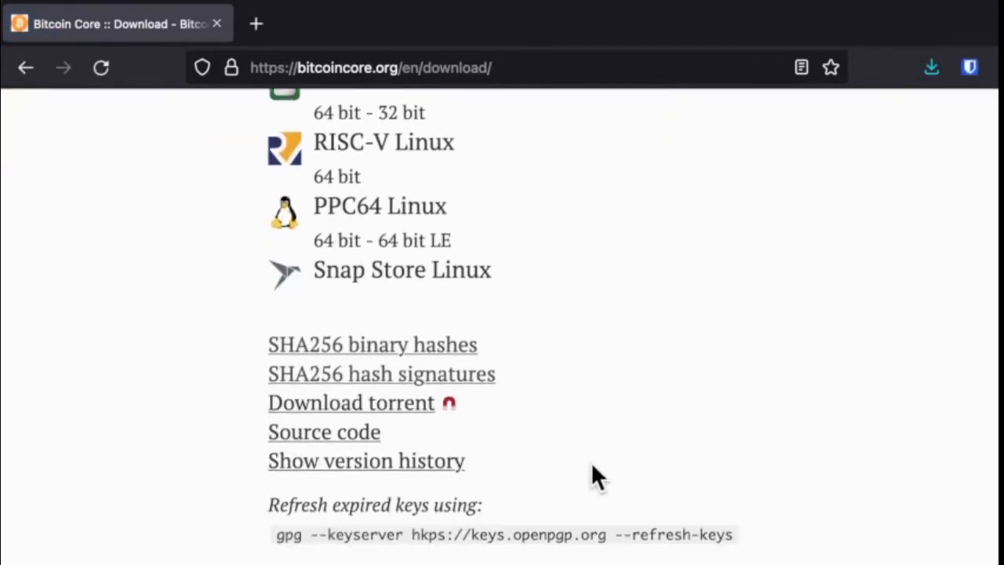
mouse_move(478, 388)
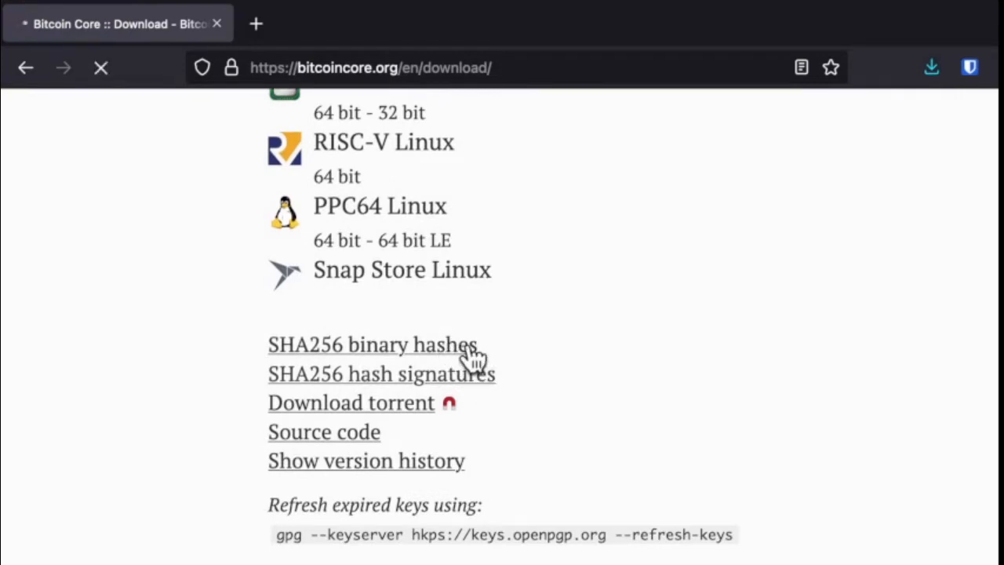
click(371, 345)
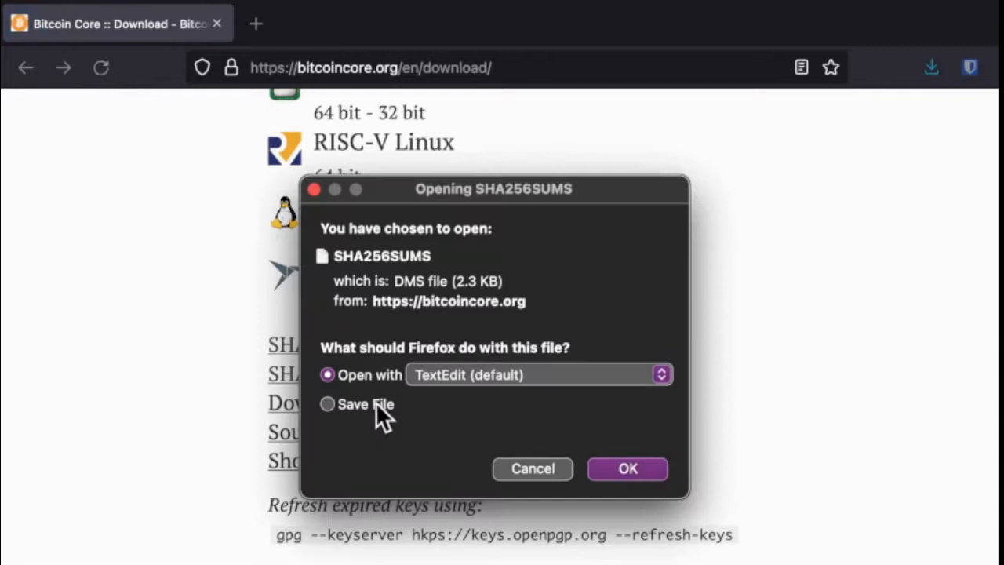
click(326, 404)
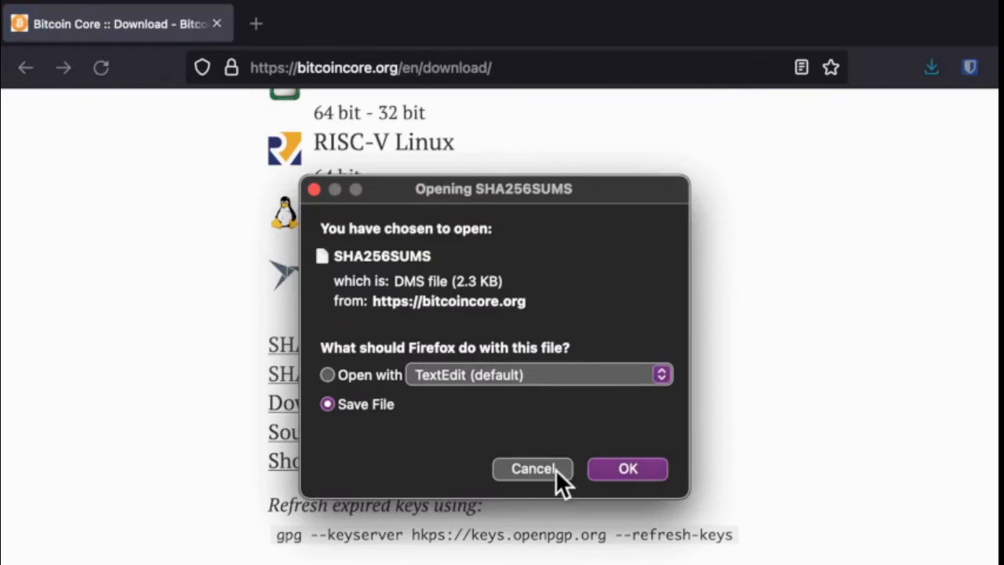
click(533, 468)
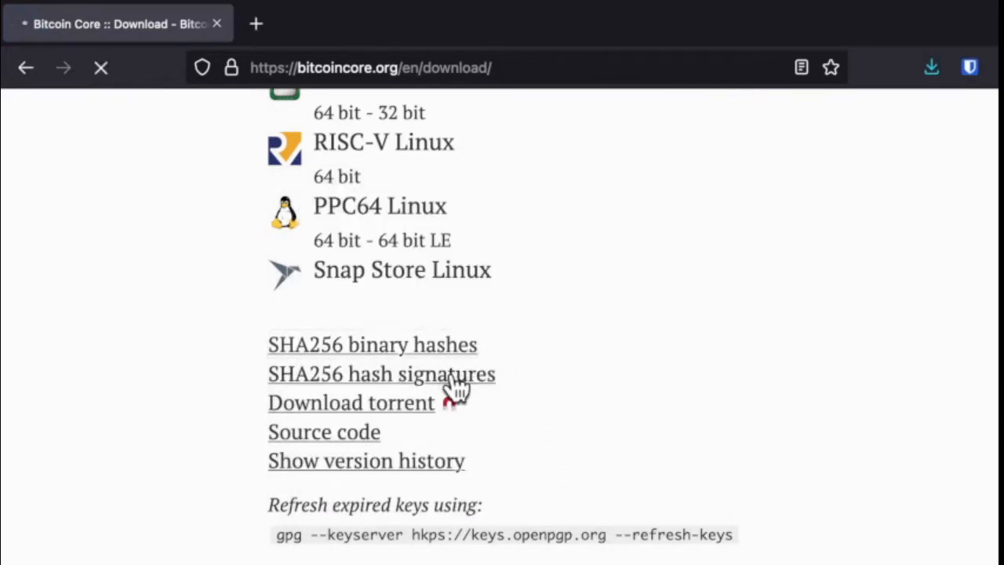
click(381, 374)
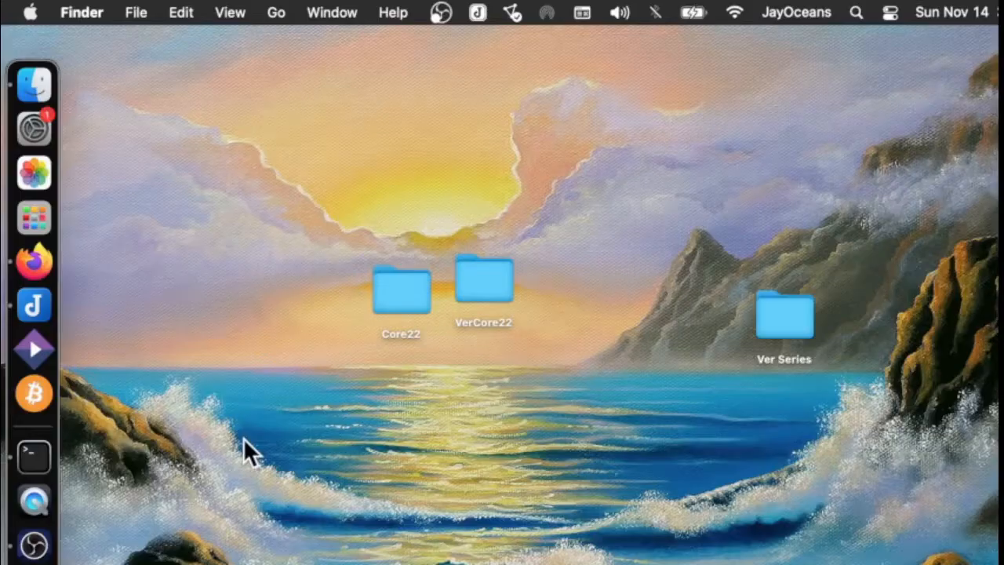
mouse_move(338, 320)
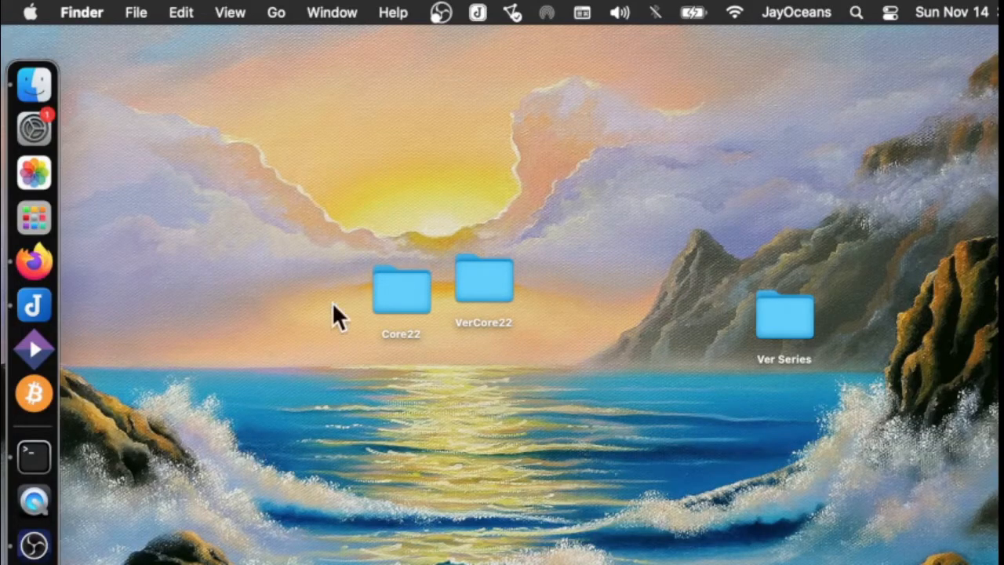
Expand the MacOS verification instructions and scroll through steps 1–4.
double_click(401, 291)
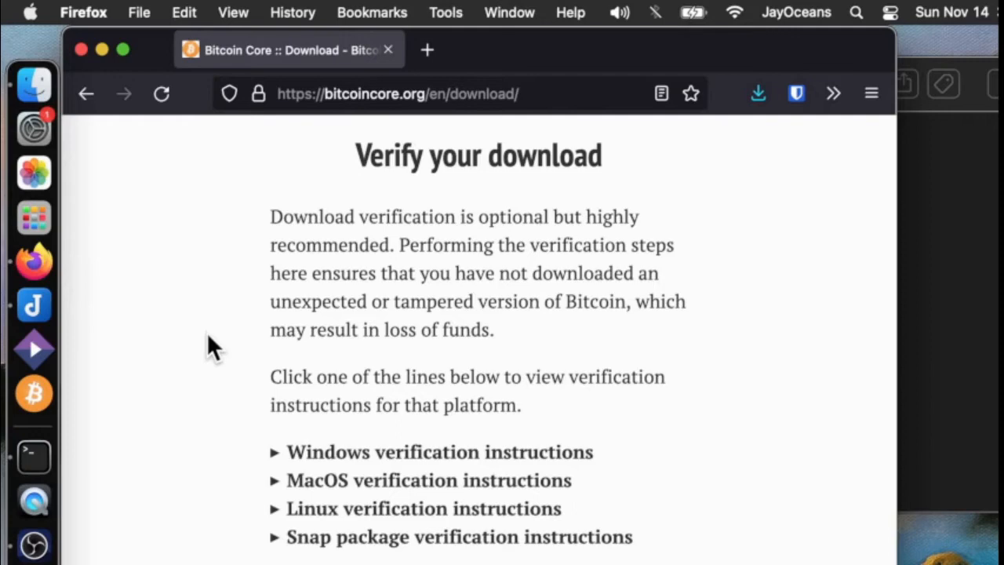
click(424, 481)
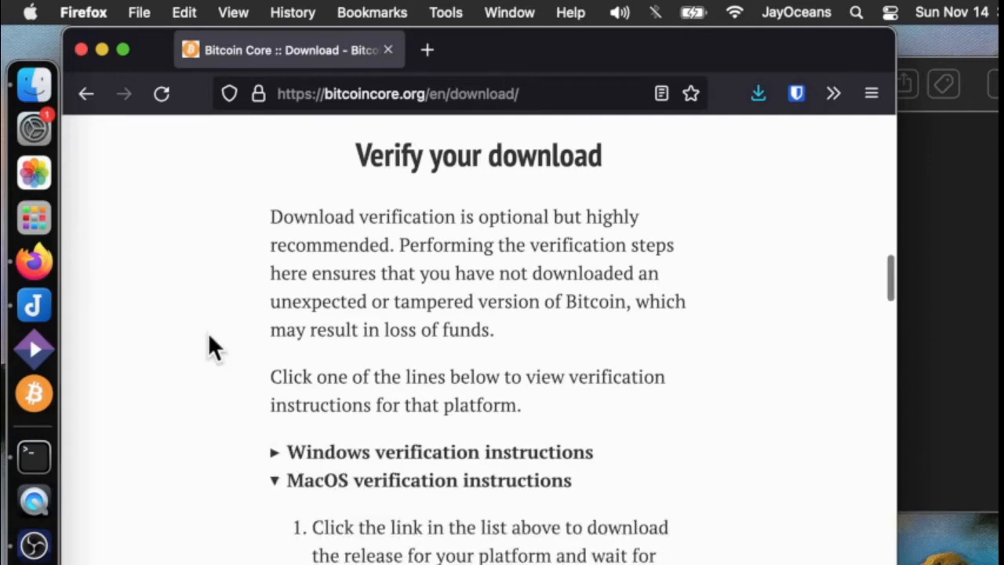
scroll(down, 3)
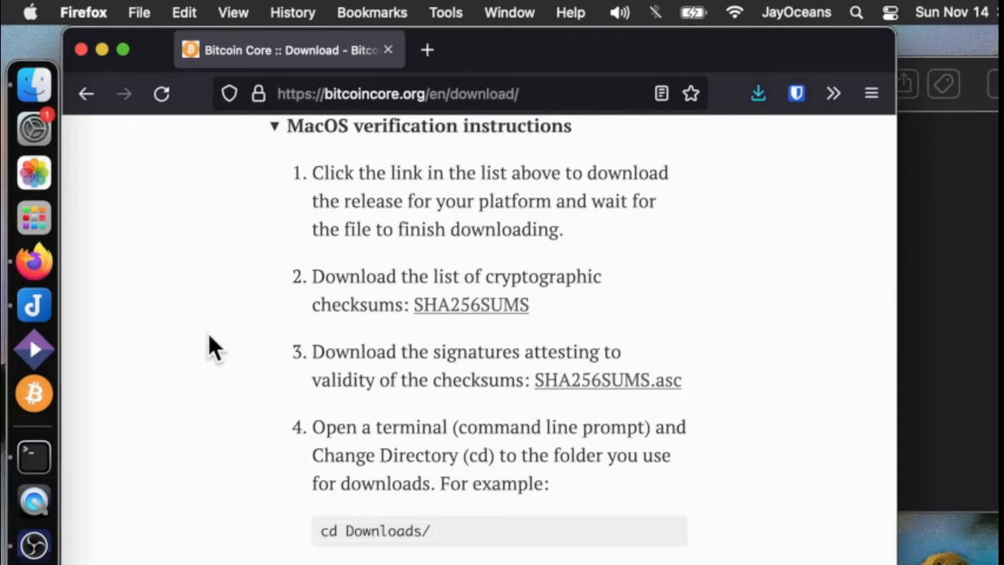
mouse_move(306, 243)
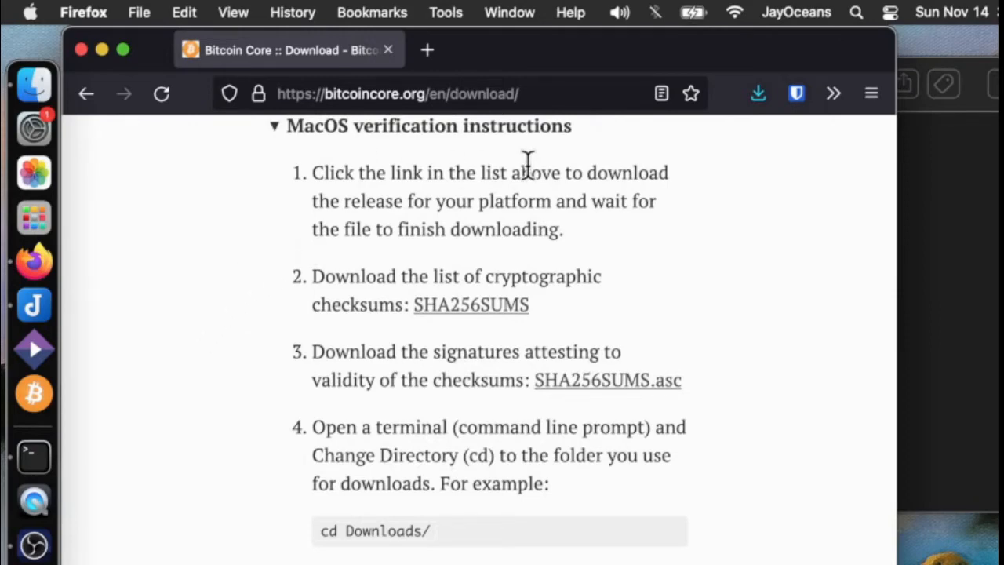
mouse_move(460, 186)
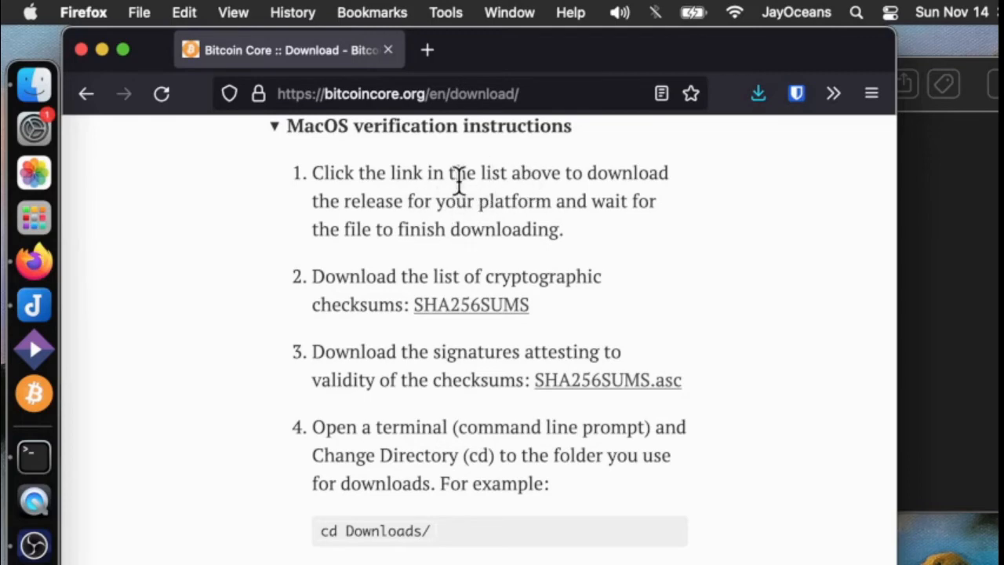
mouse_move(490, 312)
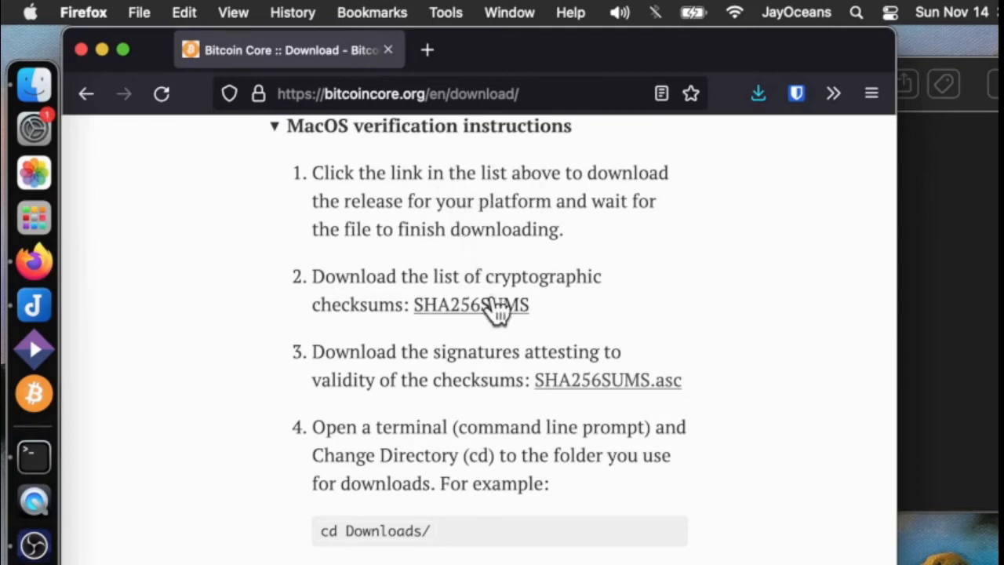
mouse_move(578, 290)
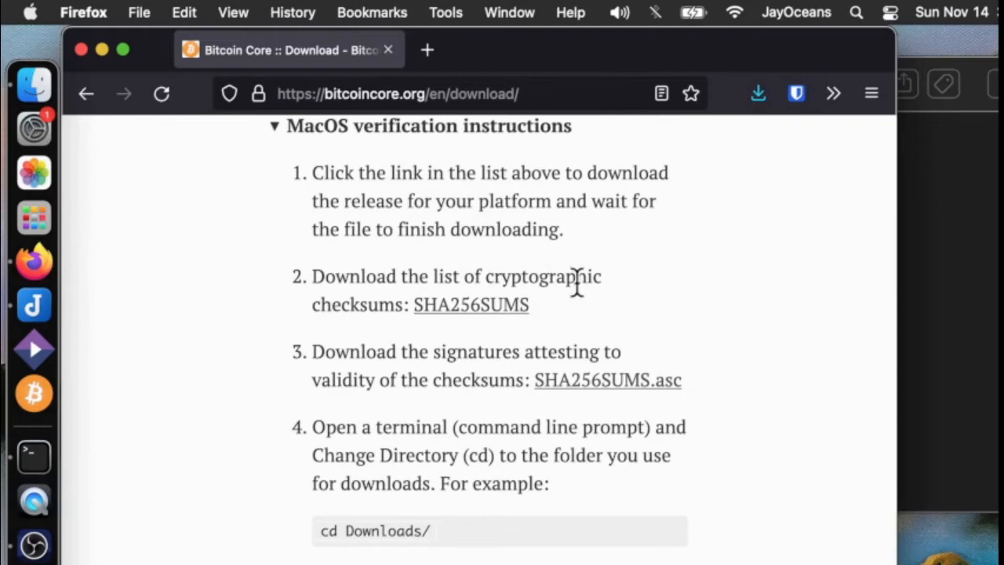
mouse_move(529, 380)
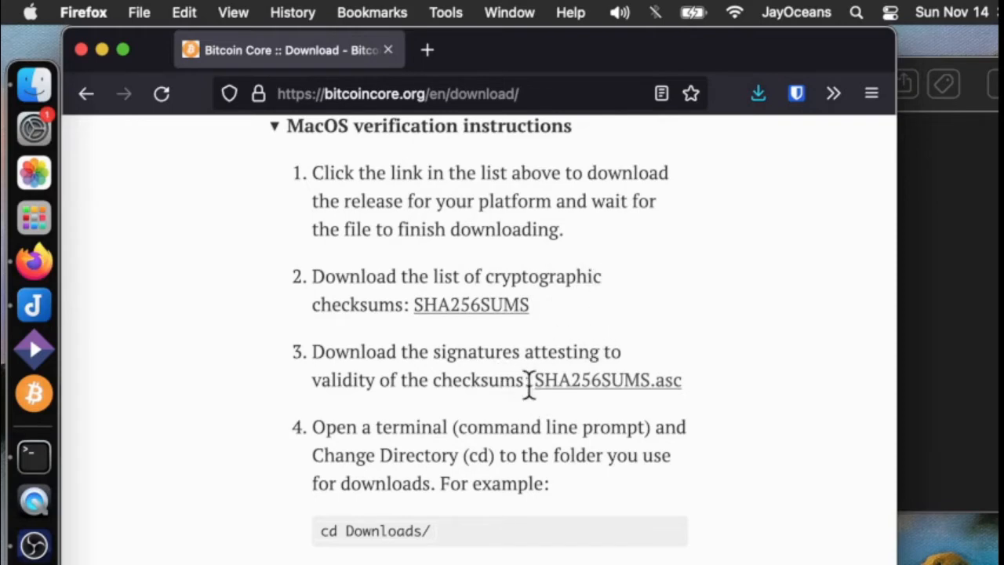
mouse_move(267, 363)
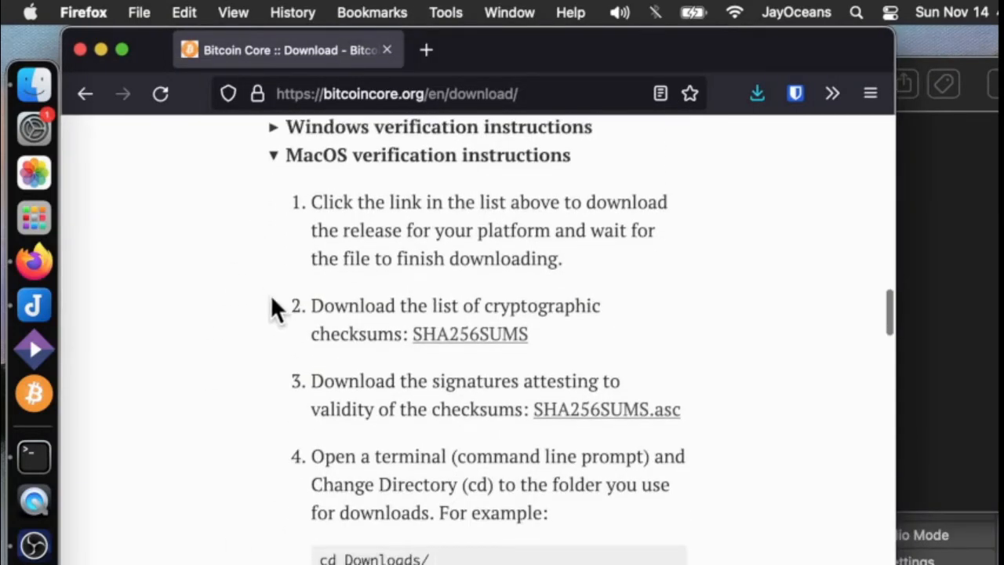
mouse_move(437, 390)
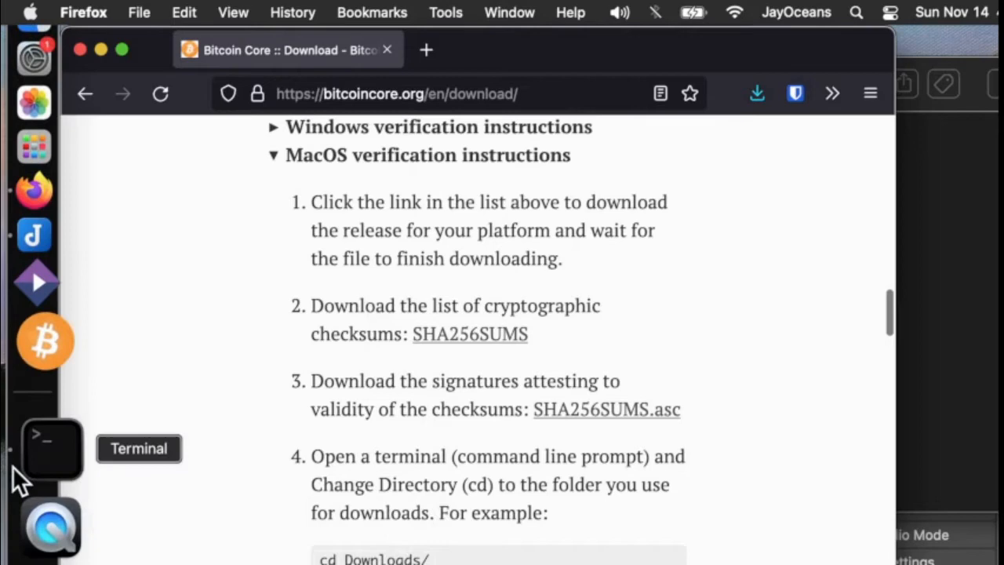
Launch Terminal from the Dock, then dismiss Launchpad to reveal the desktop.
click(46, 447)
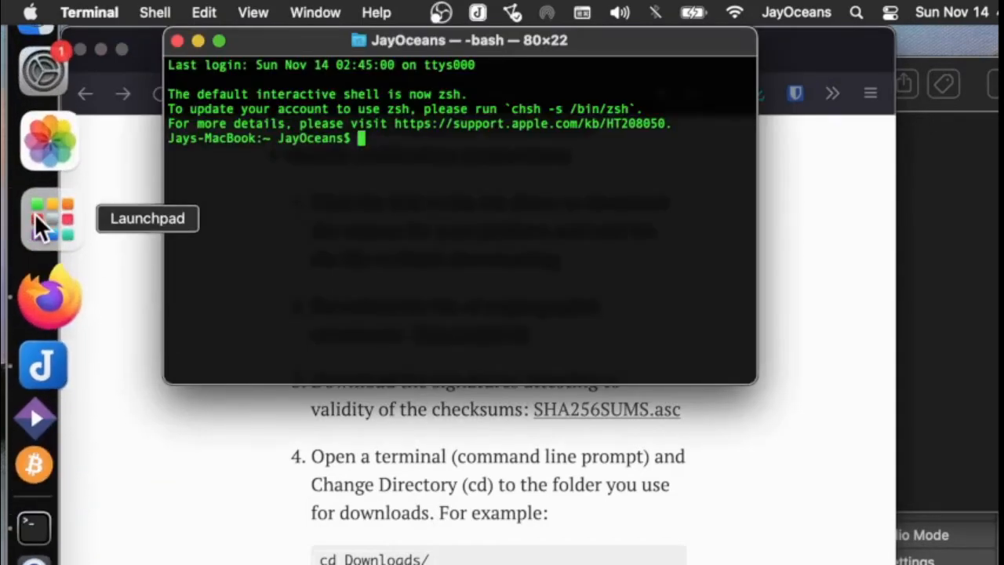
click(46, 218)
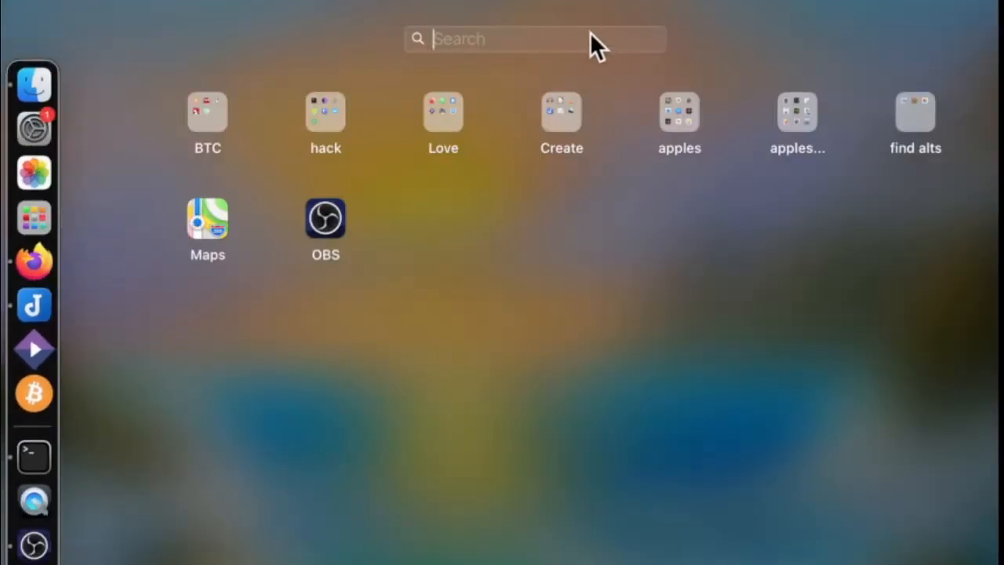
click(33, 456)
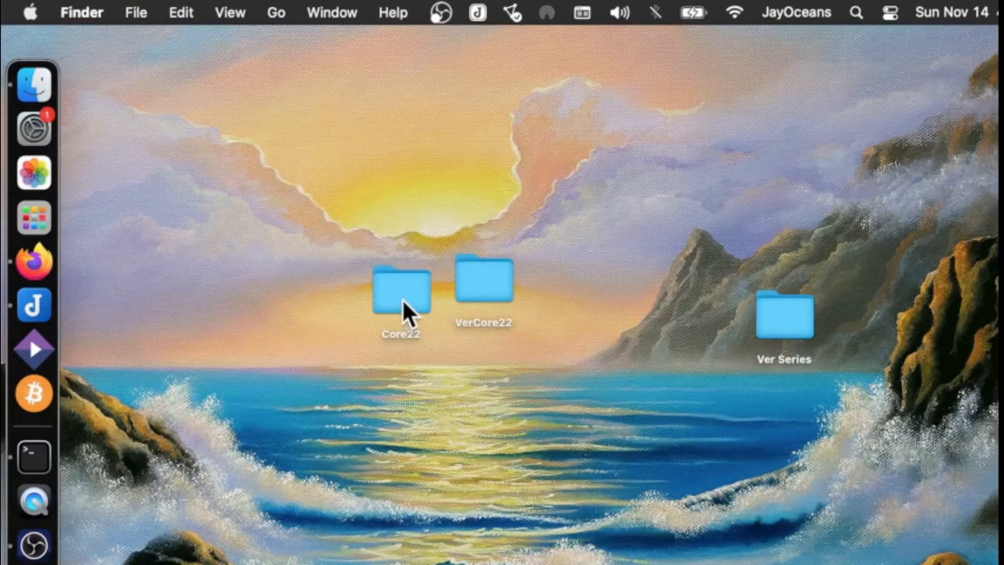
Open the Core22 desktop folder and open SHA256SUMS in TextEdit.
double_click(401, 290)
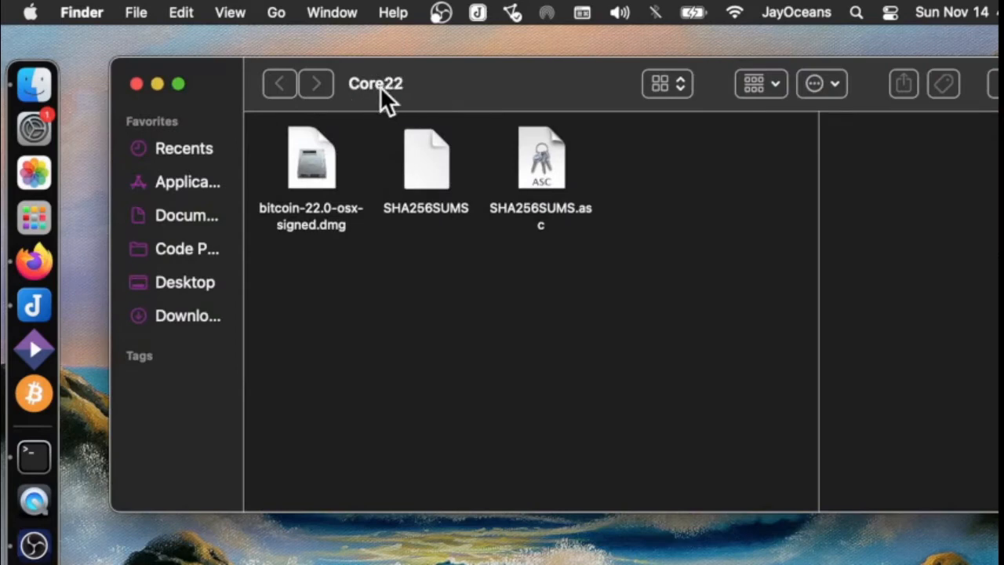
mouse_move(314, 235)
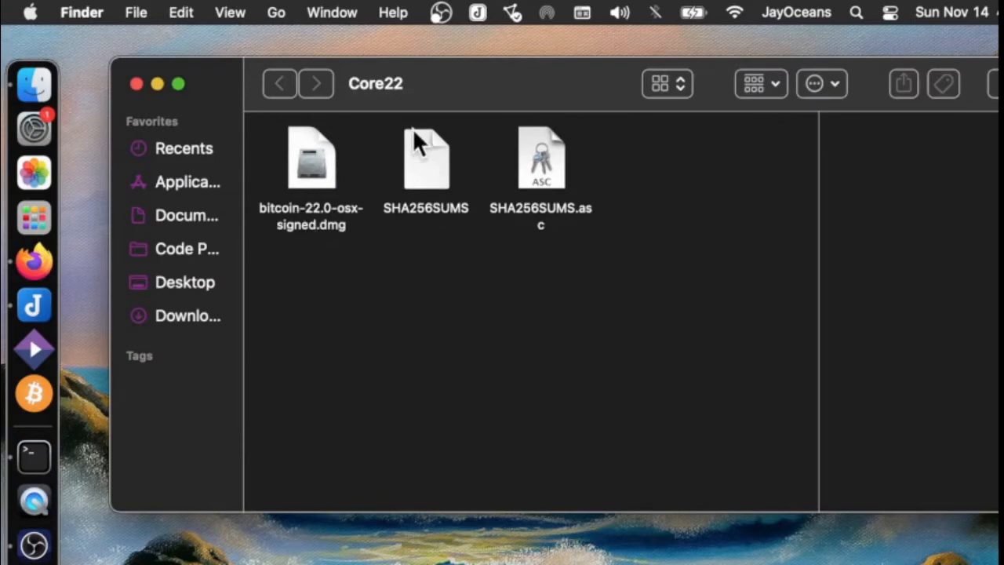
click(425, 157)
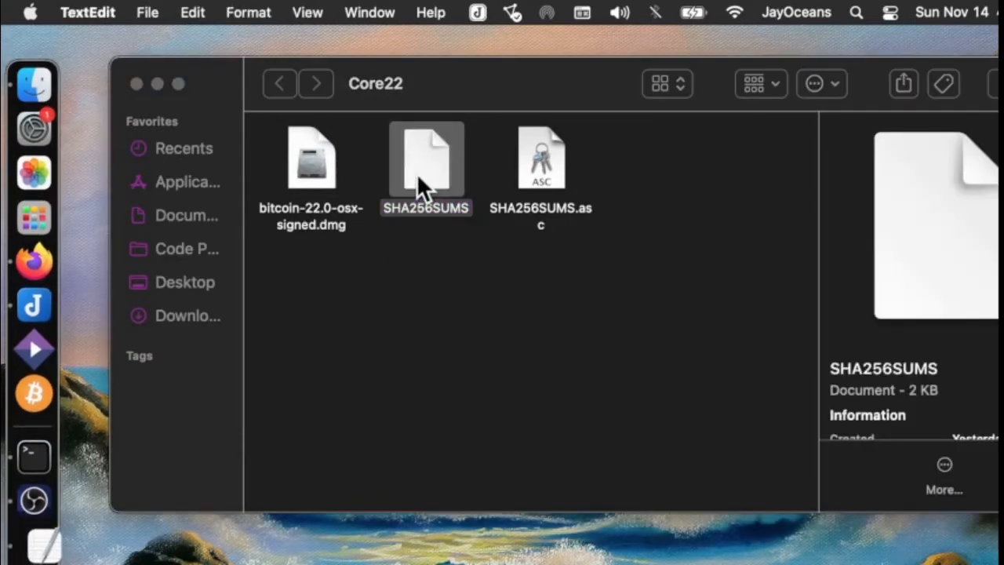
double_click(426, 156)
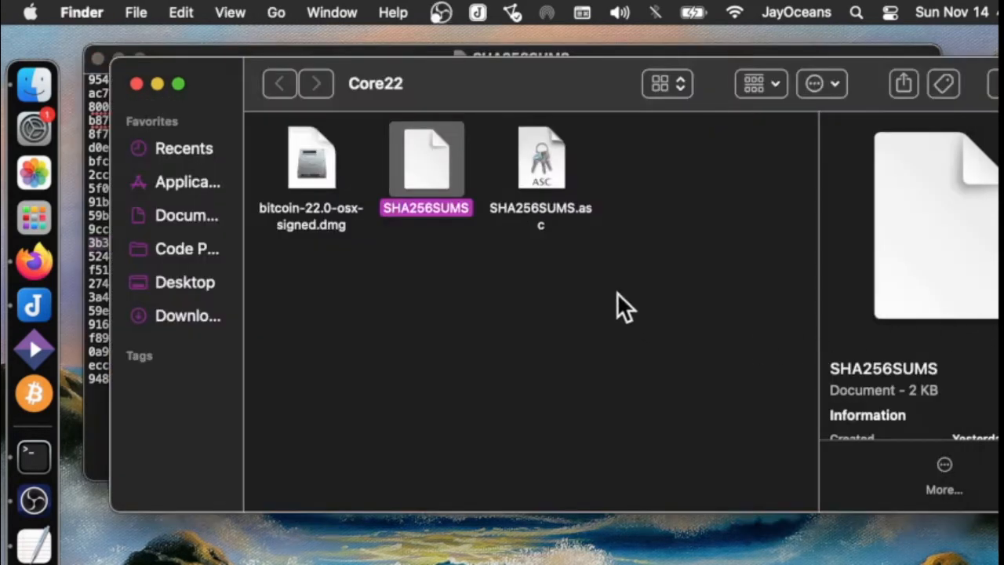
mouse_move(565, 134)
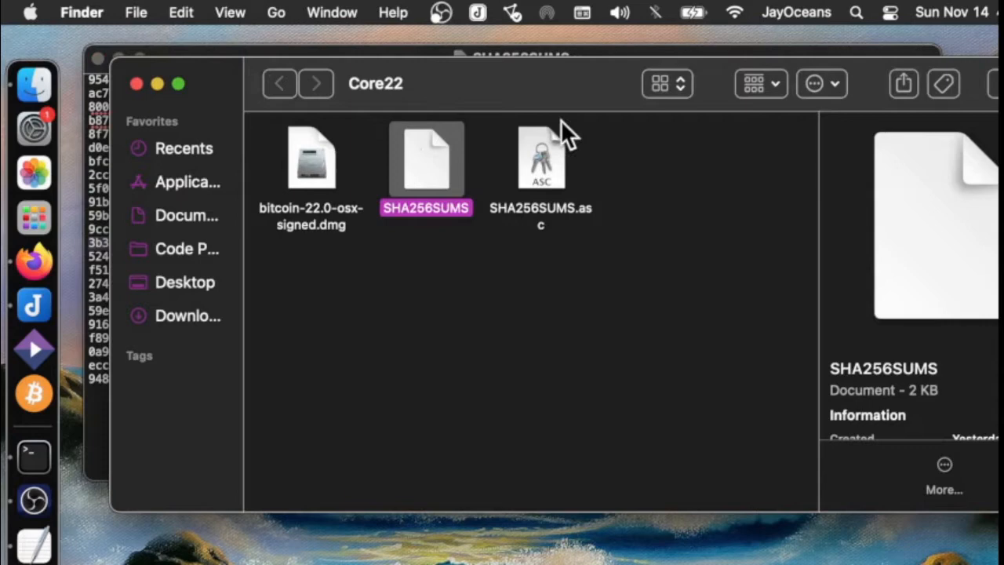
mouse_move(546, 204)
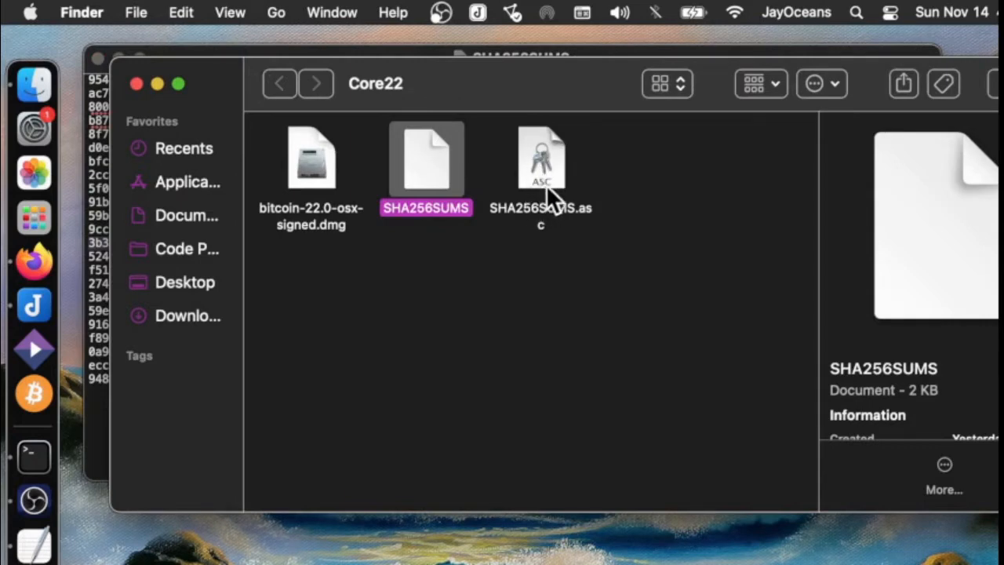
mouse_move(539, 184)
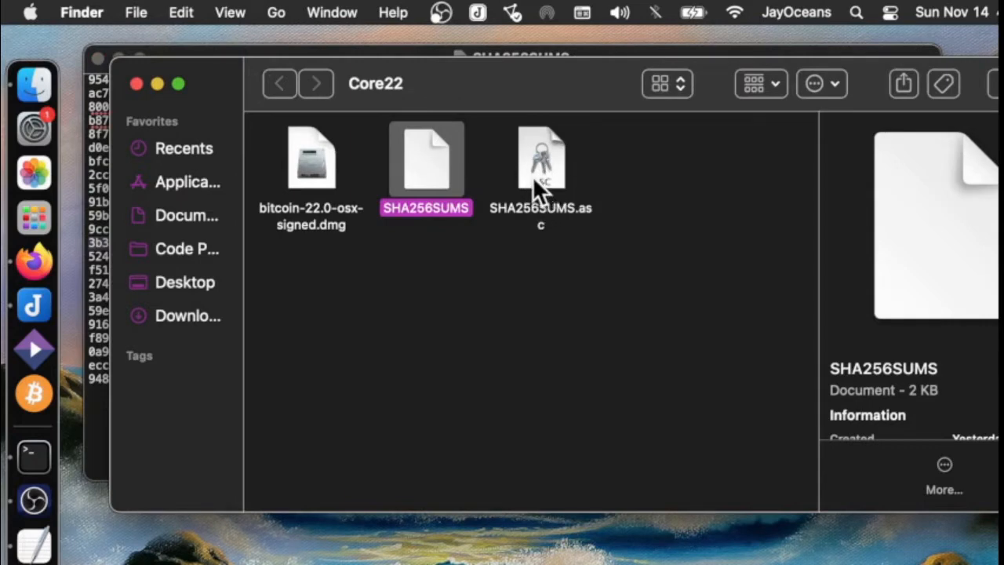
mouse_move(414, 214)
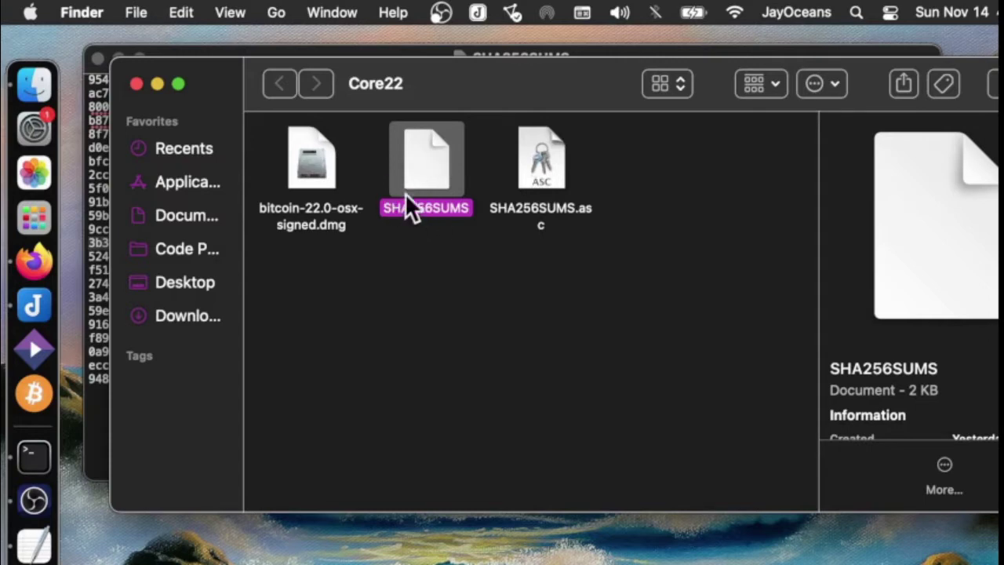
mouse_move(435, 177)
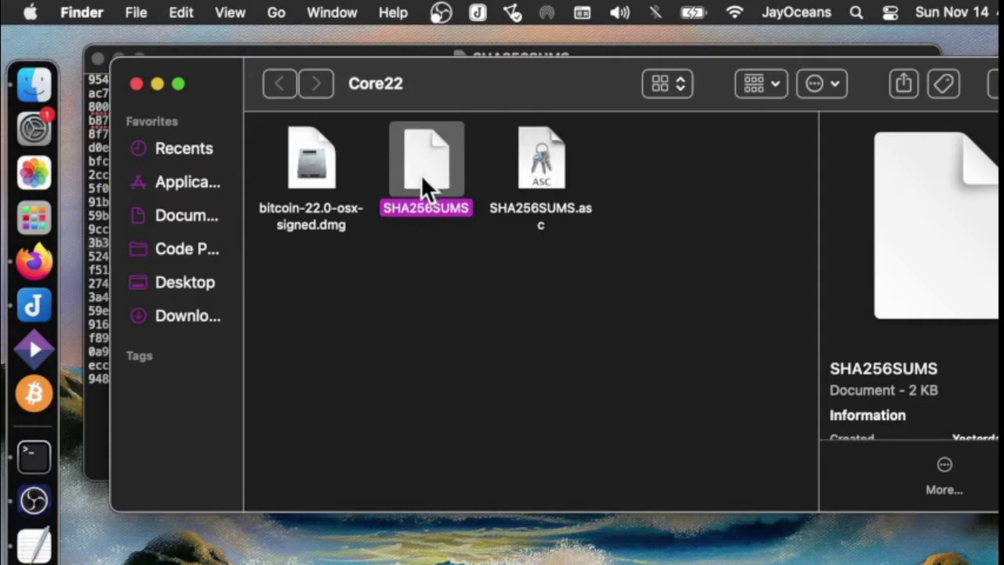
mouse_move(102, 431)
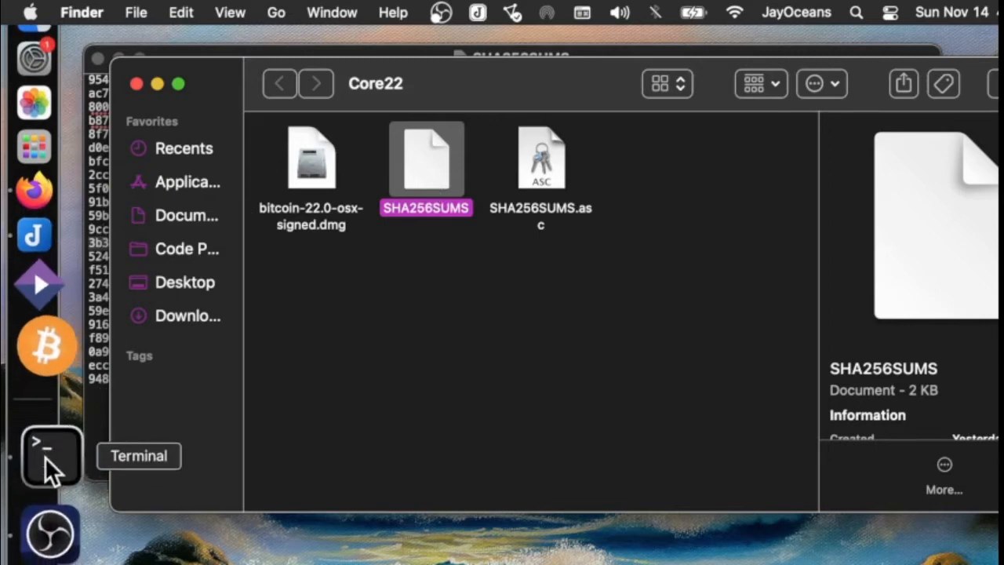
mouse_move(51, 322)
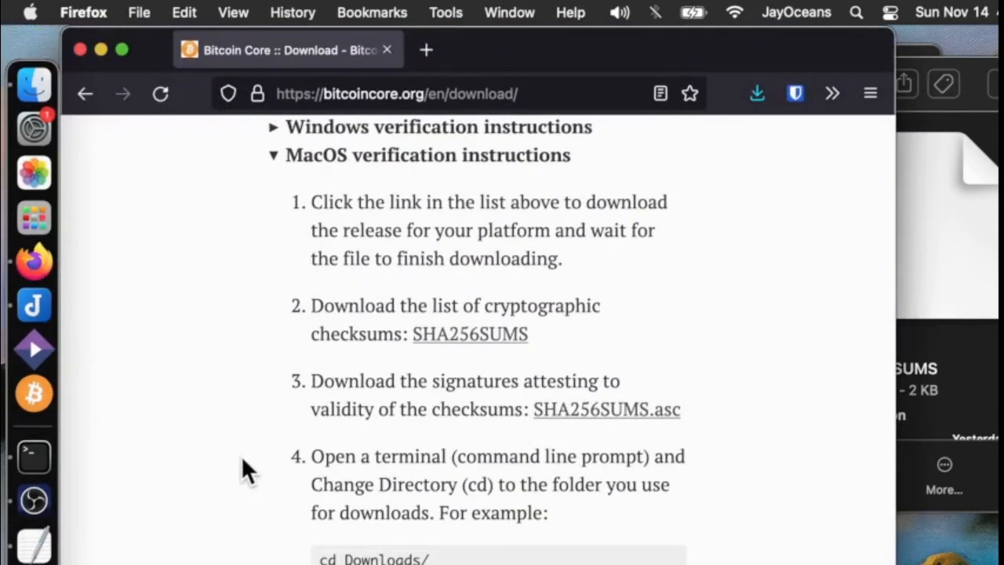
Scroll to step 5's 'shasum -a 256 --check SHA256SUMS' command and return to Terminal.
scroll(down, 3)
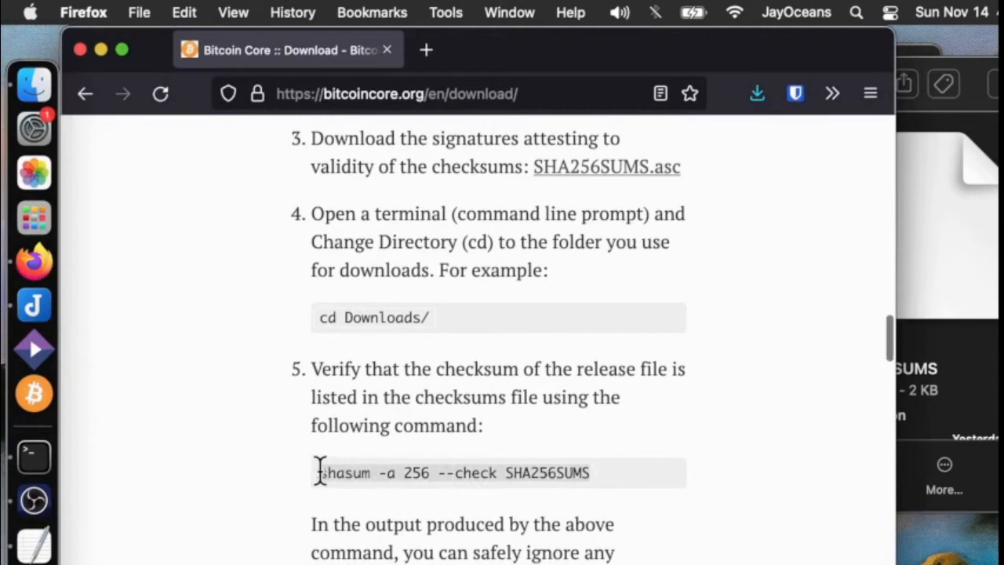
mouse_move(324, 486)
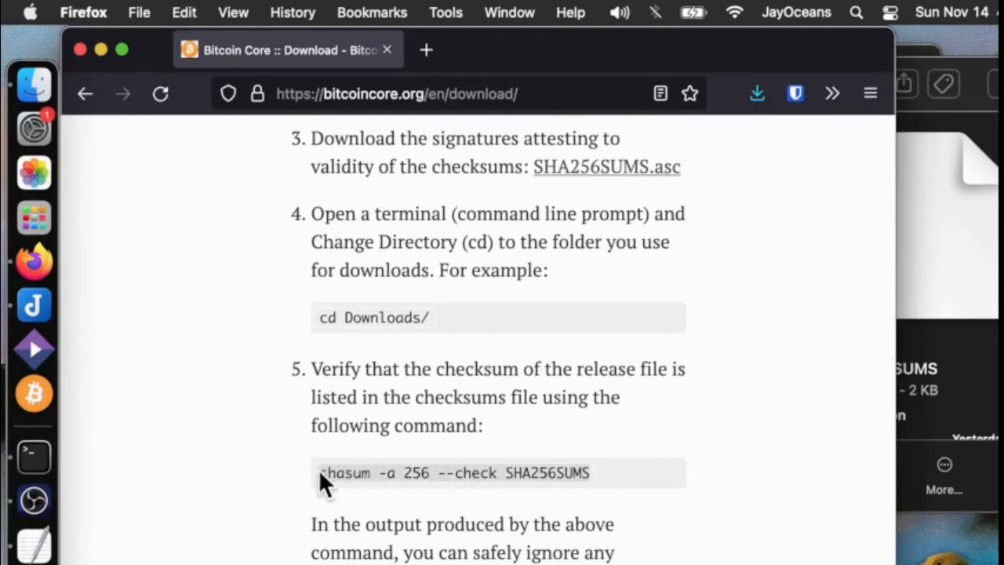
mouse_move(95, 317)
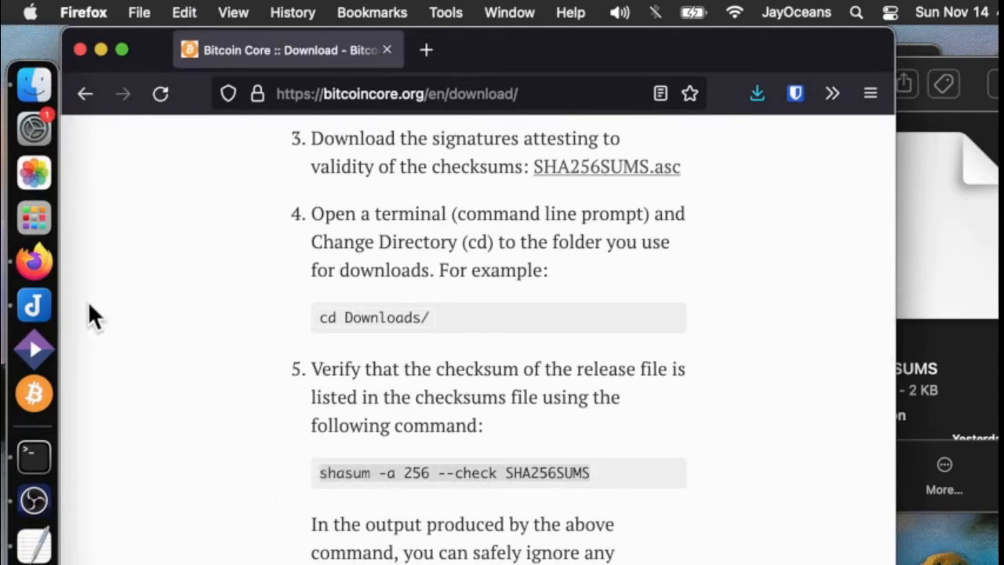
click(35, 452)
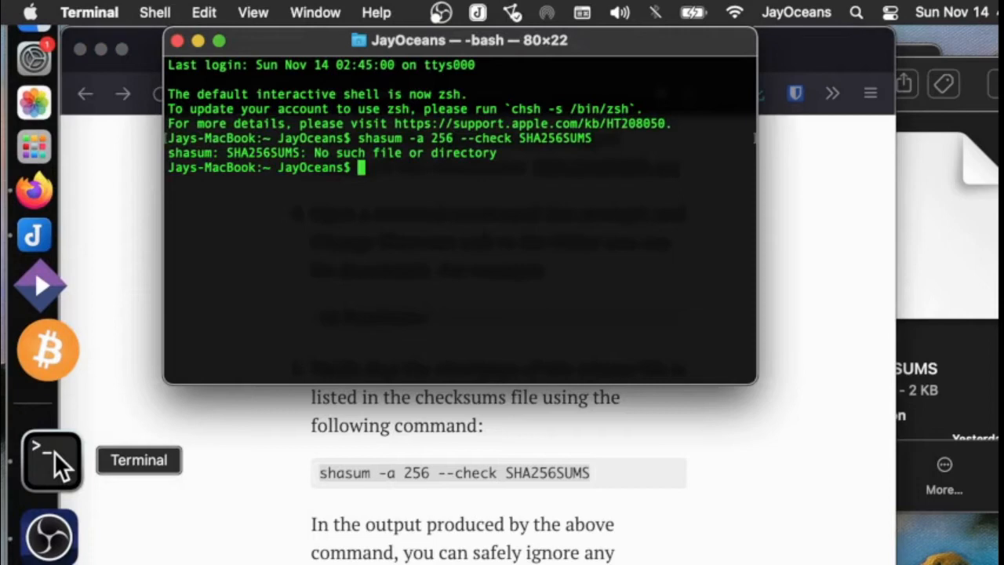
Change to desktop/core22, run shasum -a 256 --check SHA256SUMS, and highlight the dmg's OK result.
text(c)
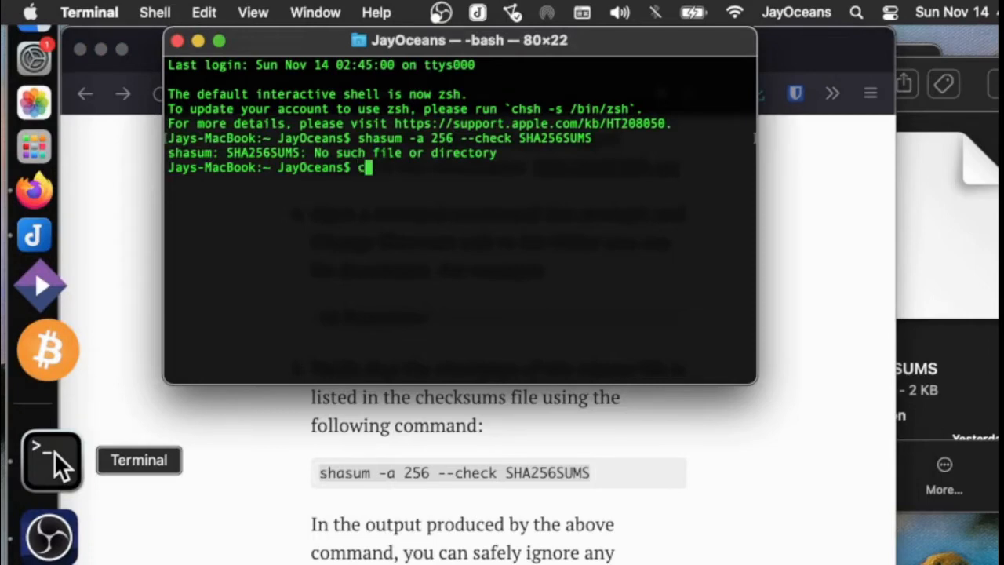
text(d desktop)
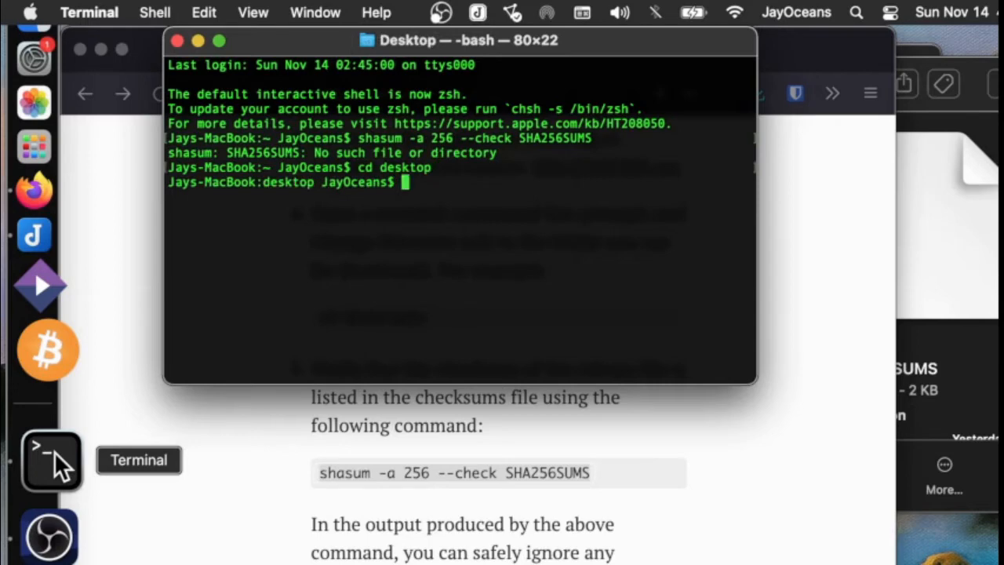
text(cd core22)
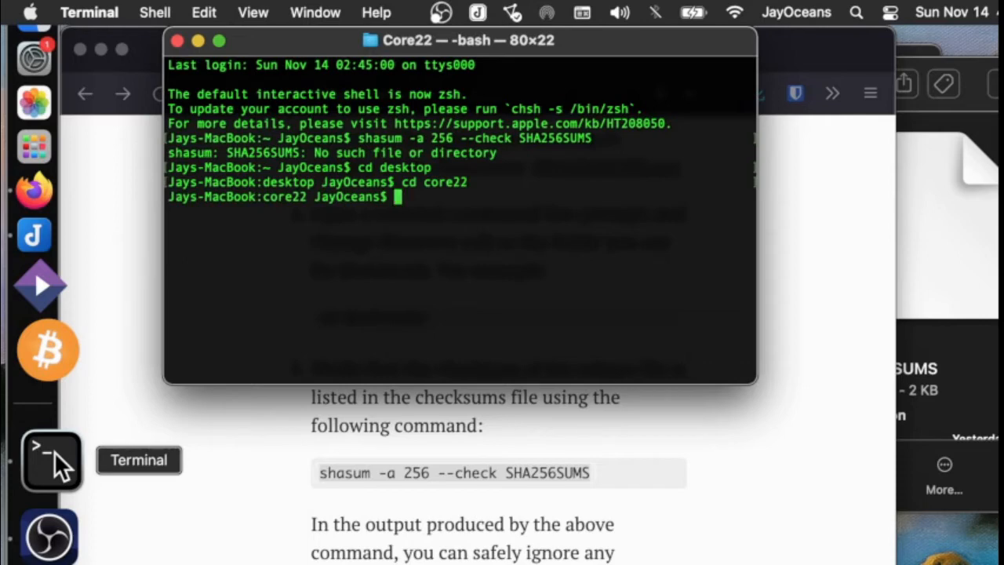
text(cd core22)
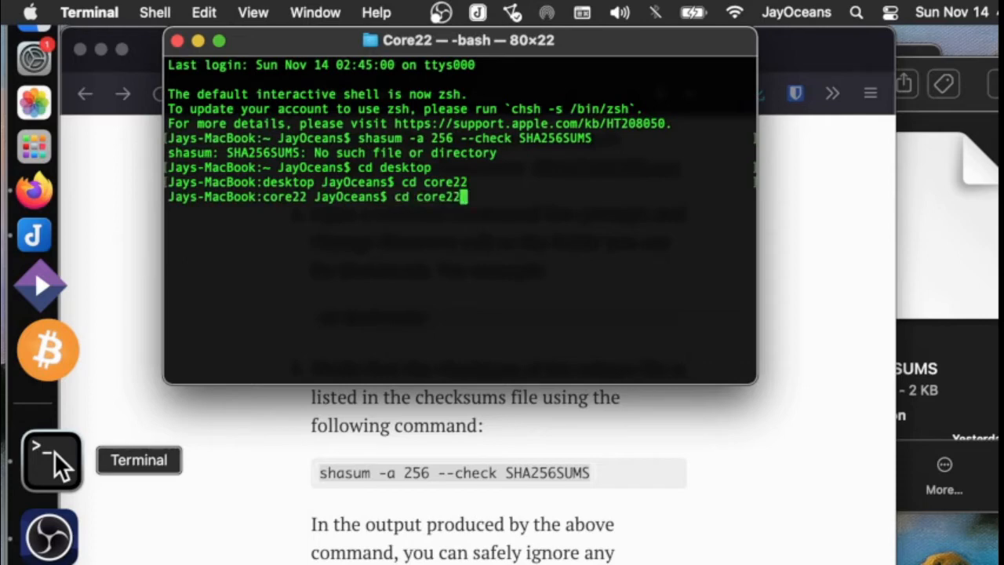
text(shasum -a 256 --check SHA256SUMS)
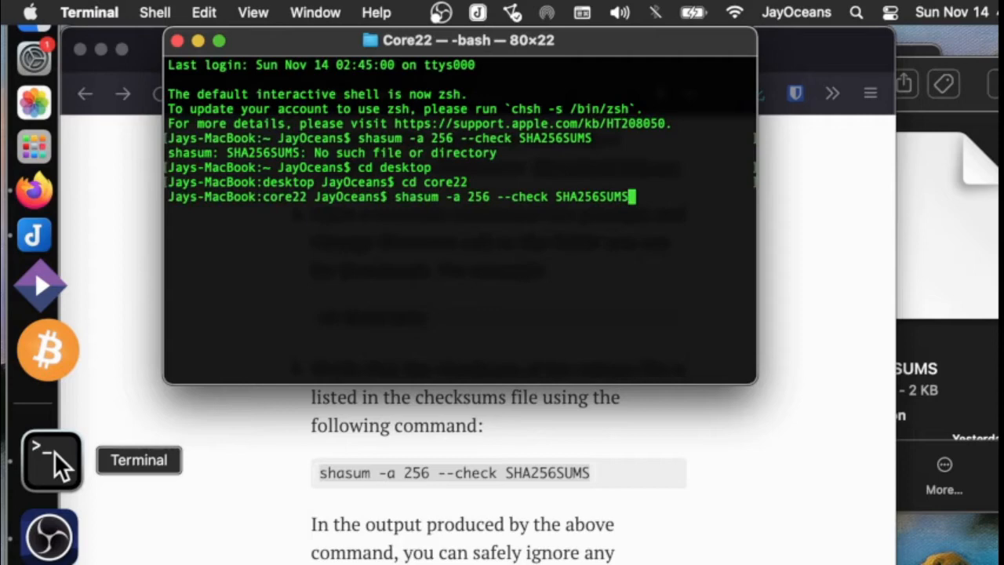
key(Return)
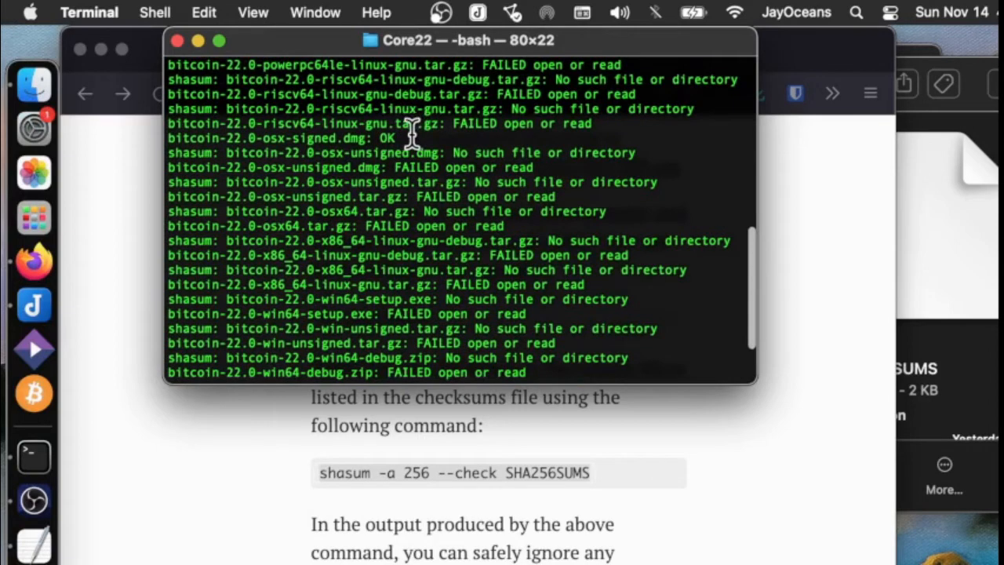
double_click(266, 138)
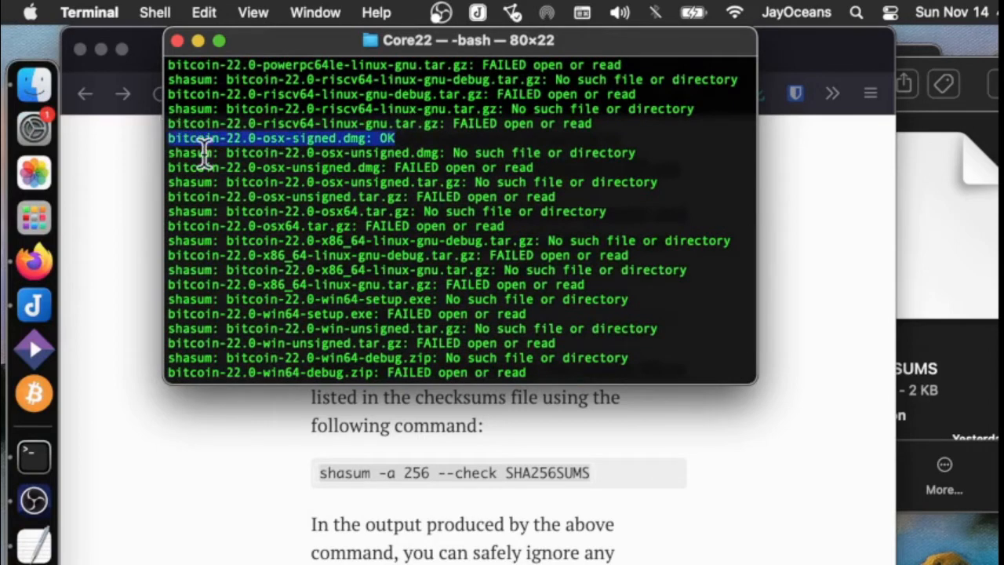
mouse_move(355, 154)
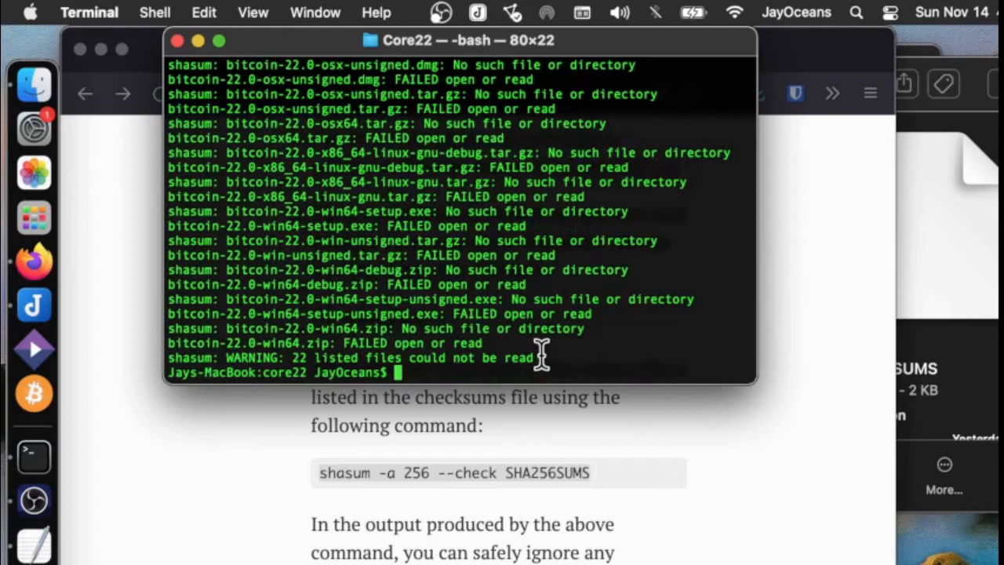
Begin editing the shasum -a 256 command and bring the Core22 Finder window forward.
text(shasum -a 256 --check SHA256SUMS)
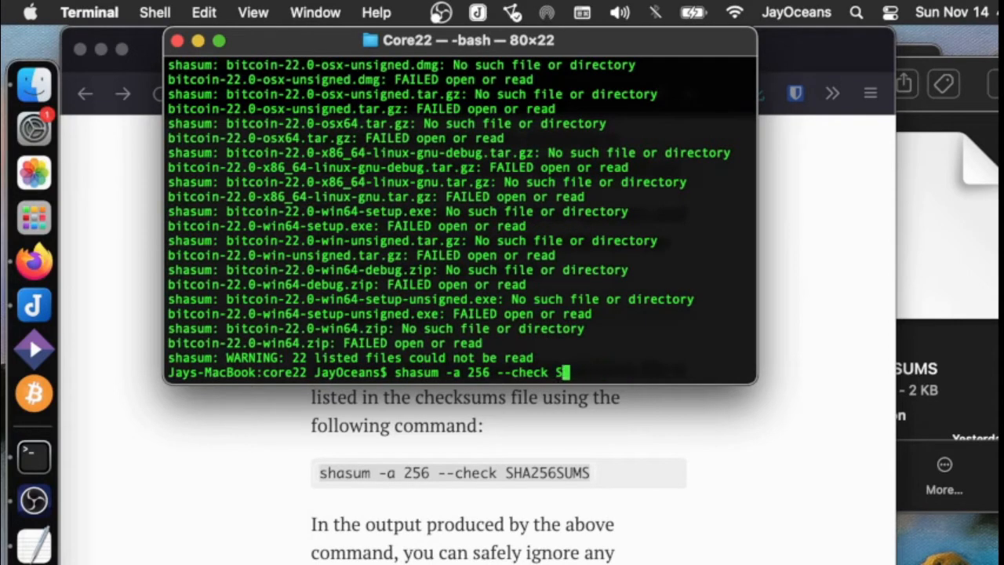
key(Backspace)
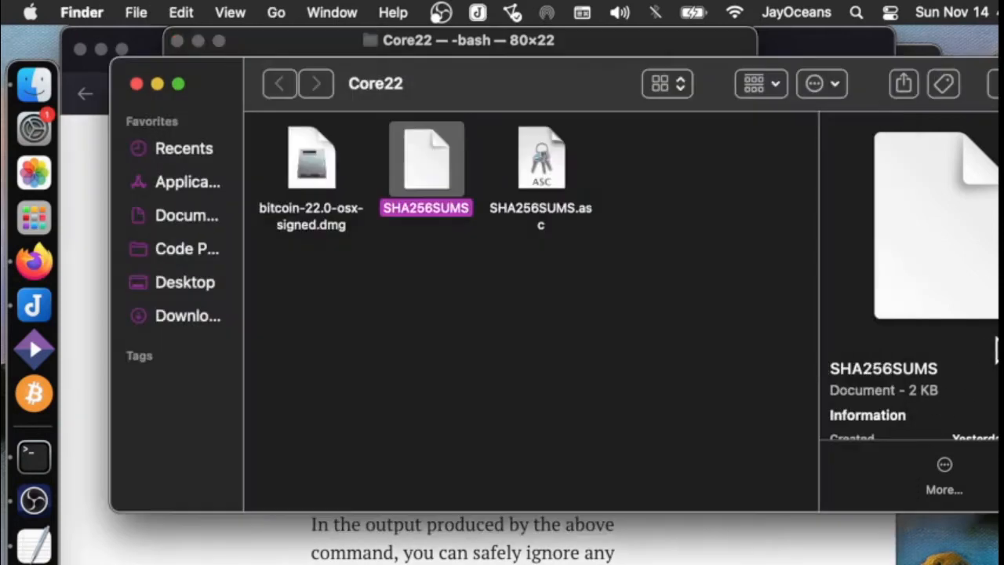
mouse_move(380, 235)
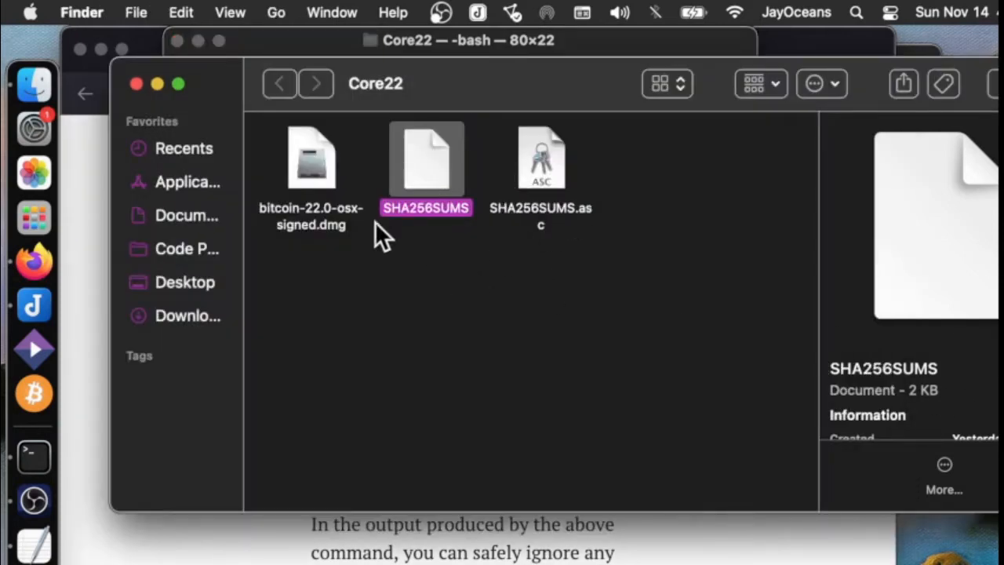
mouse_move(134, 459)
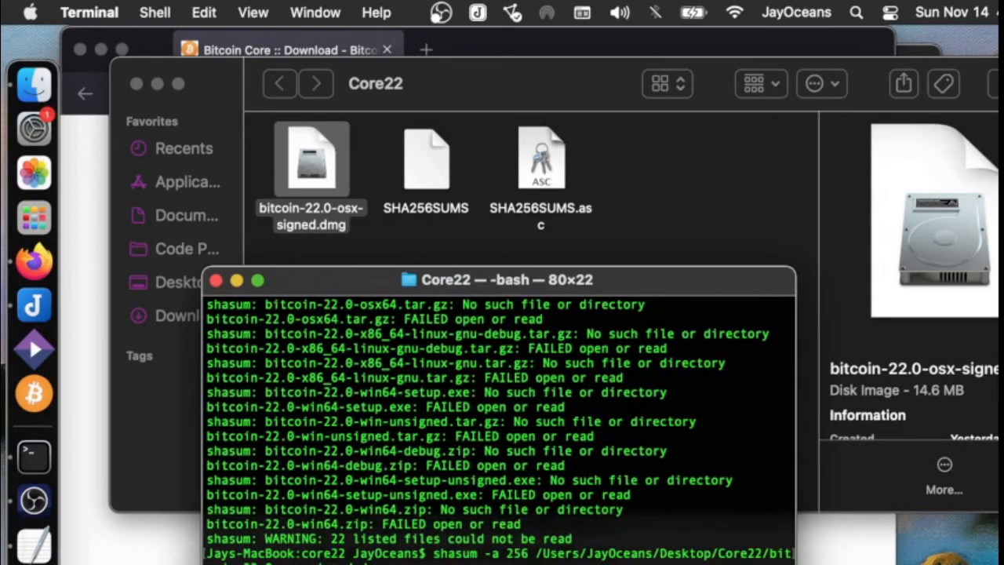
mouse_move(823, 549)
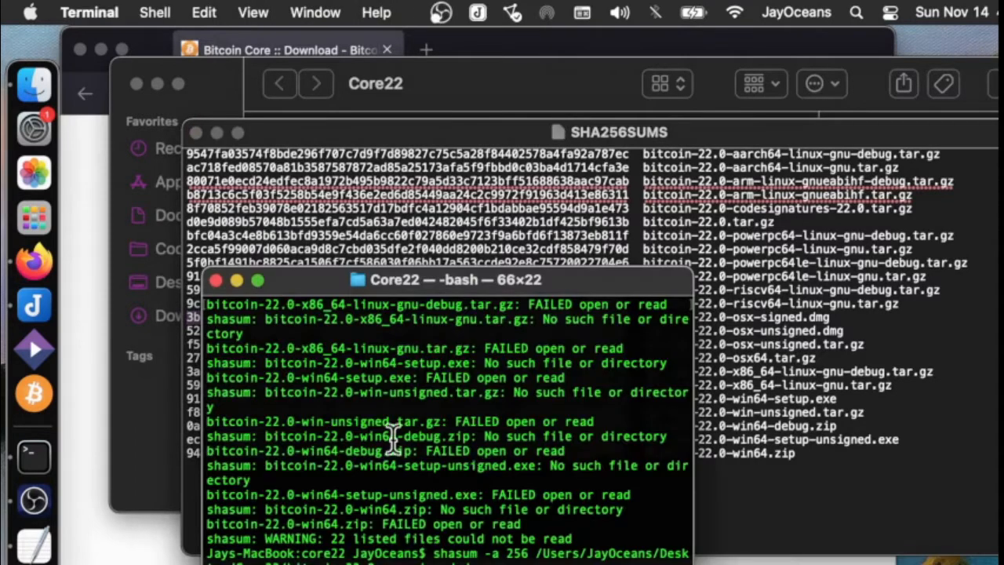
mouse_move(157, 407)
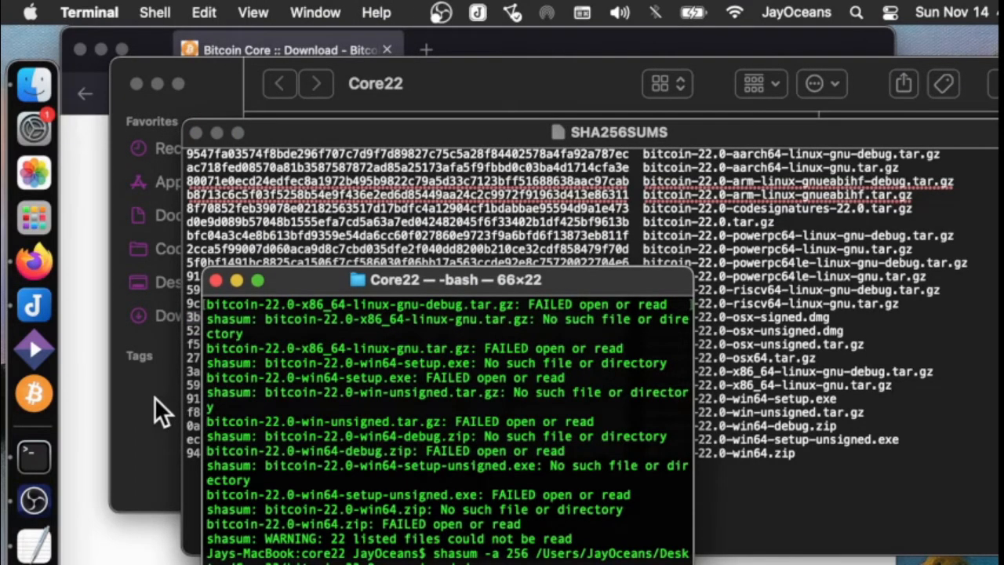
click(426, 161)
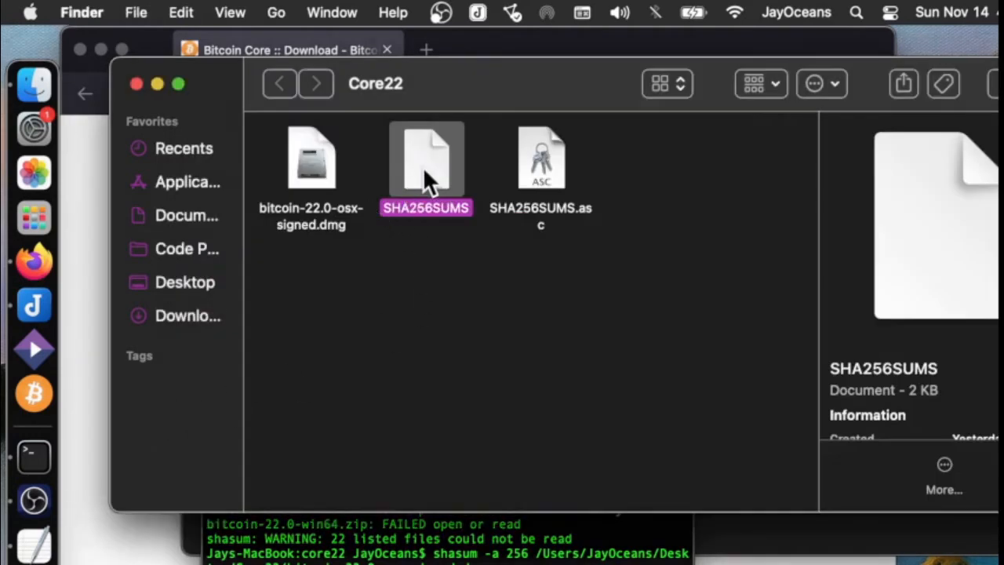
mouse_move(323, 180)
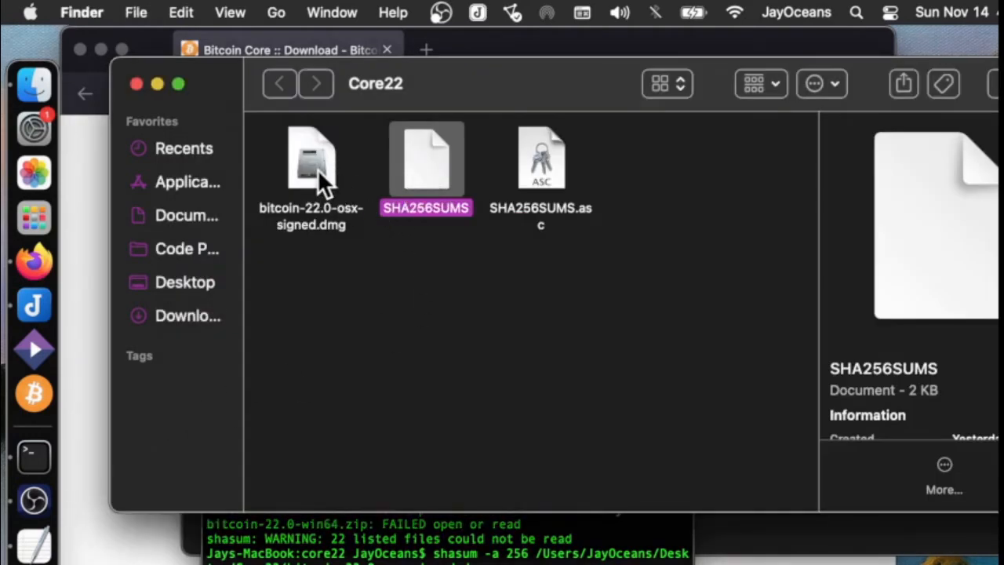
mouse_move(382, 549)
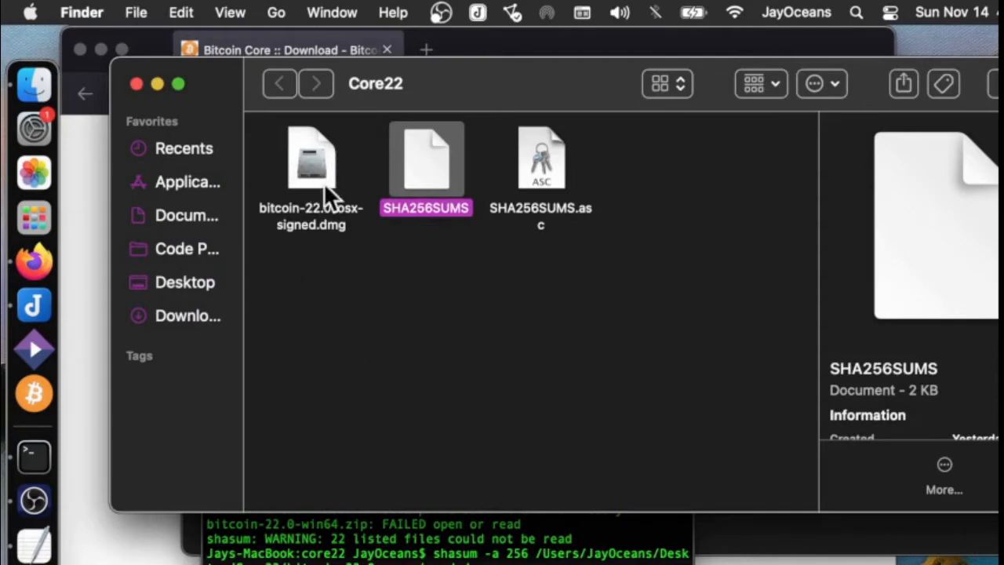
mouse_move(773, 549)
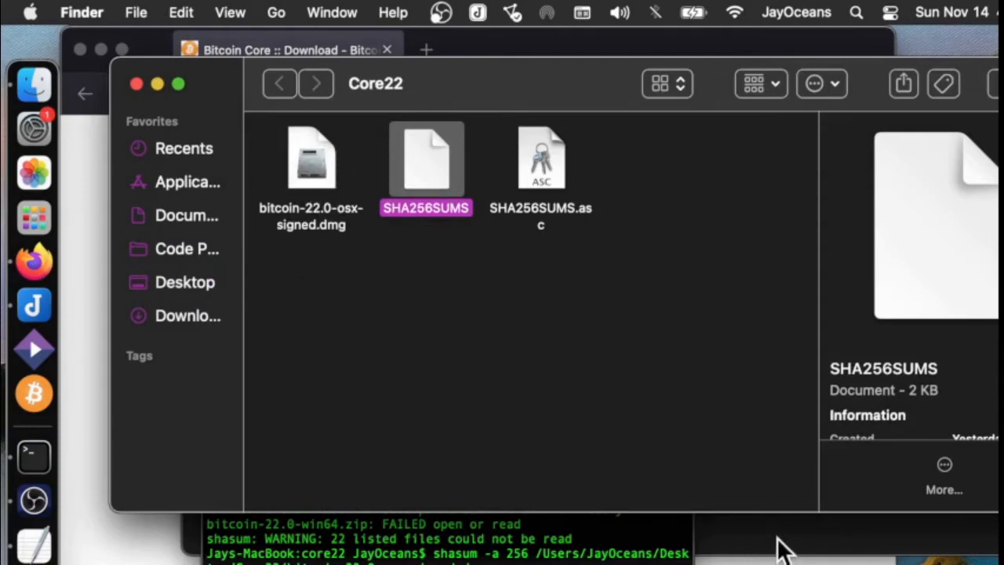
mouse_move(435, 180)
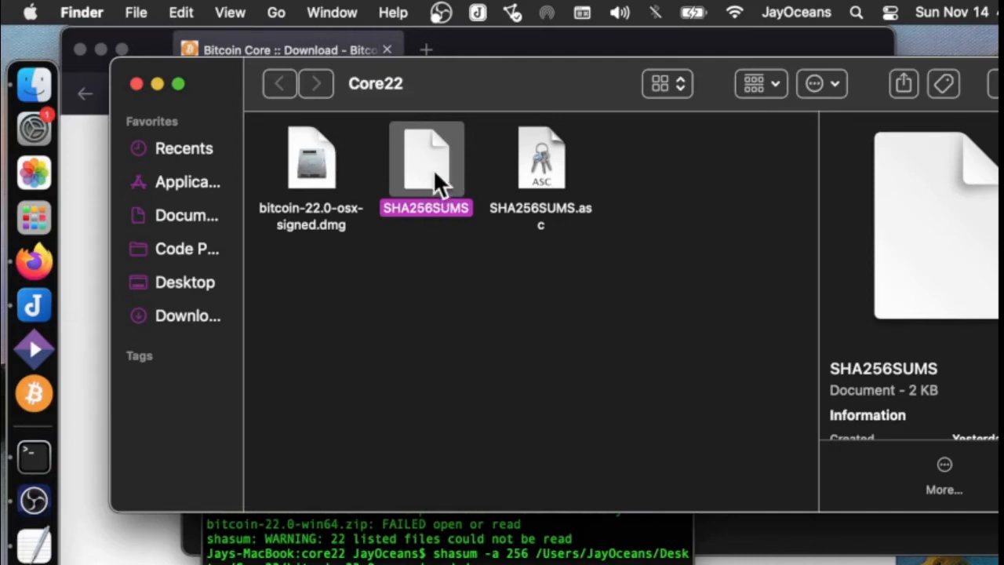
mouse_move(586, 218)
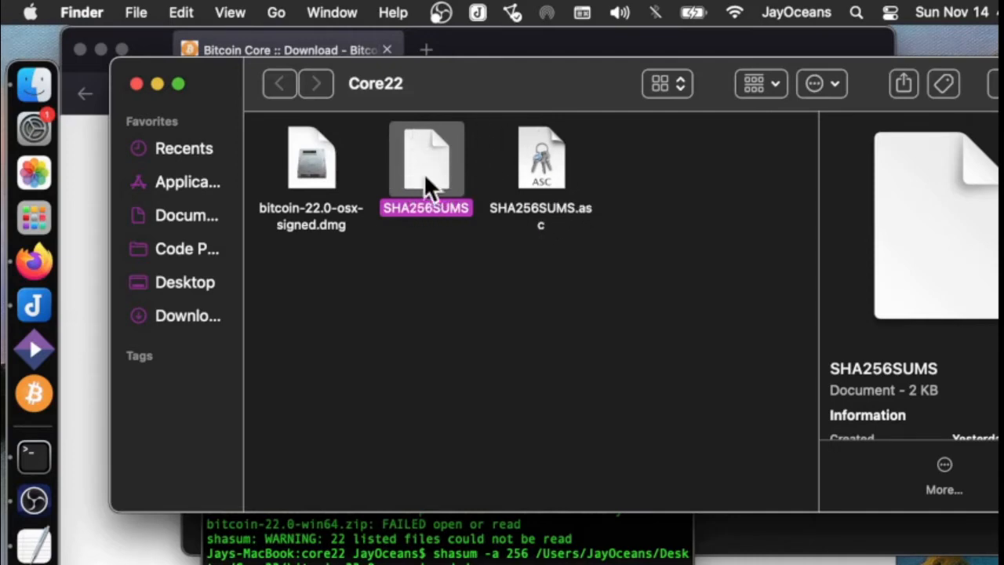
mouse_move(416, 164)
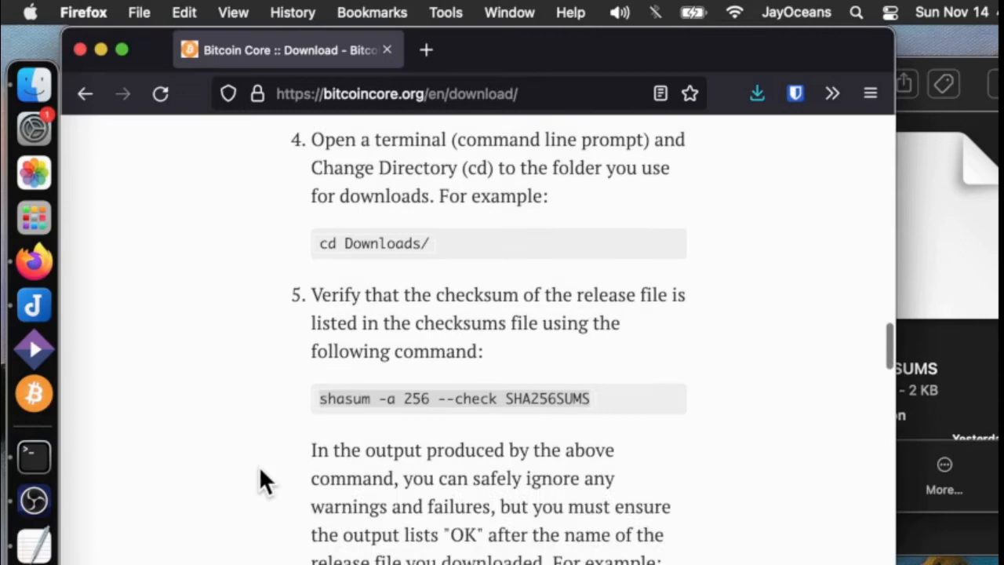
Scroll down the download page to the expected OK output for the disk image.
scroll(down, 3)
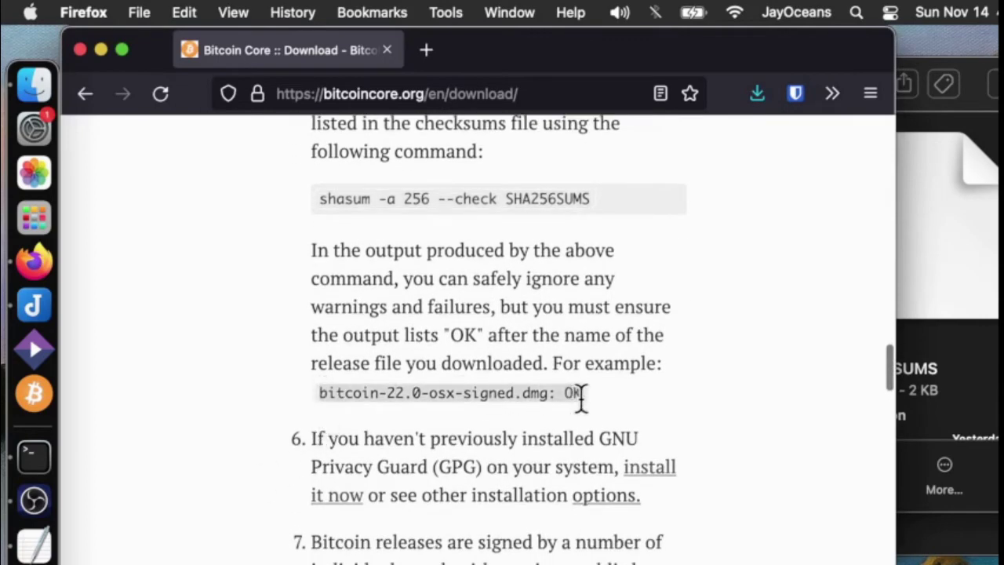
scroll(down, 3)
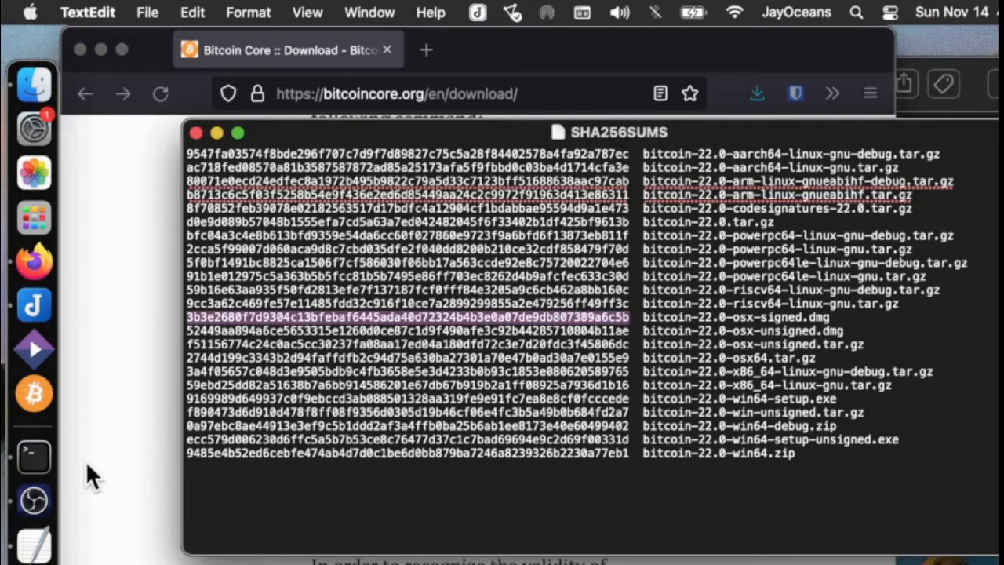
mouse_move(63, 271)
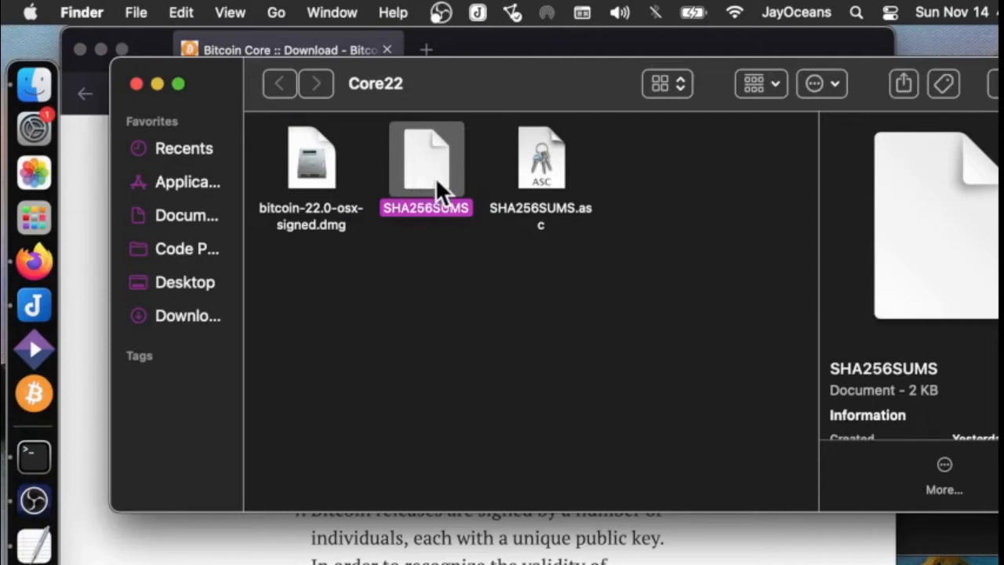
mouse_move(421, 164)
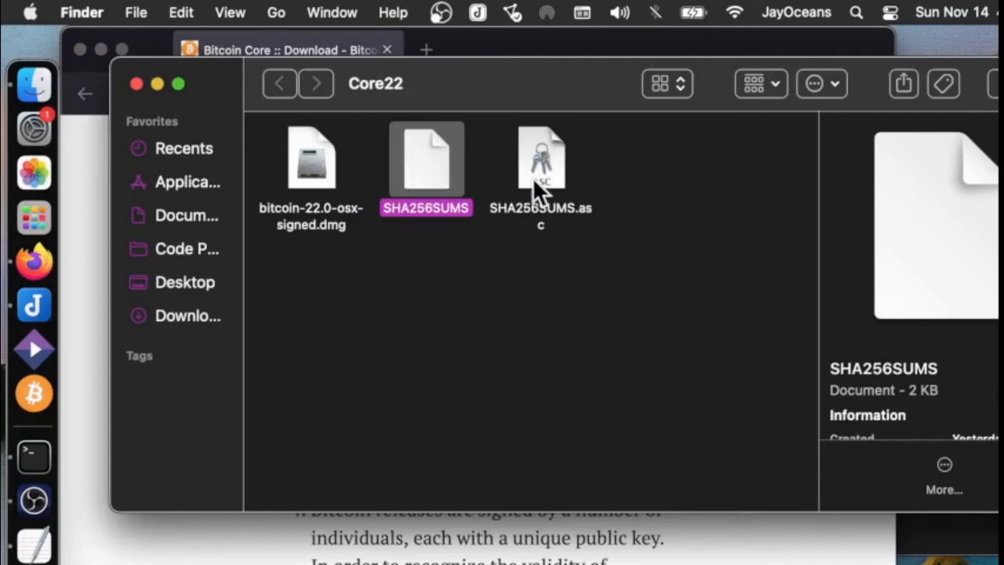
mouse_move(395, 472)
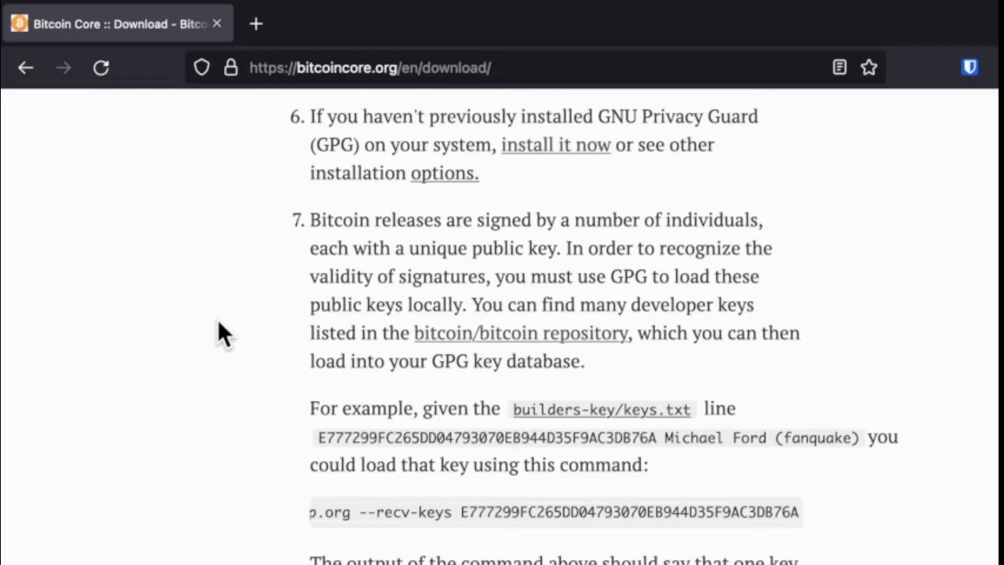
mouse_move(608, 361)
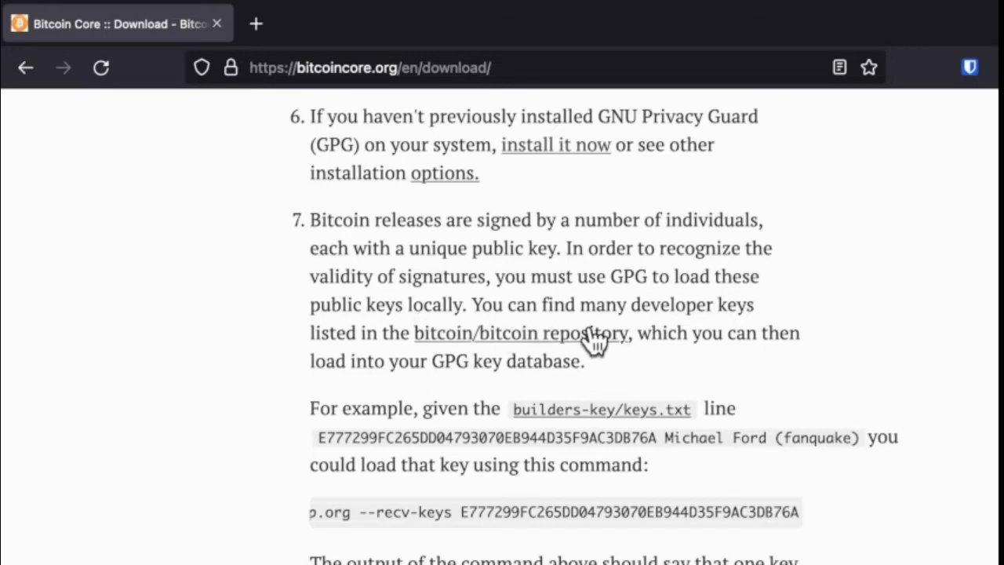
mouse_move(529, 423)
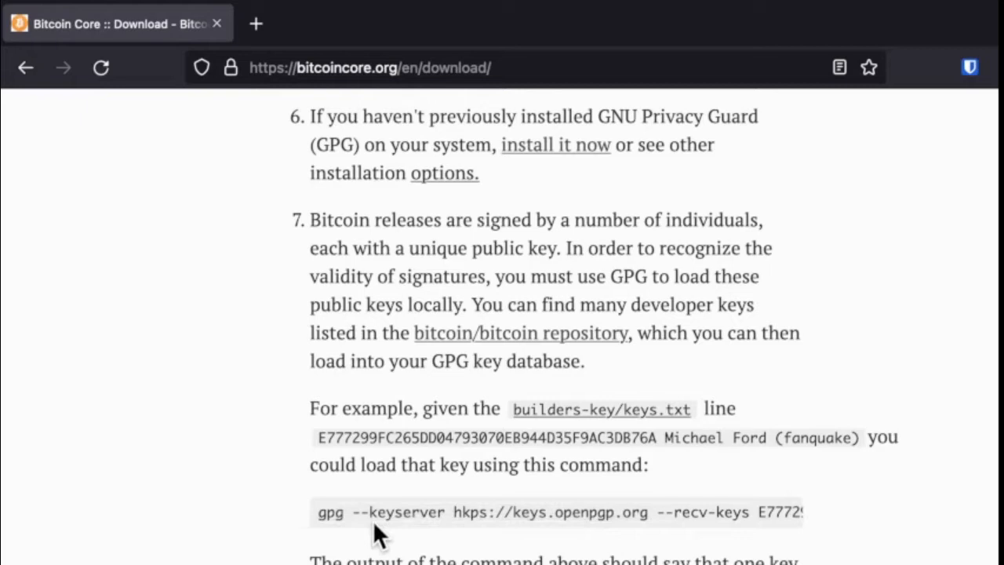
mouse_move(375, 558)
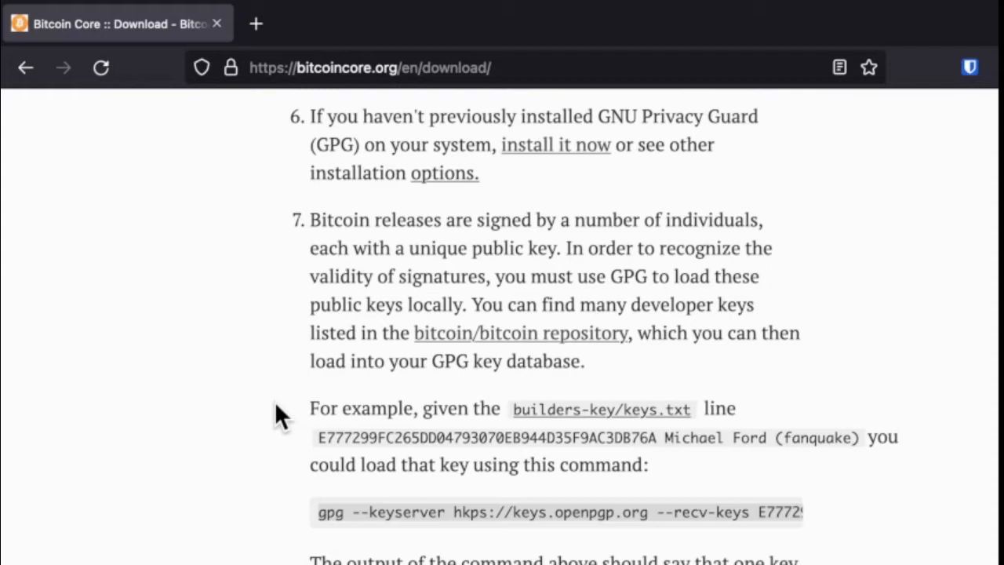
mouse_move(263, 298)
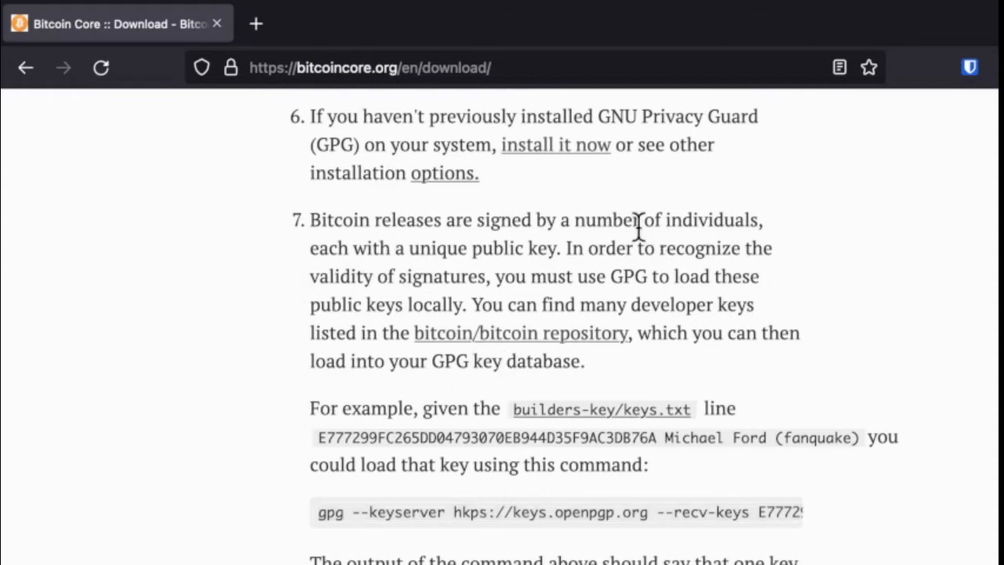
mouse_move(471, 258)
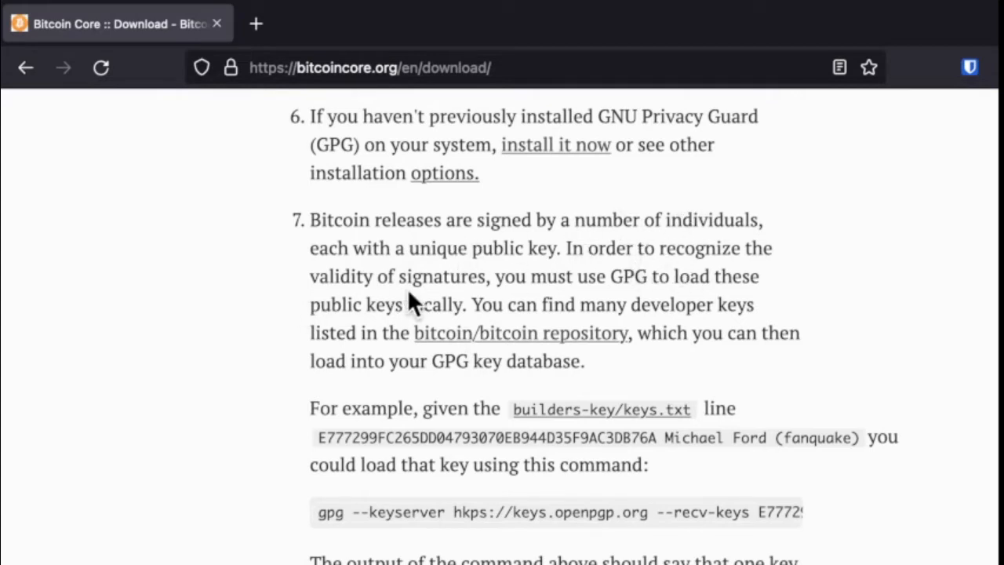
mouse_move(456, 300)
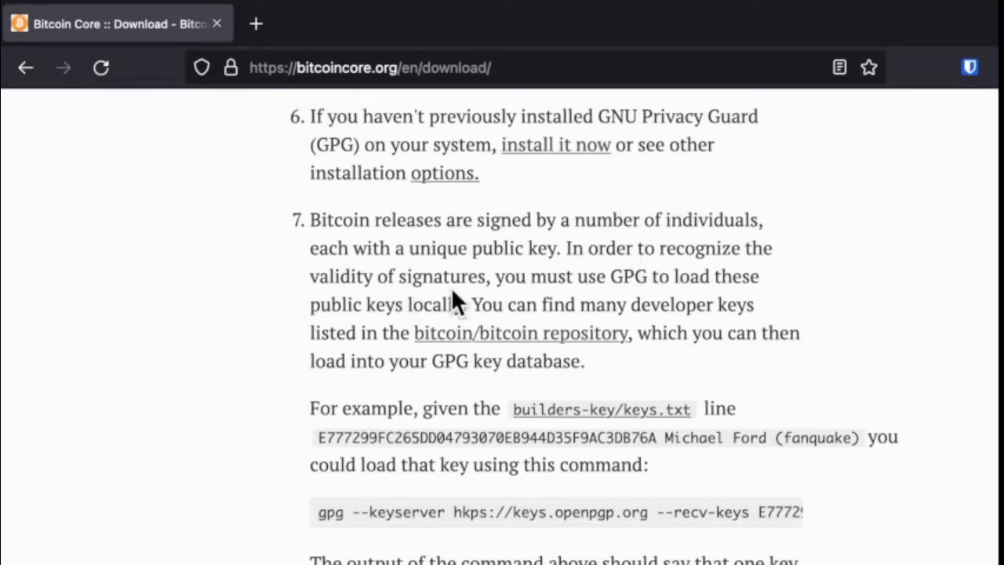
Follow step 7's bitcoin/bitcoin repository link to GitHub's contrib/builder-keys folder.
click(518, 333)
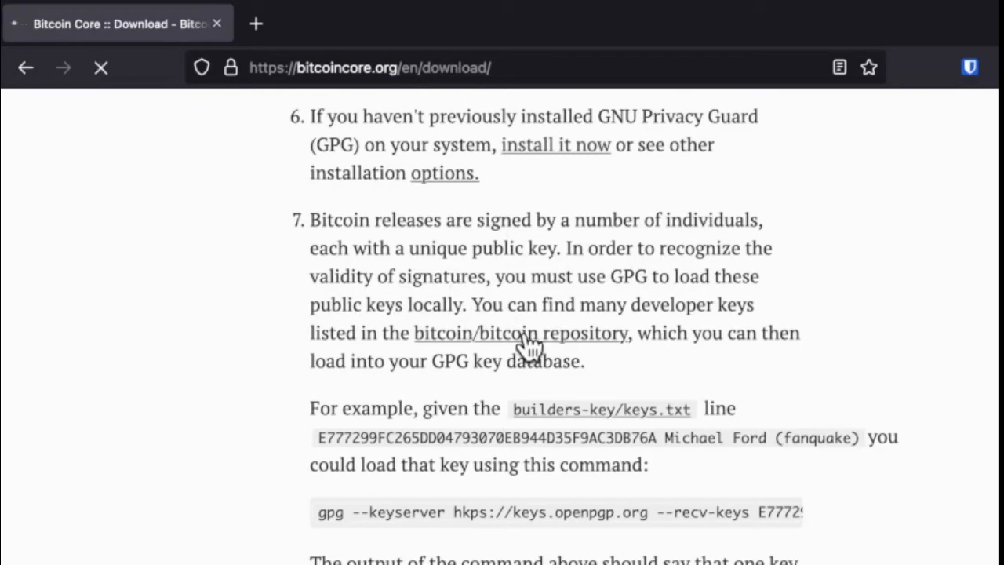
click(519, 334)
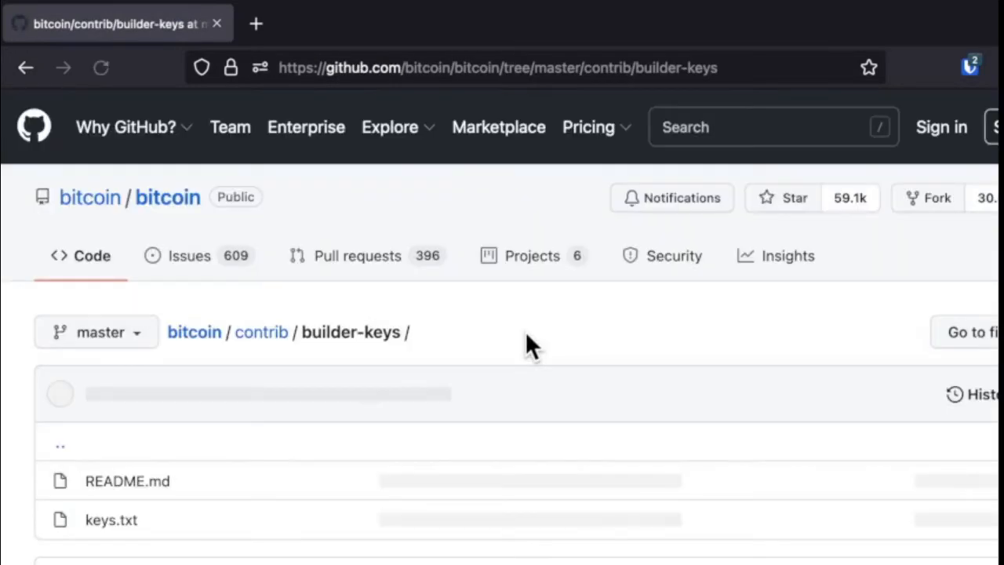
Read the builder-keys README and view keys.txt's fingerprint list in a new tab.
scroll(down, 3)
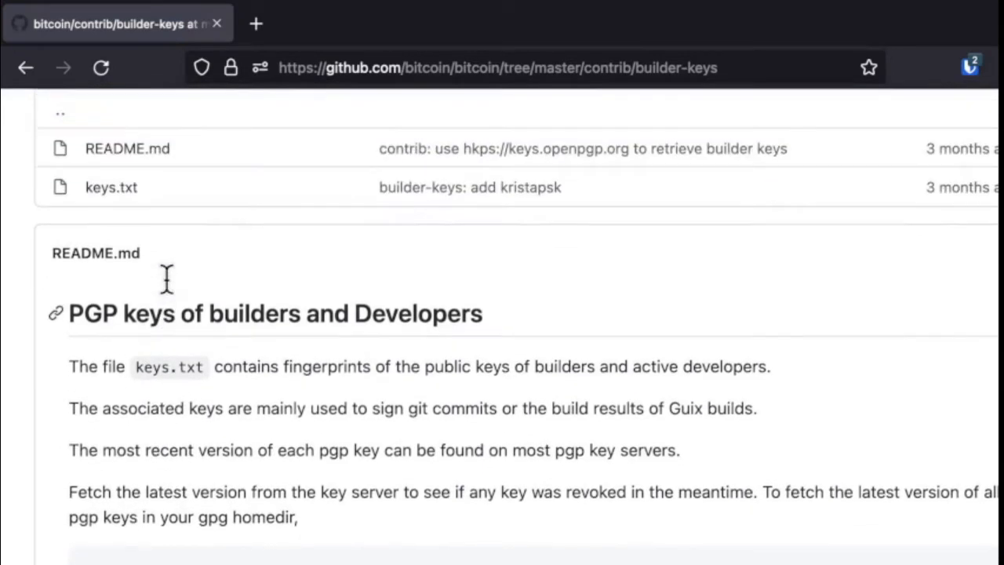
mouse_move(112, 197)
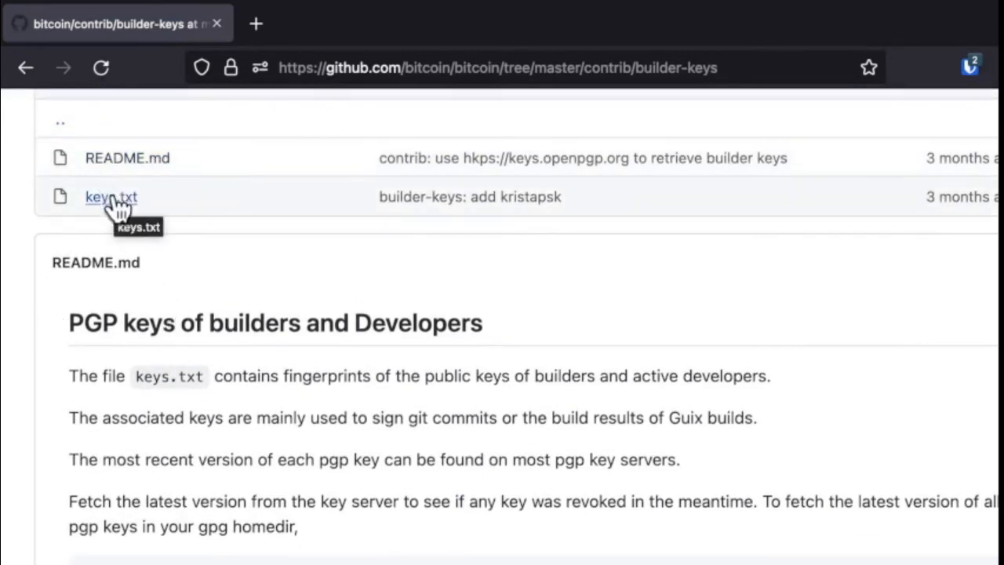
right_click(110, 197)
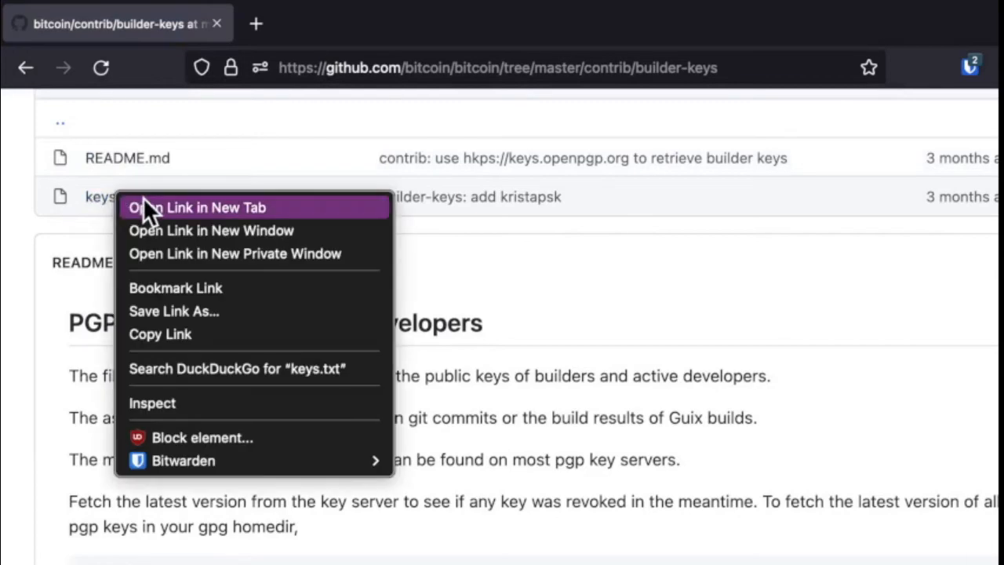
click(196, 207)
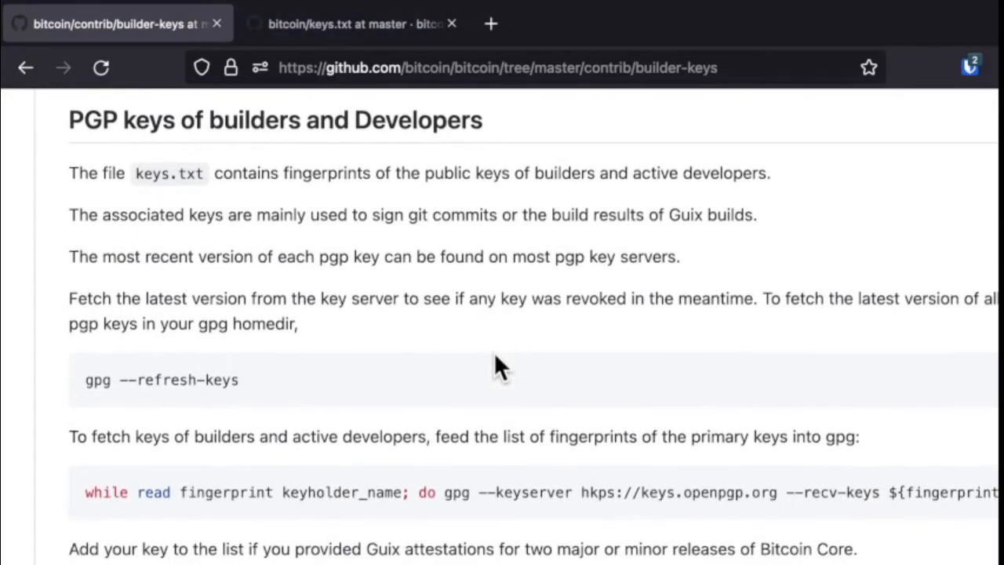
scroll(down, 3)
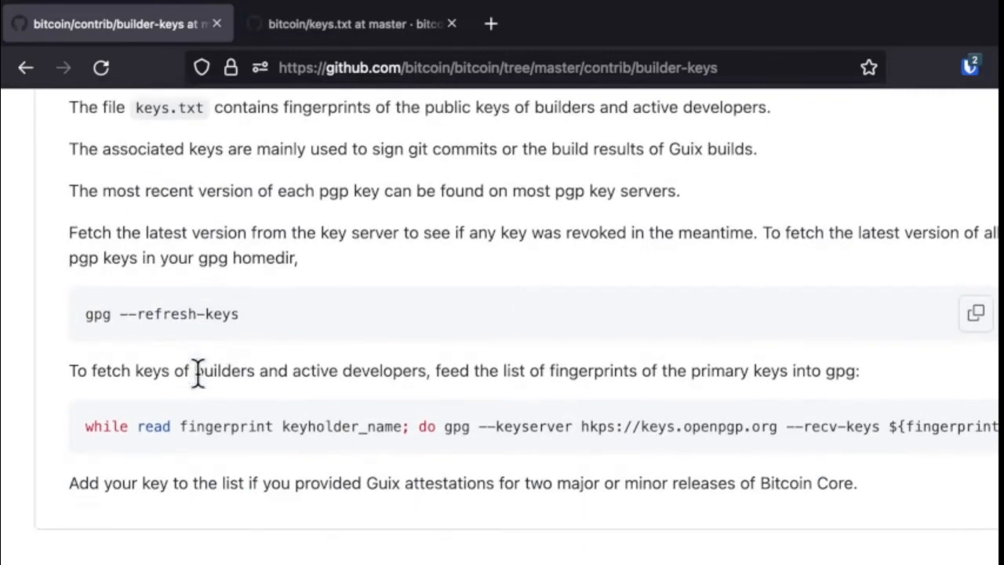
scroll(down, 3)
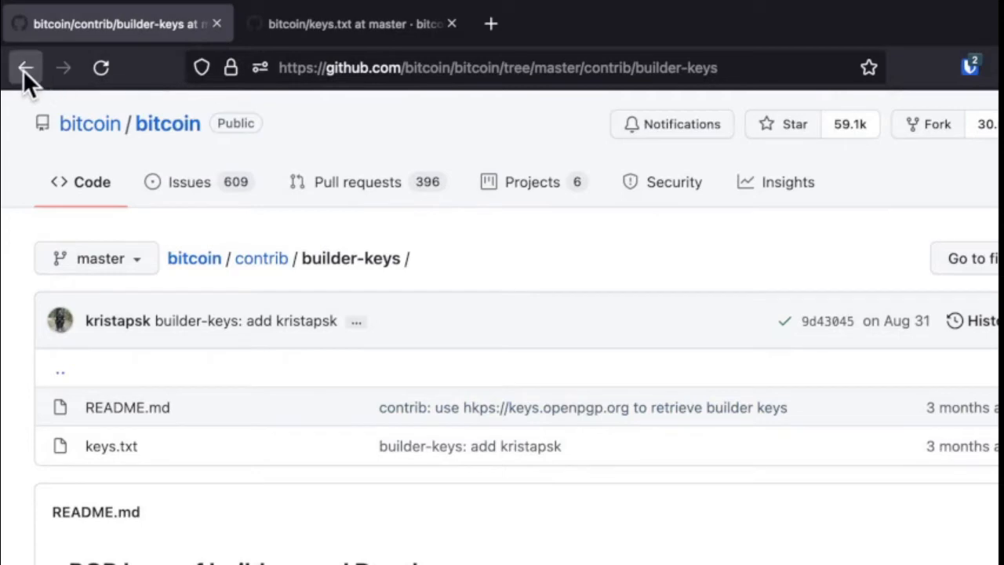
click(357, 24)
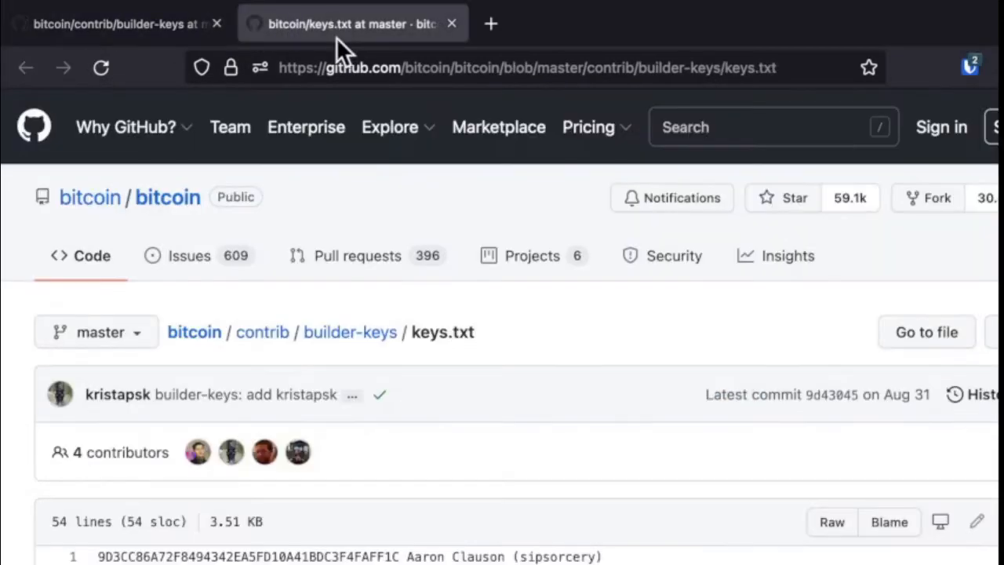
mouse_move(141, 35)
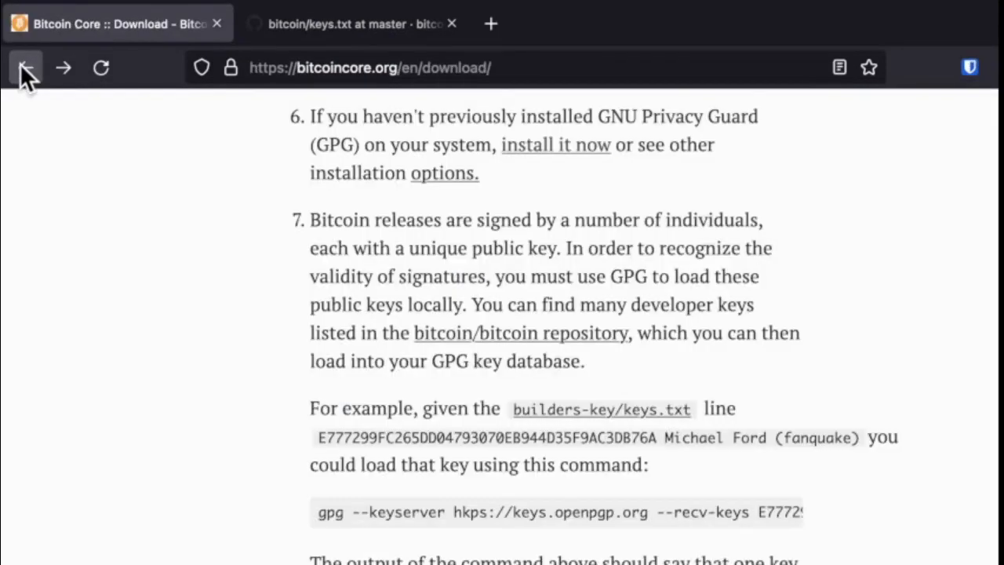
mouse_move(257, 371)
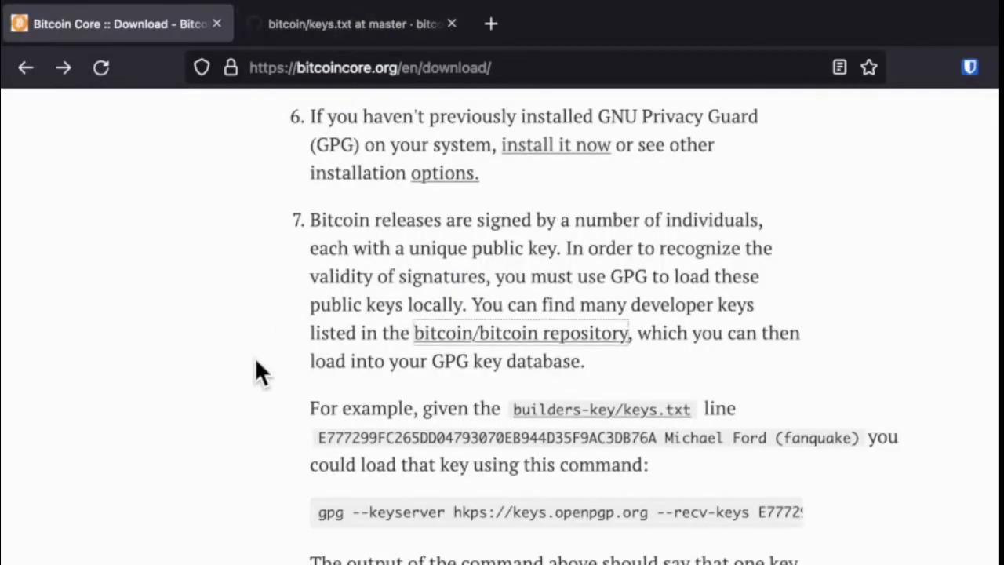
Review step 7 and the keys.txt fingerprints, then start GPG Keychain's Lookup Key search.
scroll(down, 3)
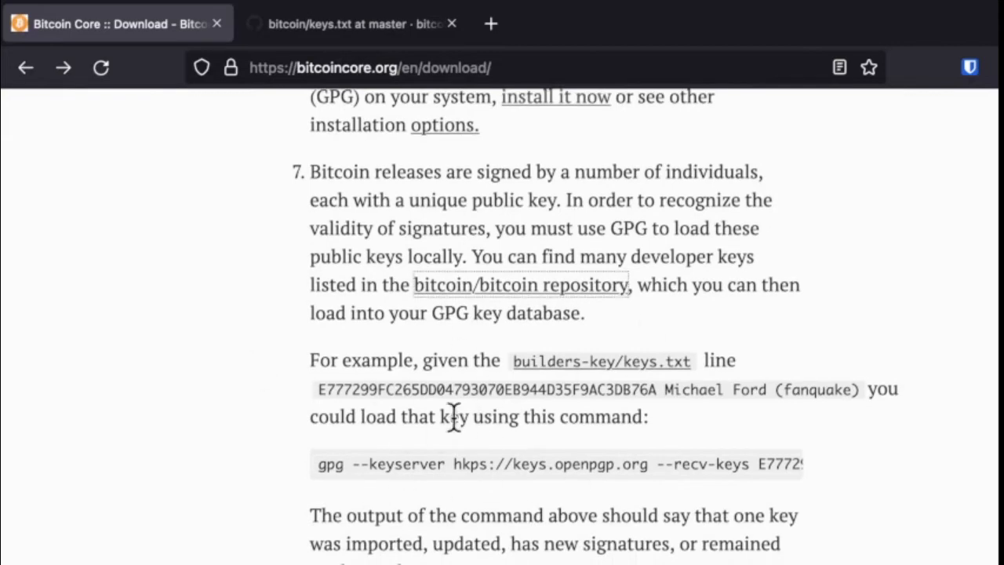
mouse_move(331, 72)
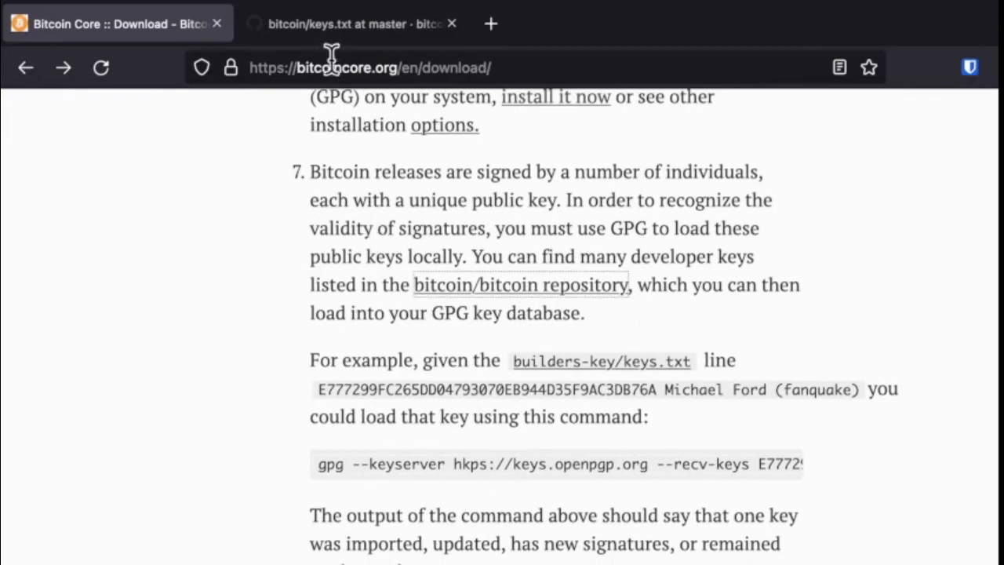
click(353, 23)
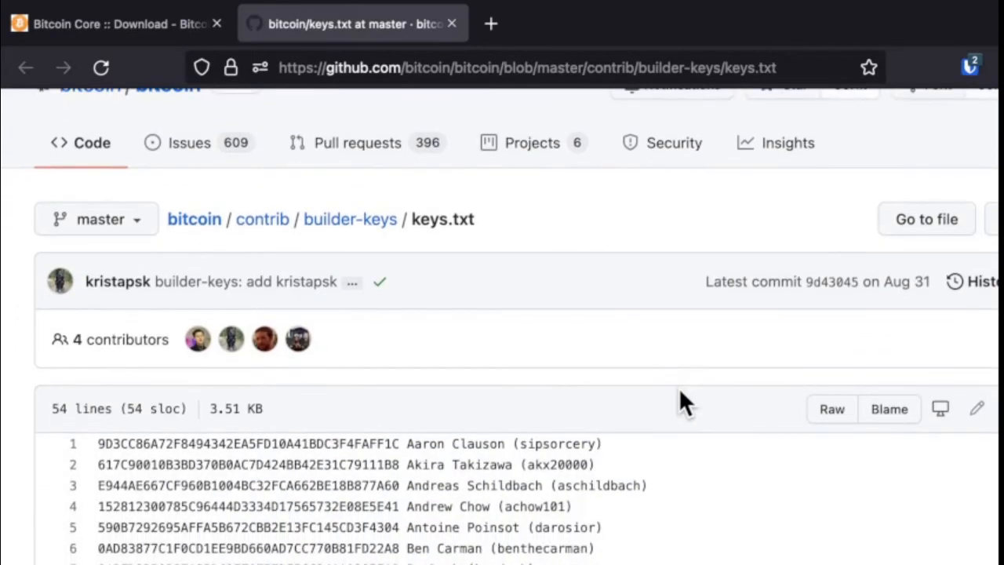
scroll(down, 3)
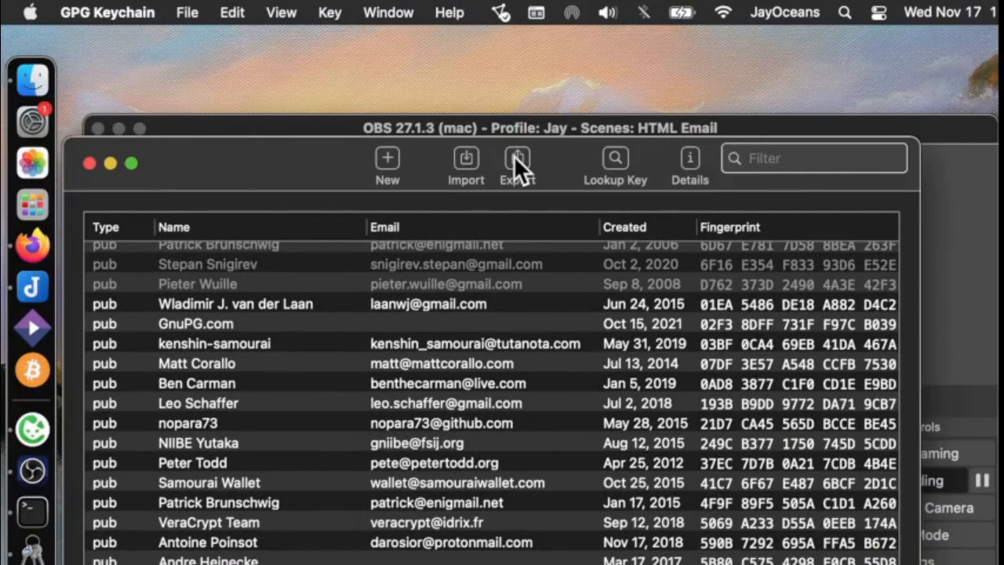
click(616, 157)
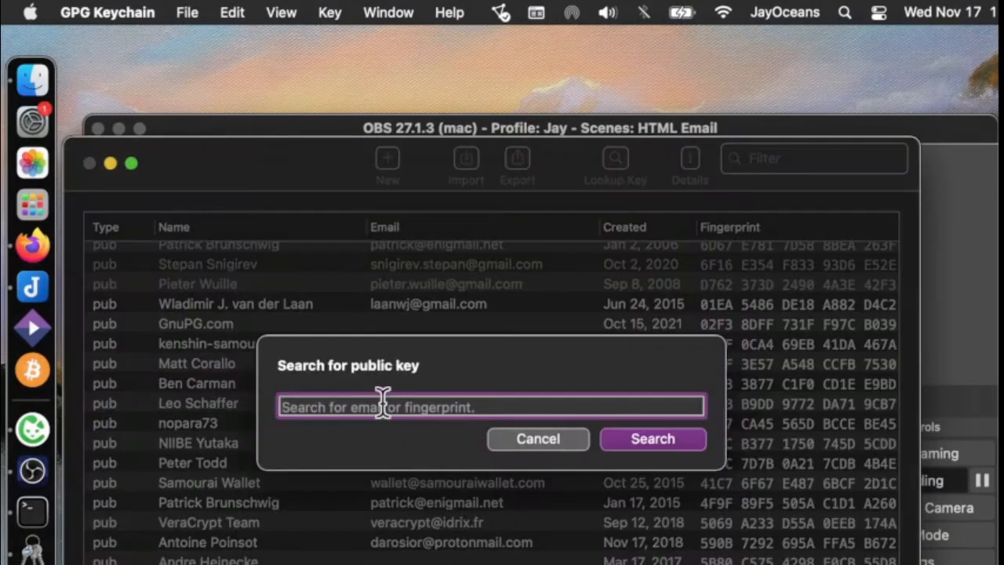
Search the keyserver for fingerprint 9D3CC86A72F494342EA5FD10A41BDC3F4FAFF1C, then hide GPG Keychain.
text(9D3CC86A72F494342EA5FD10A41BDC3F4FAFF1C)
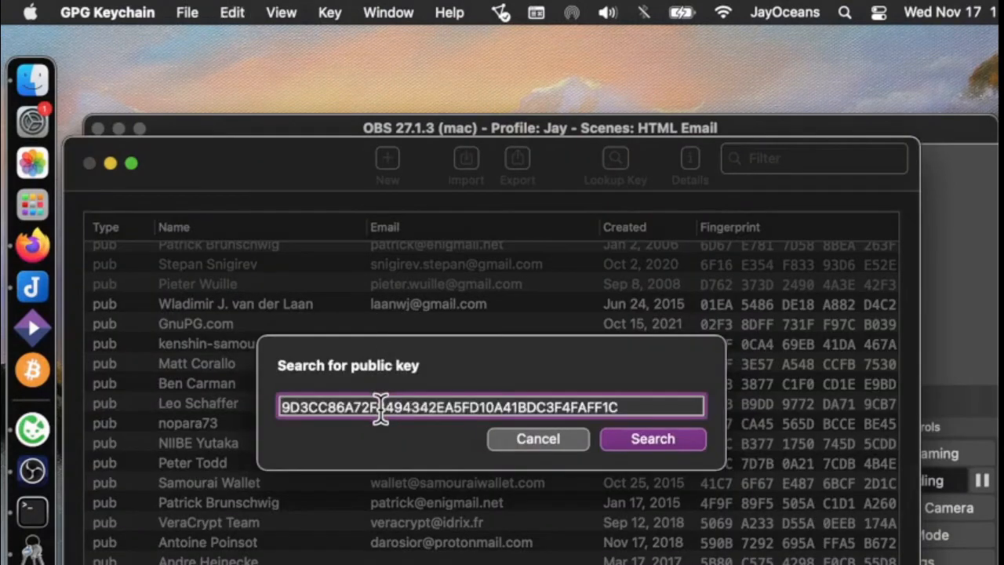
click(653, 438)
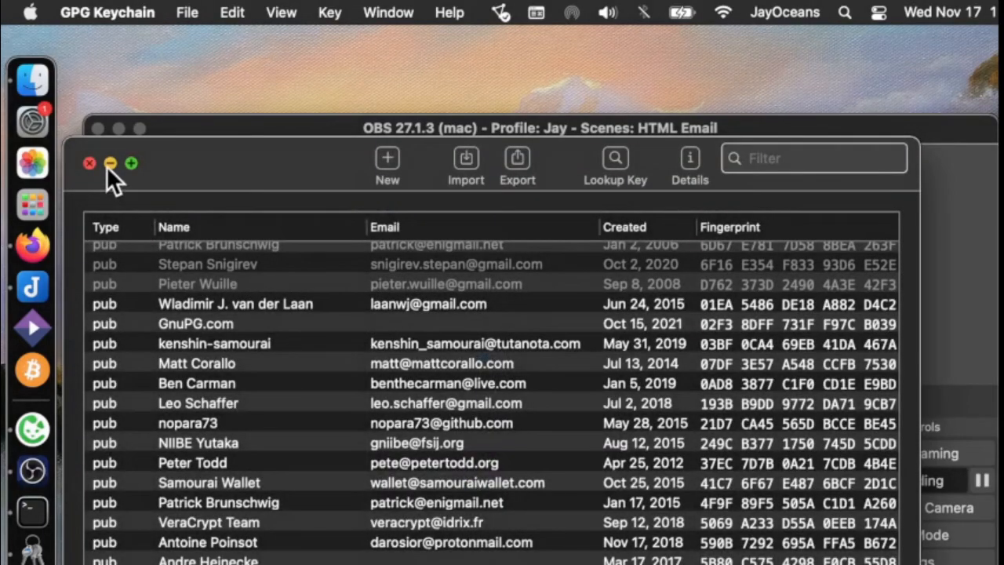
click(109, 164)
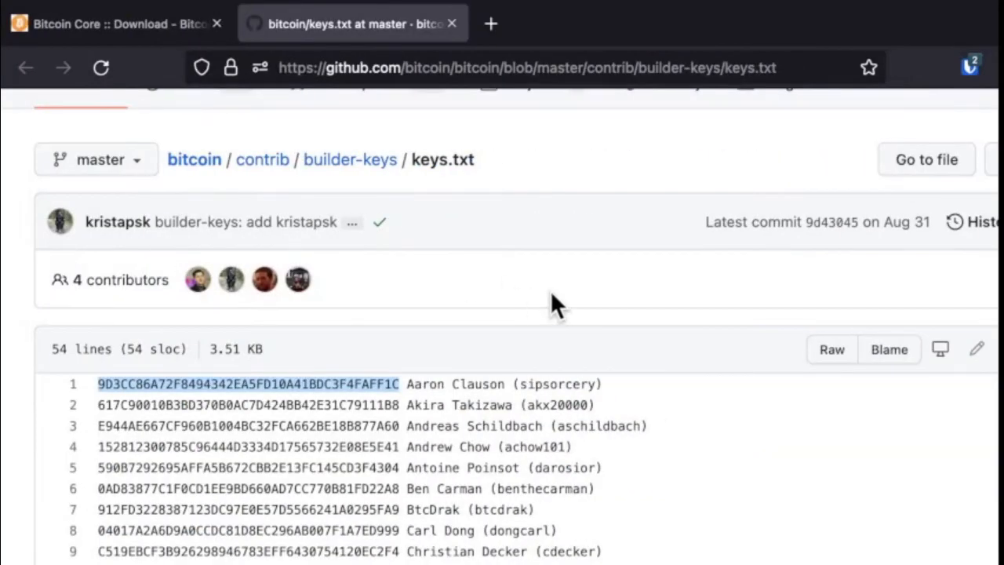
mouse_move(125, 37)
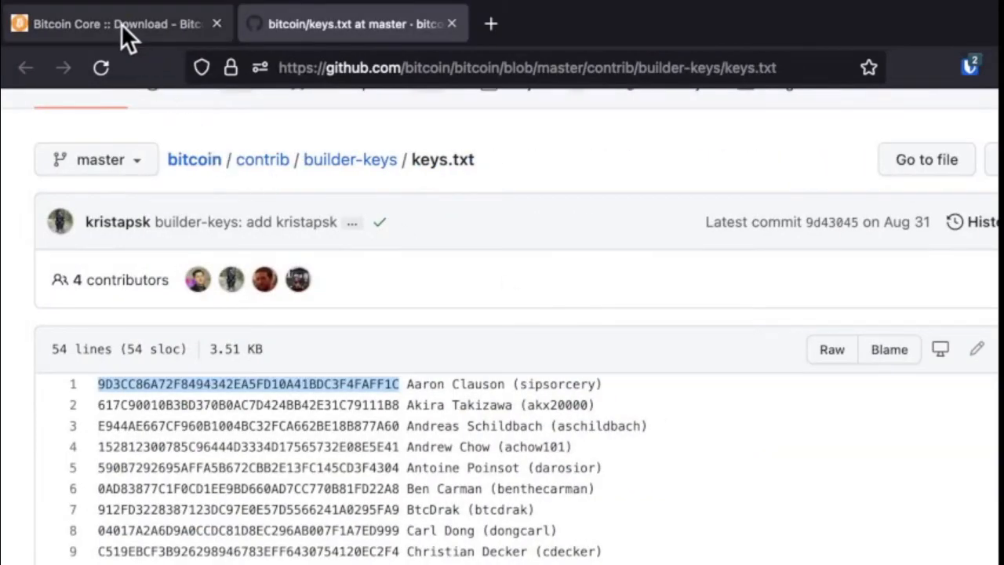
Highlight step 8's advice about trustworthy individuals, then return to the keys.txt list.
click(118, 24)
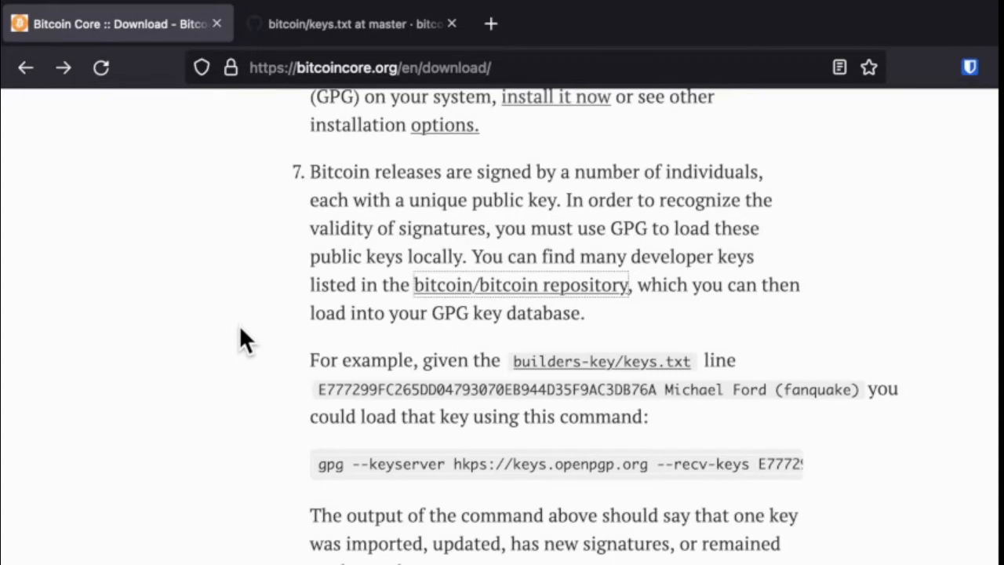
scroll(down, 3)
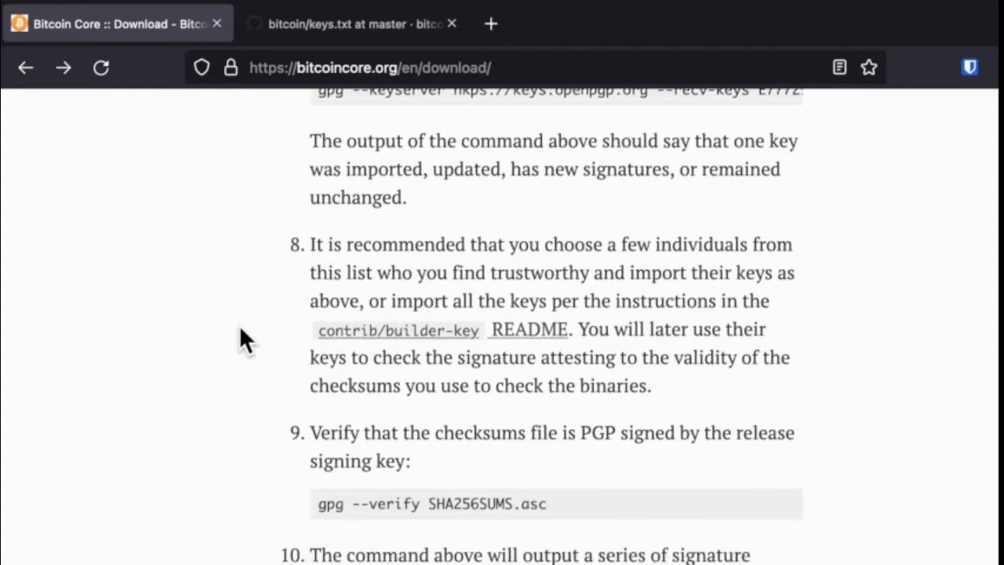
mouse_move(491, 271)
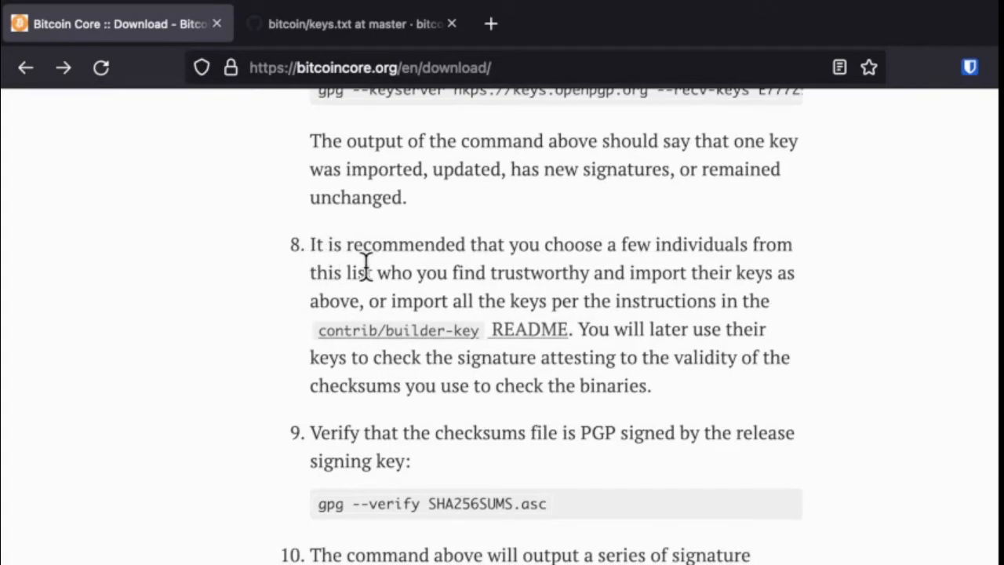
drag(375, 272, 620, 272)
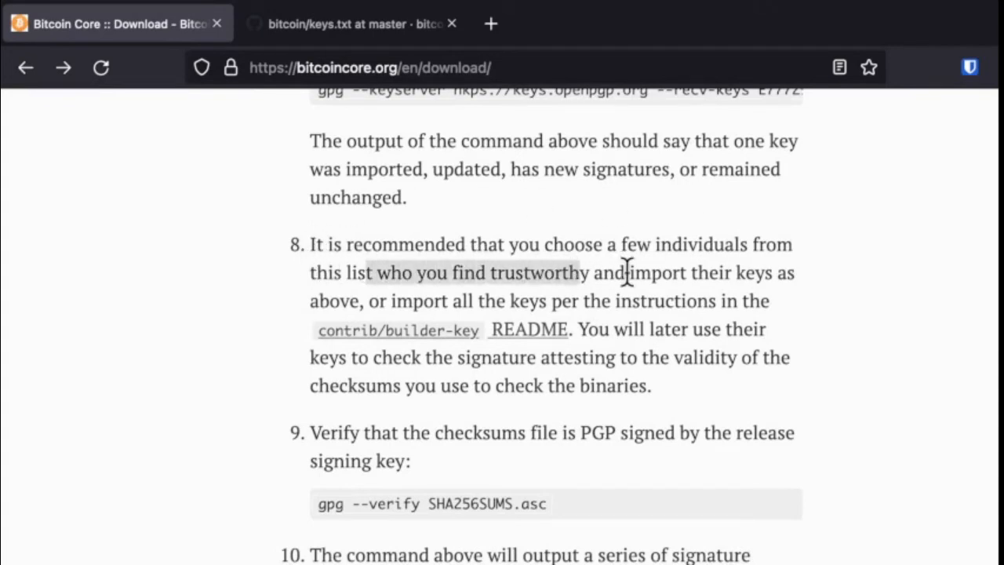
mouse_move(724, 277)
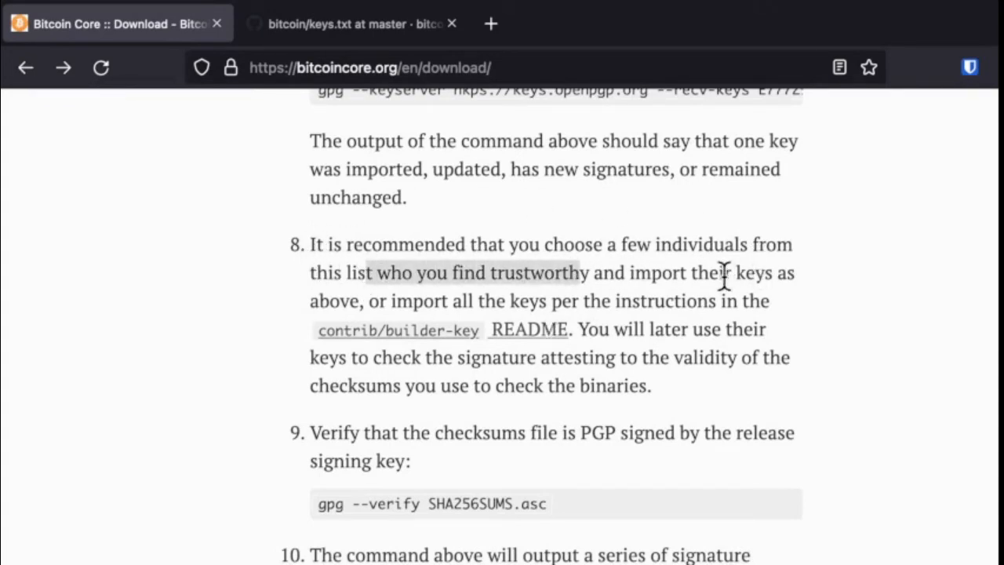
mouse_move(587, 337)
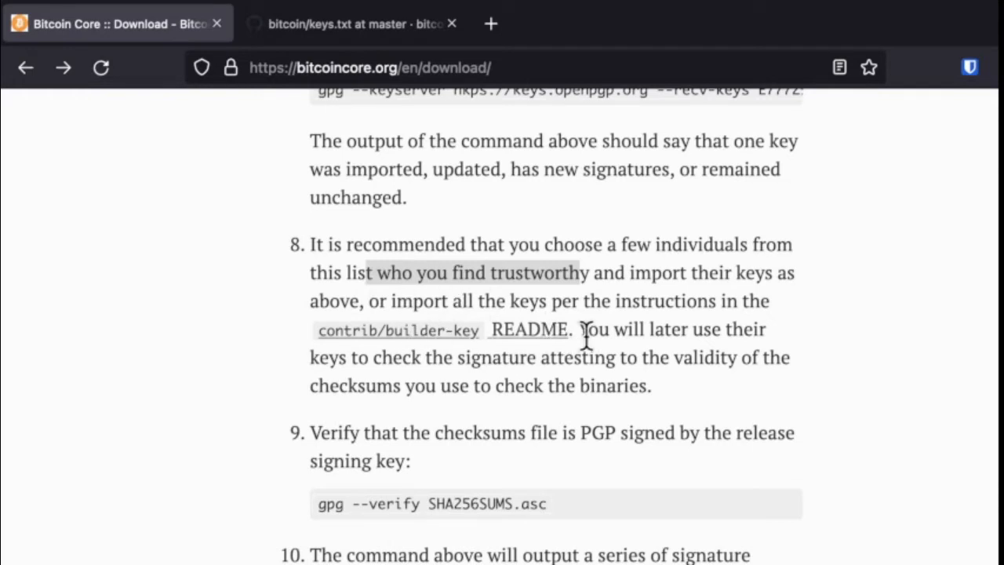
mouse_move(544, 388)
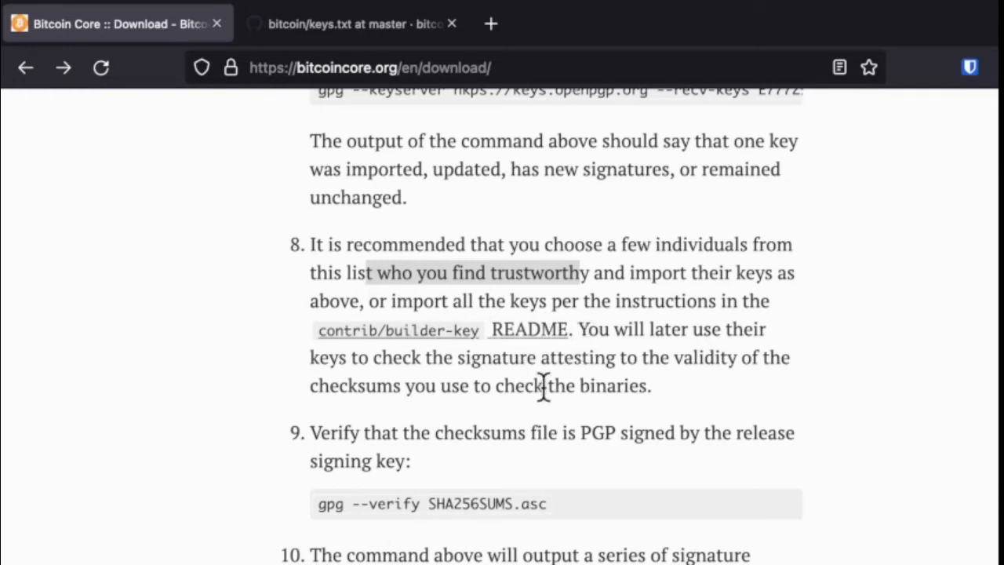
mouse_move(551, 359)
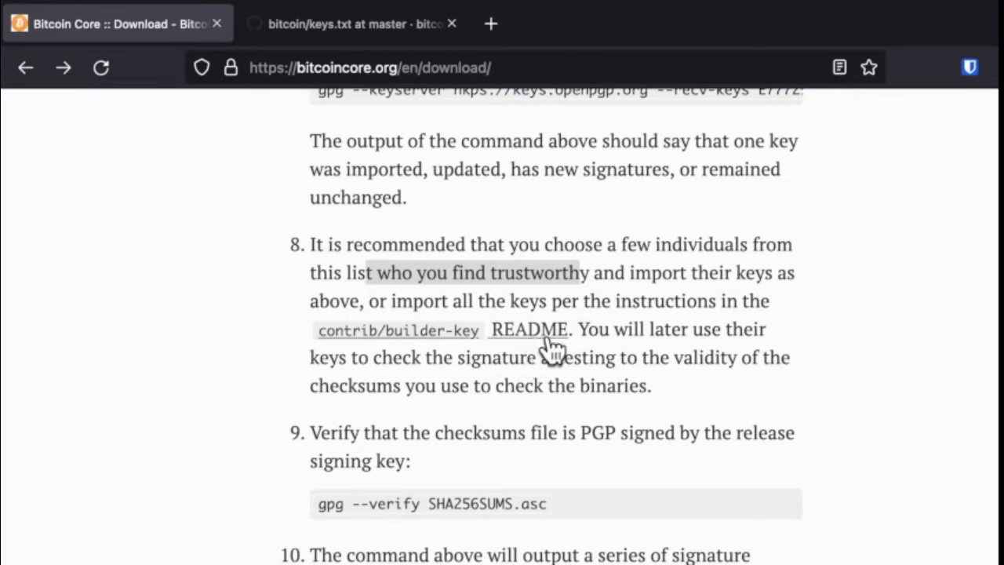
mouse_move(362, 50)
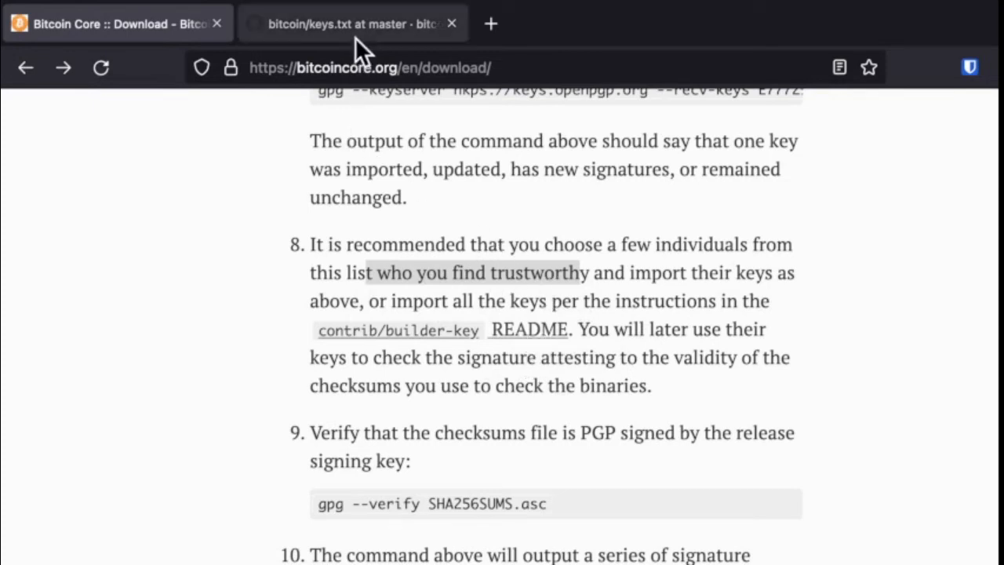
click(353, 22)
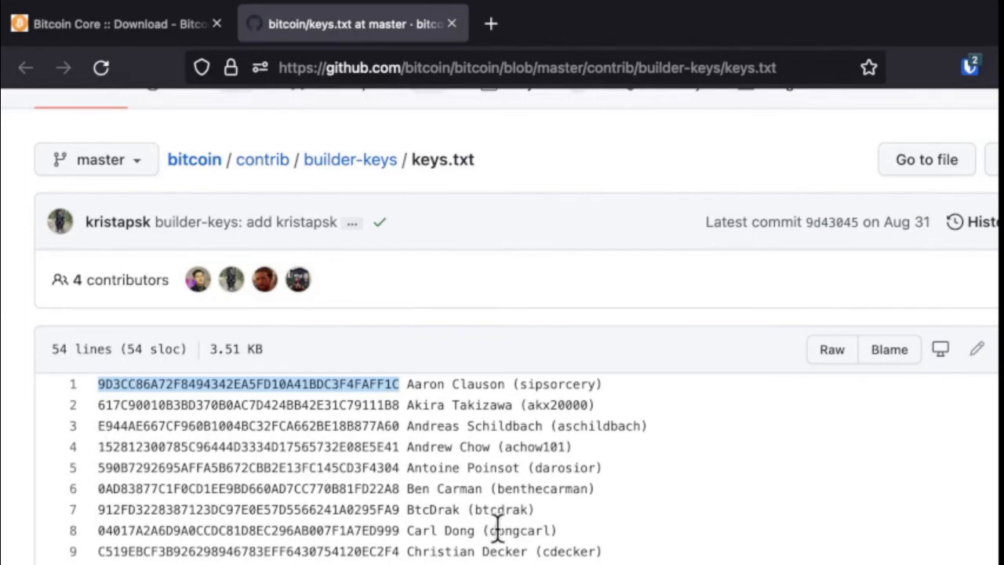
mouse_move(429, 493)
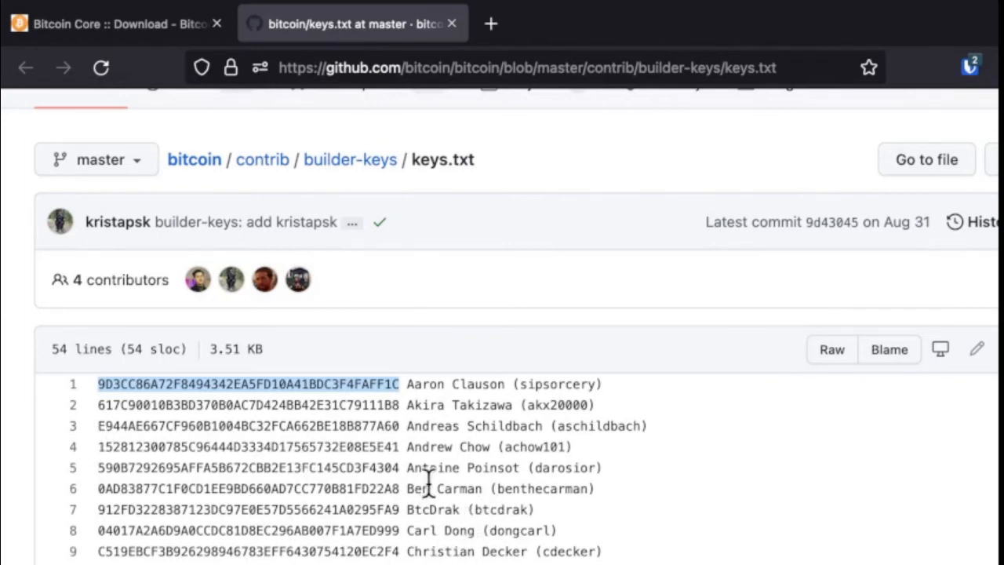
mouse_move(151, 465)
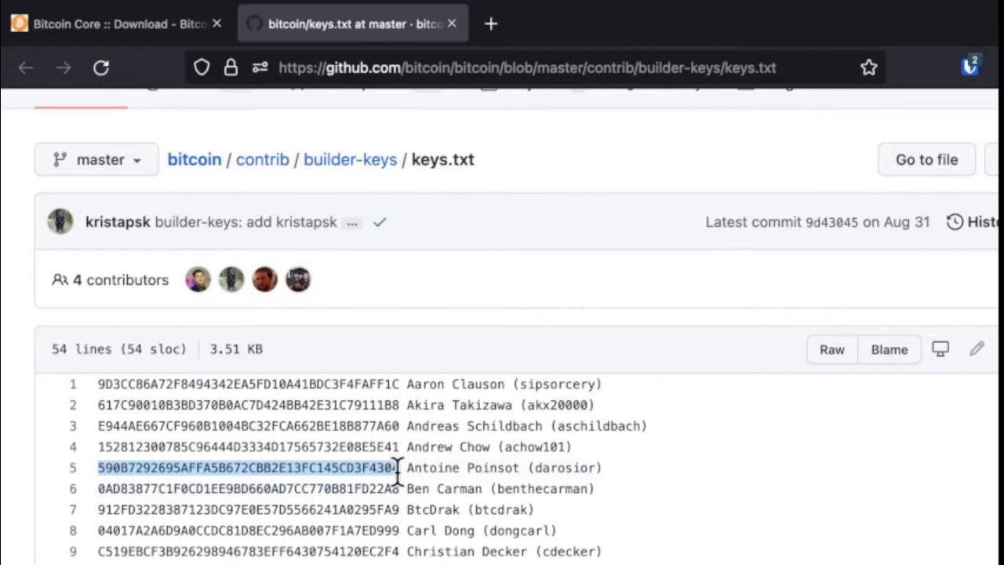
mouse_move(240, 261)
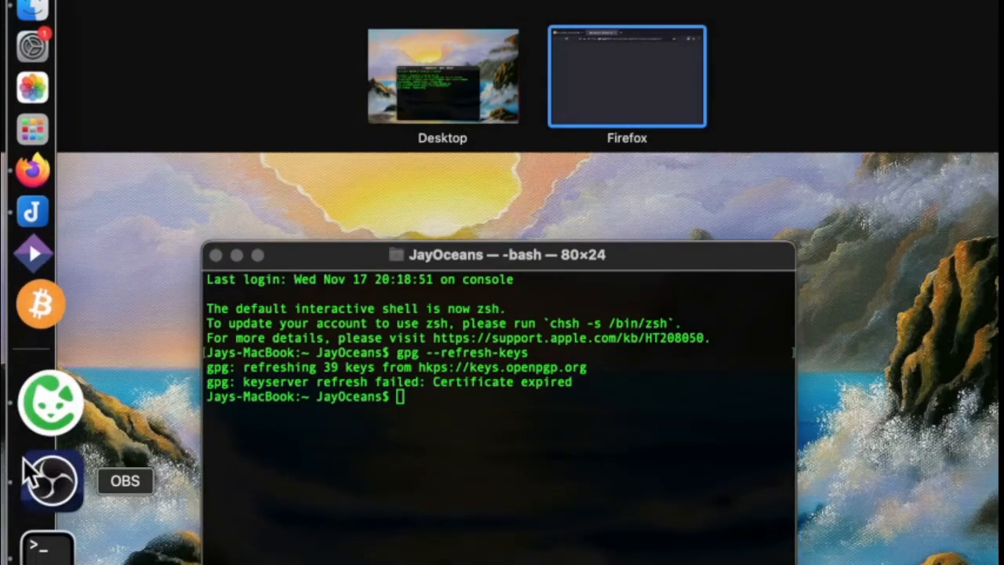
Review Aaron Clauson's search results and GitHub sponsor page against the keys.txt list.
click(627, 74)
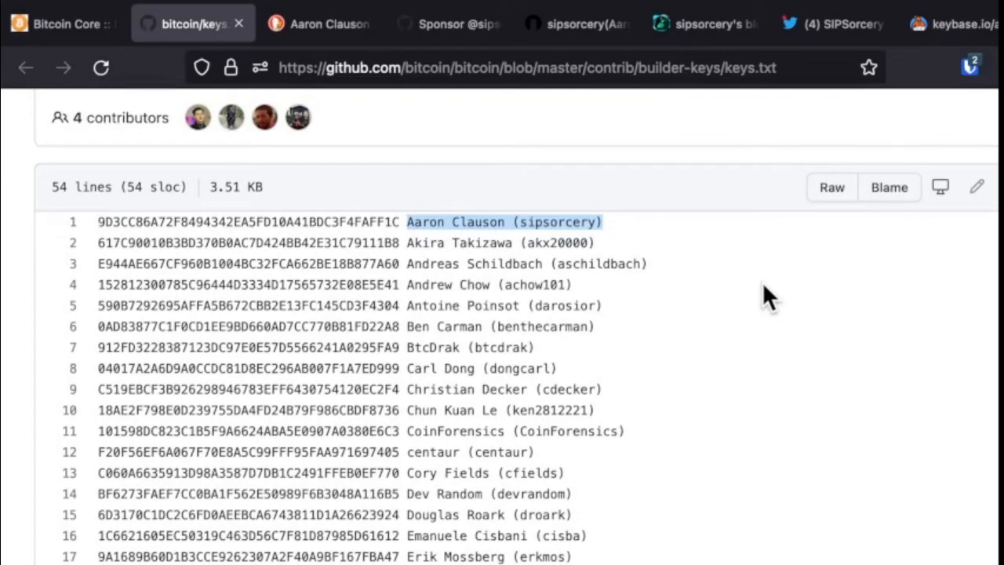
click(317, 24)
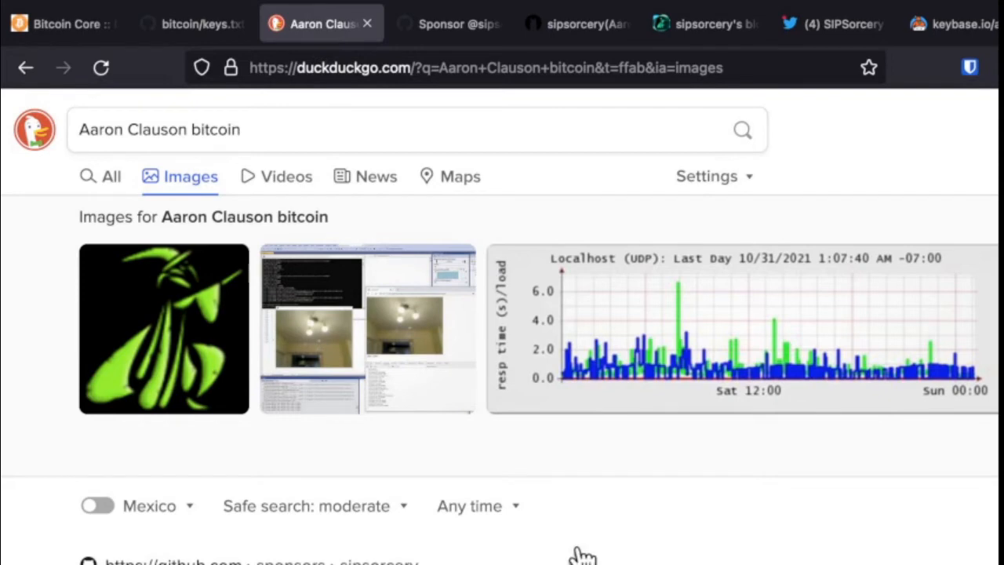
click(449, 22)
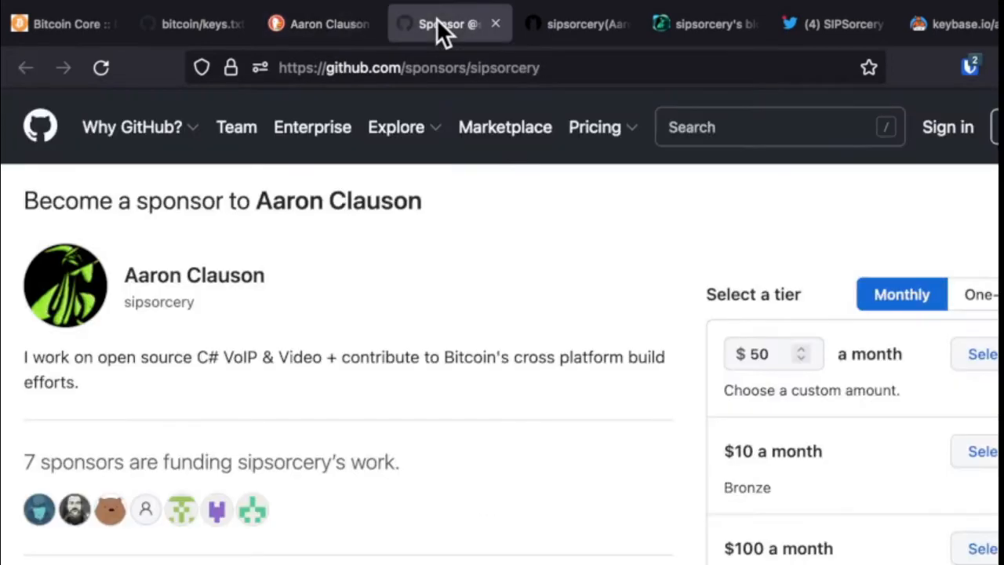
mouse_move(506, 471)
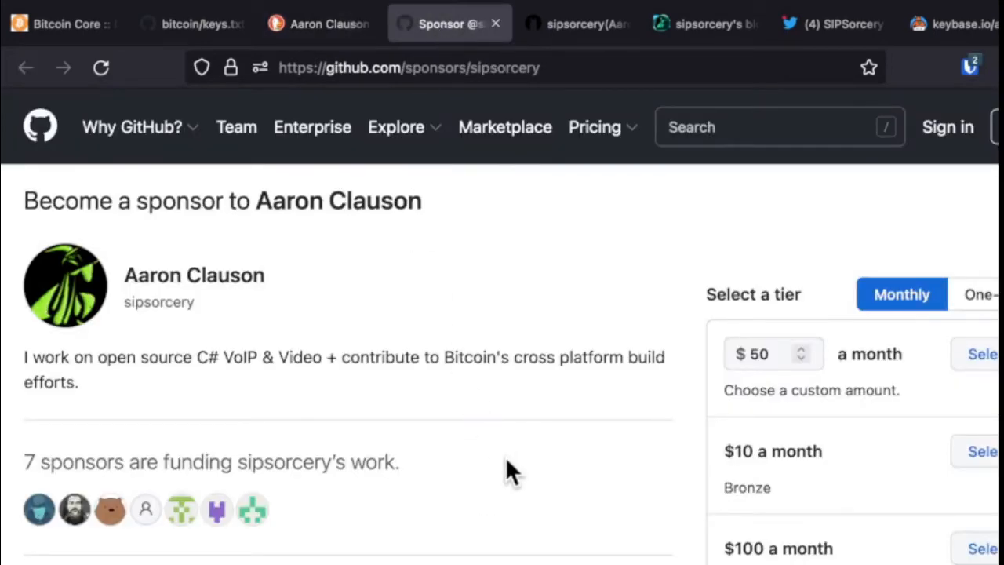
mouse_move(488, 454)
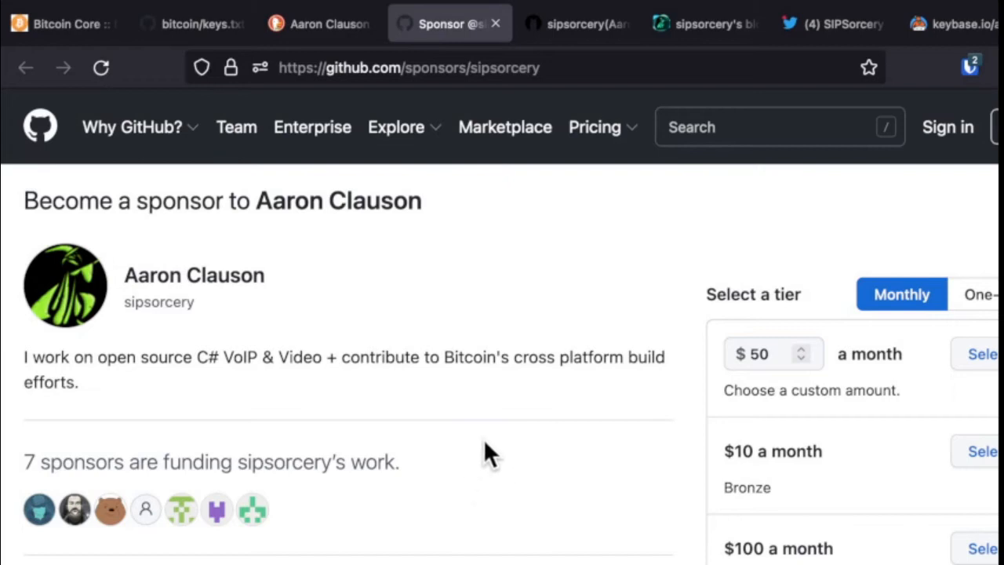
mouse_move(667, 327)
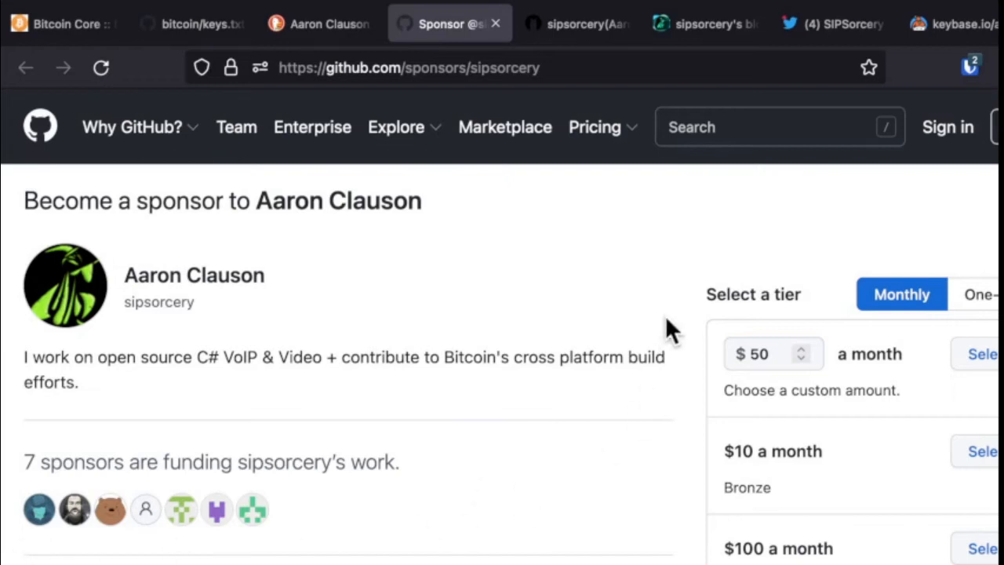
mouse_move(577, 44)
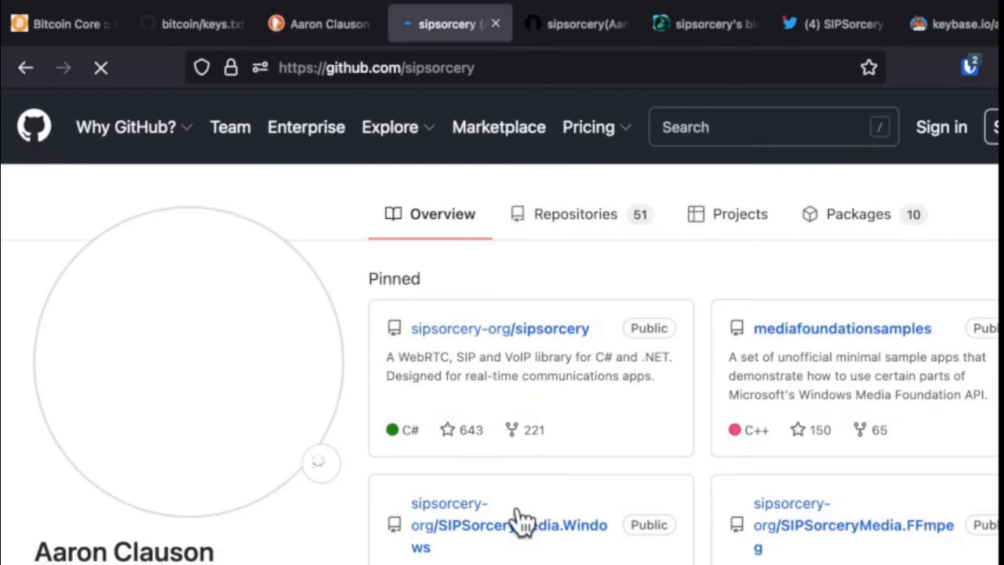
scroll(down, 3)
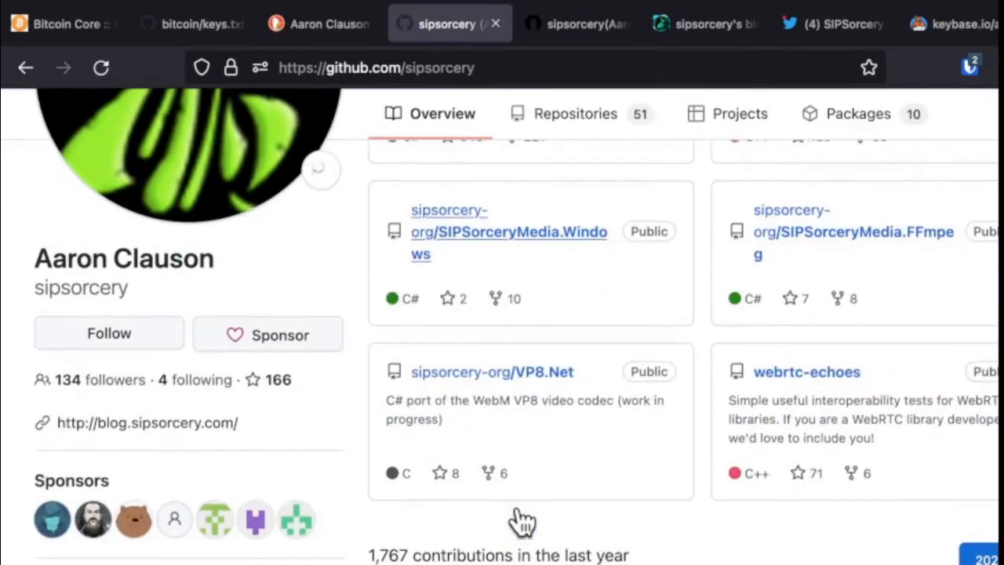
click(192, 23)
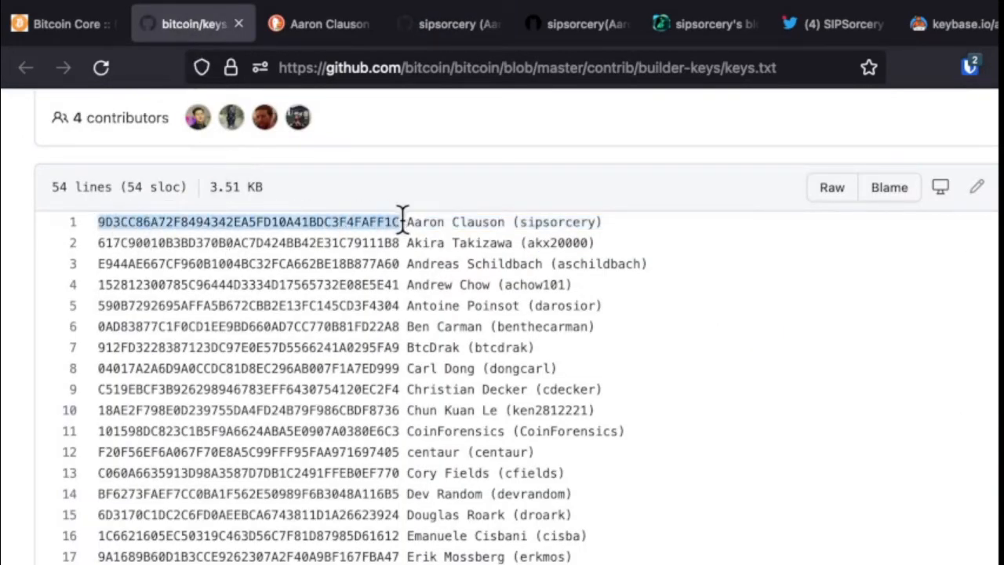
mouse_move(443, 35)
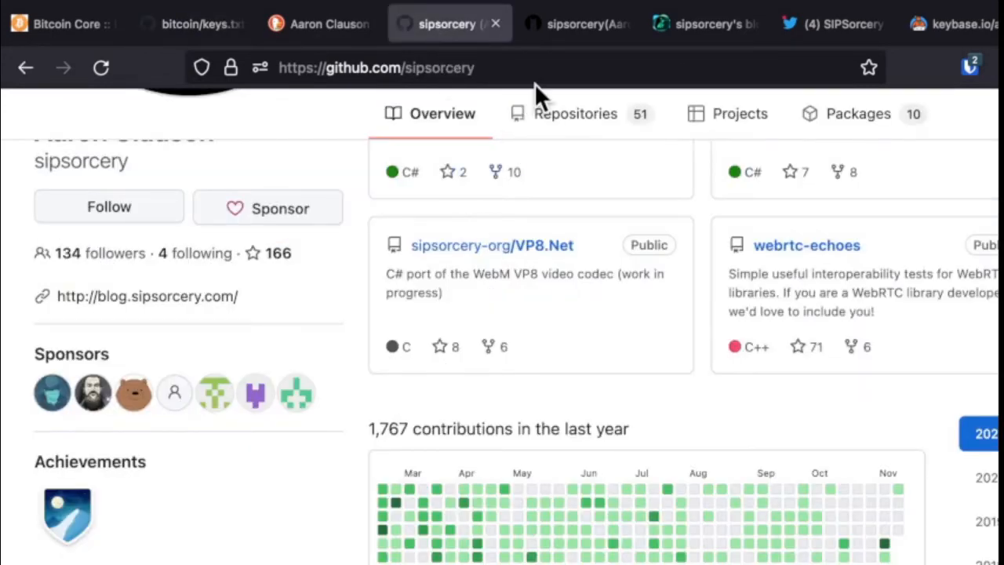
scroll(up, 3)
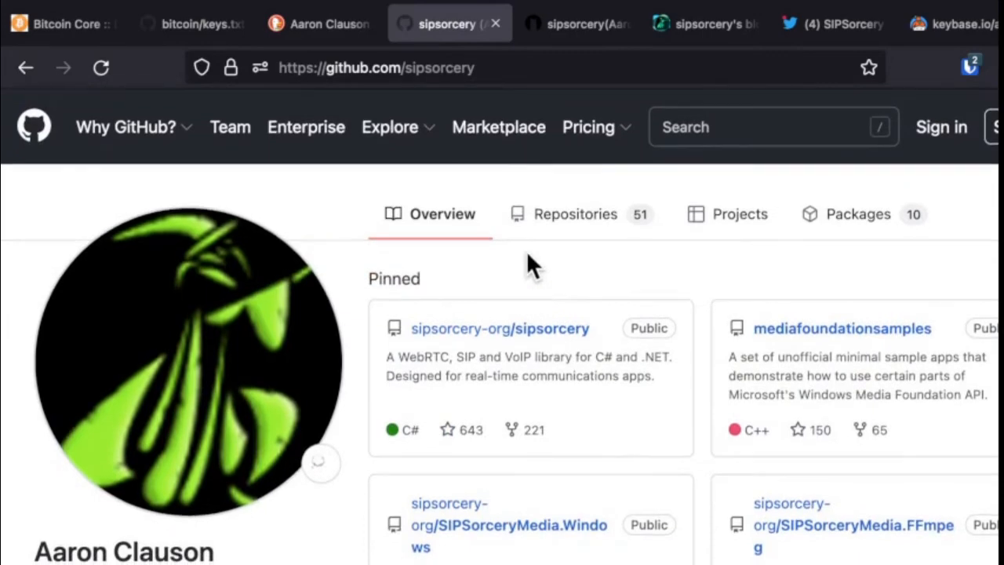
Check his Giters and Twitter profiles, ending on his Keybase public key fingerprint.
click(569, 22)
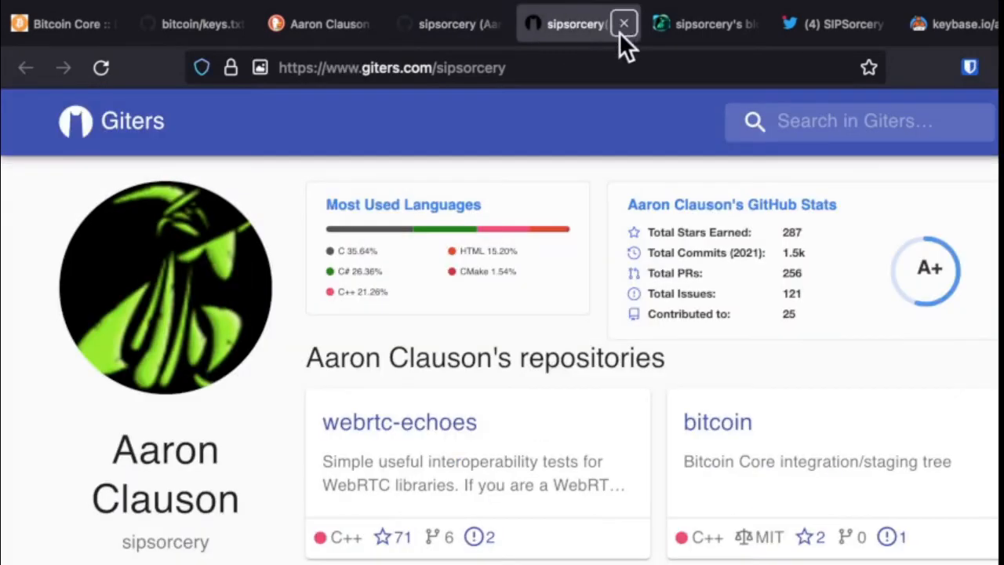
scroll(down, 3)
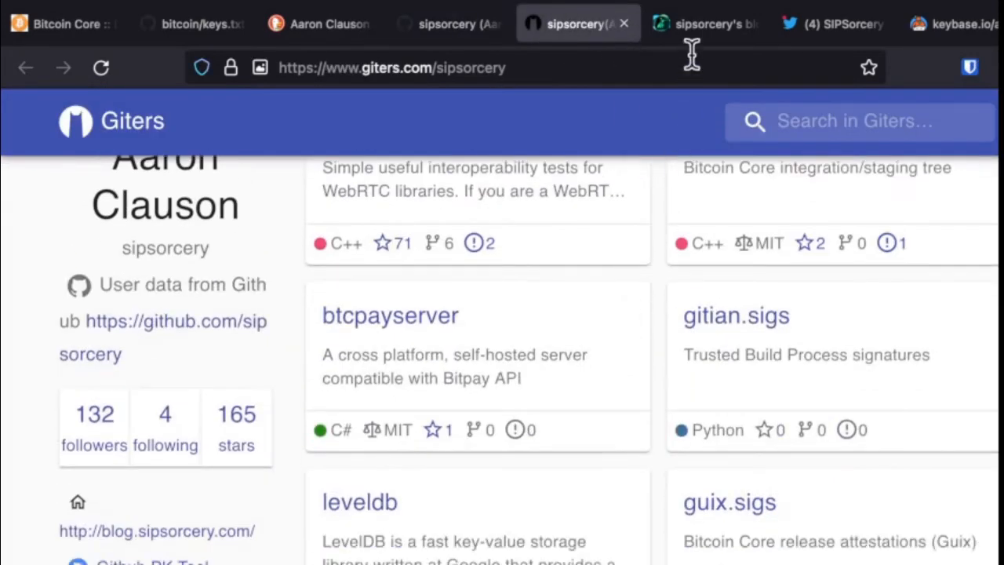
click(831, 22)
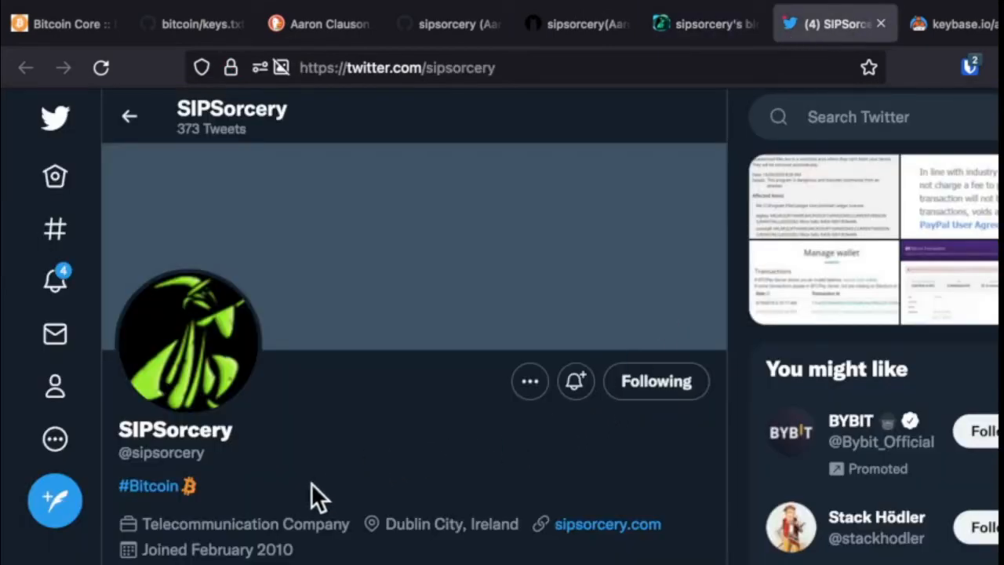
mouse_move(364, 498)
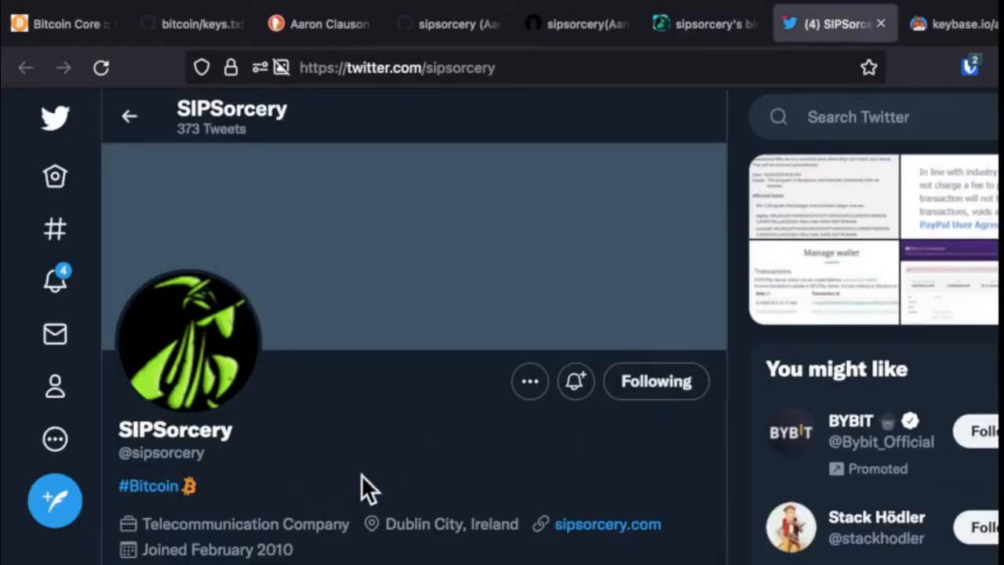
mouse_move(662, 490)
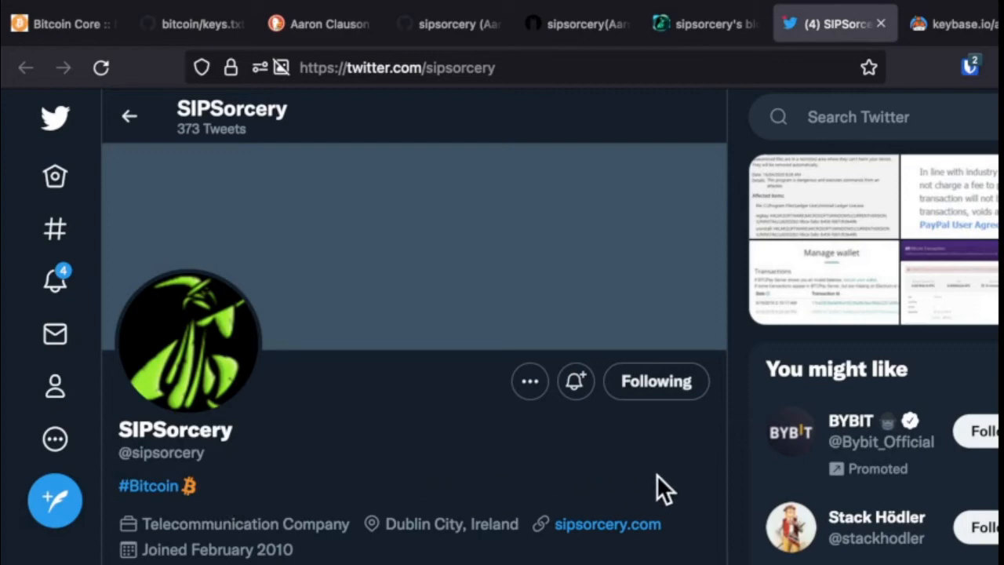
click(956, 22)
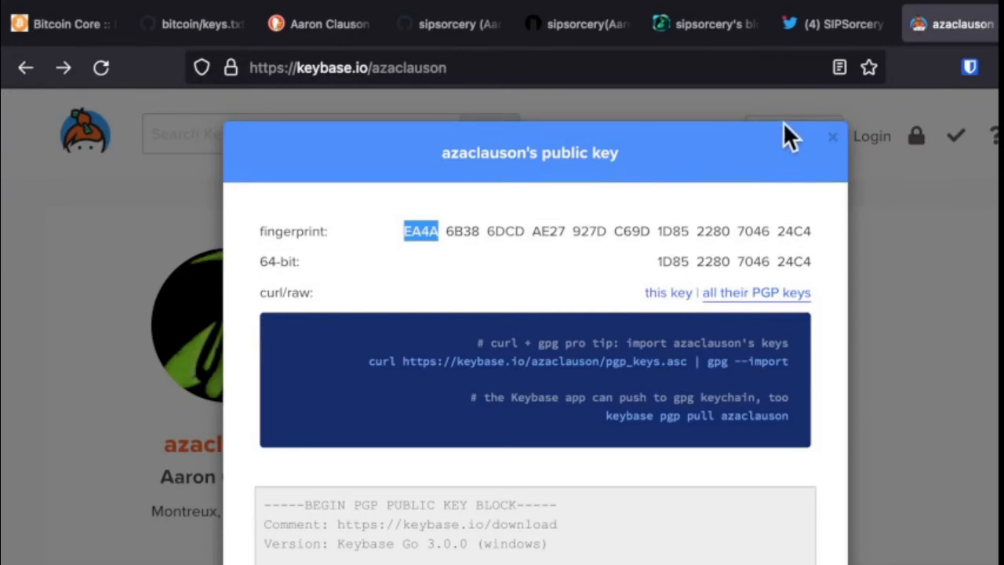
Open Aaron Clauson's raw Keybase PGP keys file and select the whole key block.
click(832, 136)
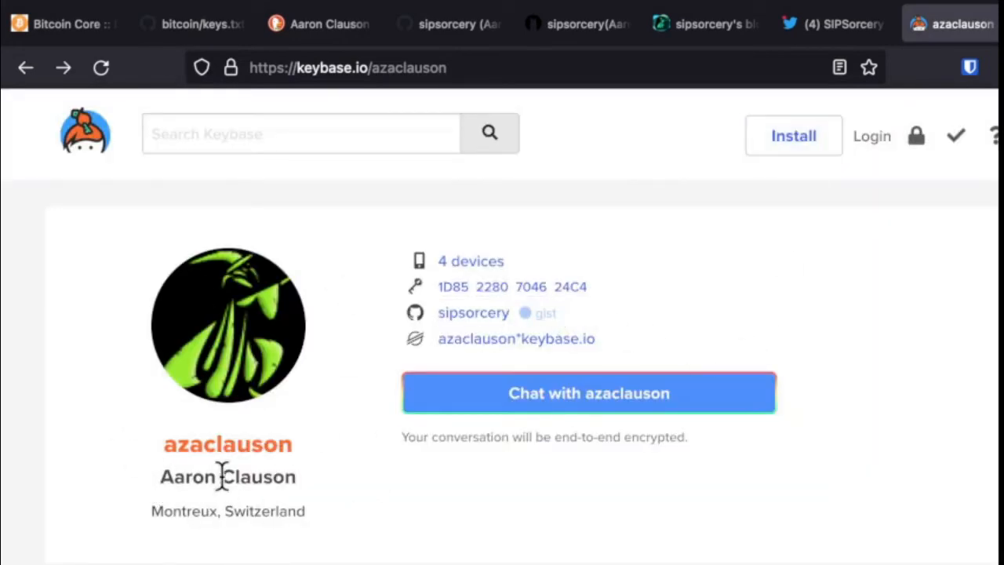
mouse_move(545, 294)
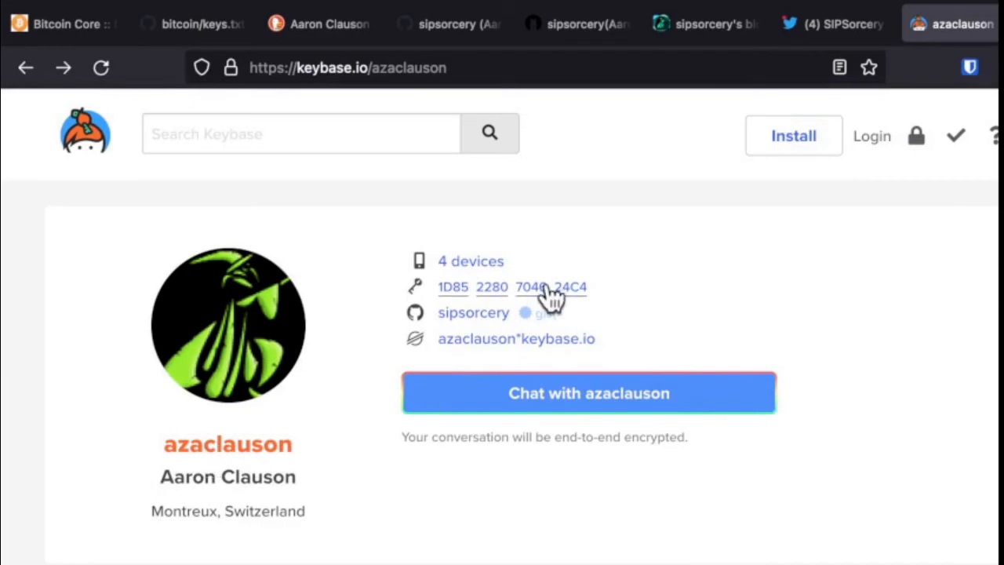
click(542, 287)
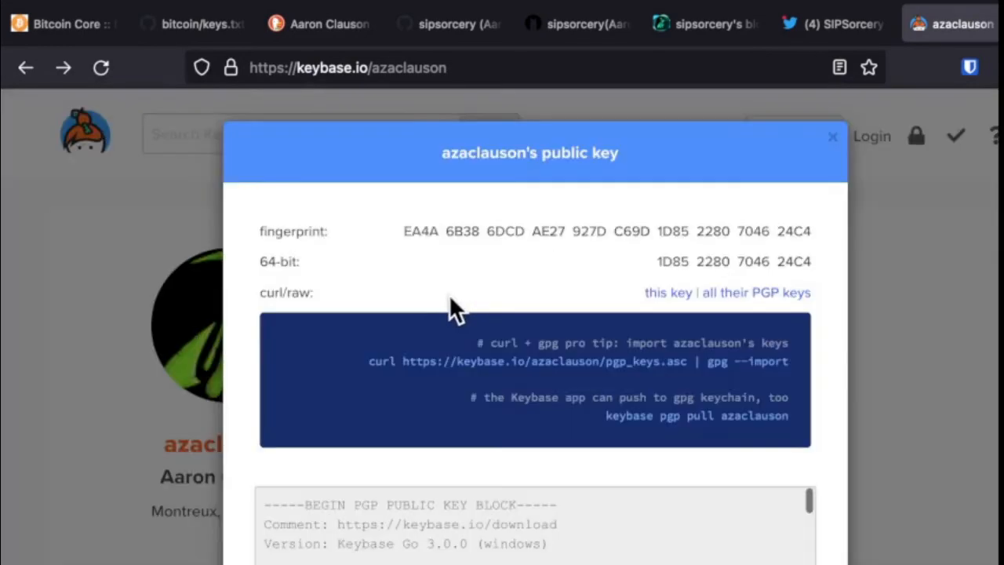
mouse_move(404, 246)
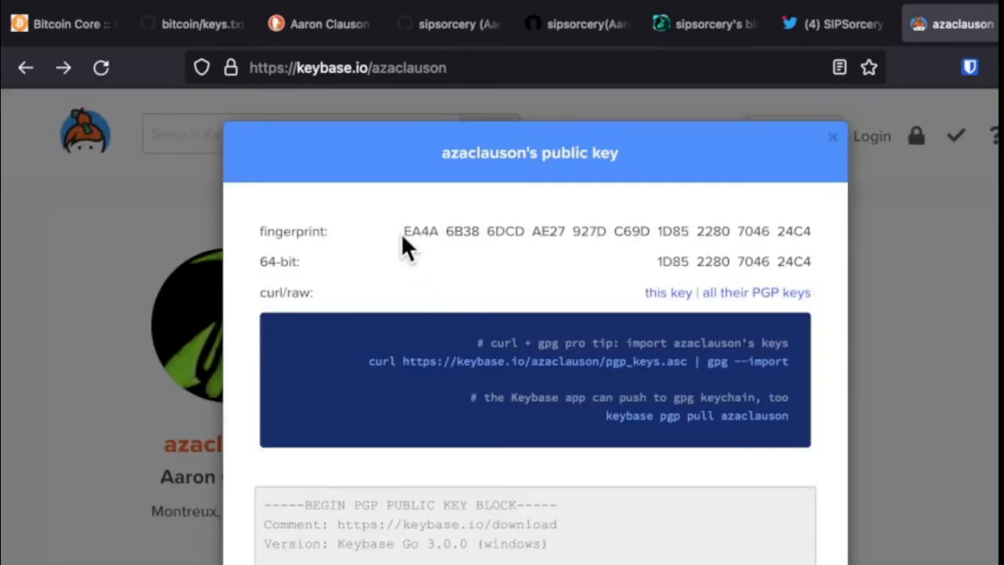
mouse_move(596, 274)
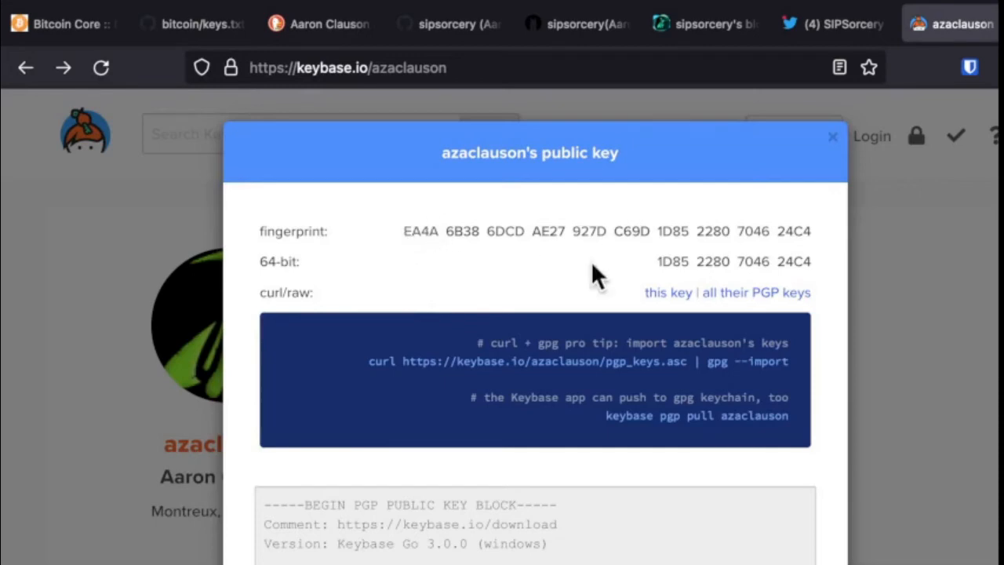
mouse_move(737, 305)
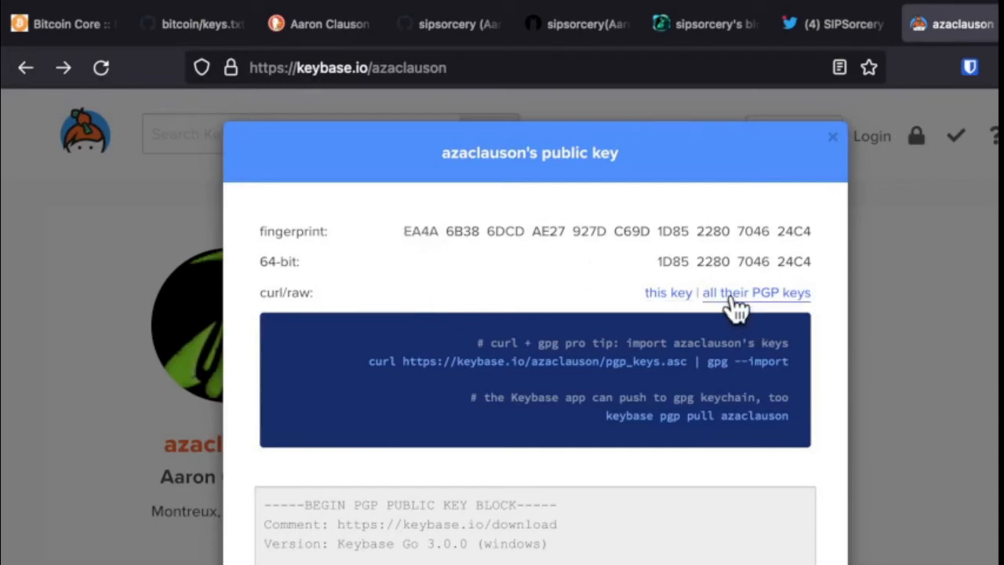
click(758, 293)
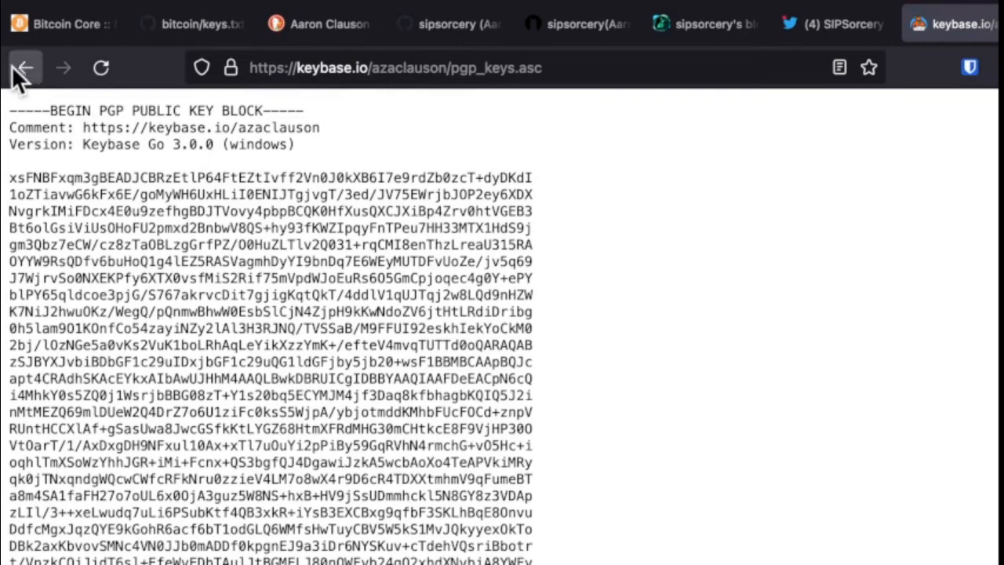
key(Ctrl+a)
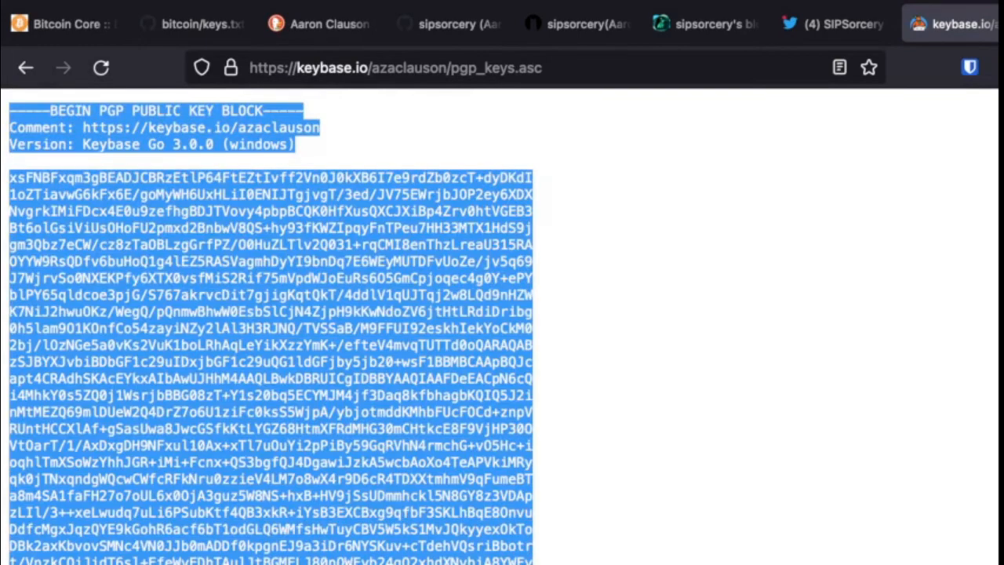
scroll(down, 3)
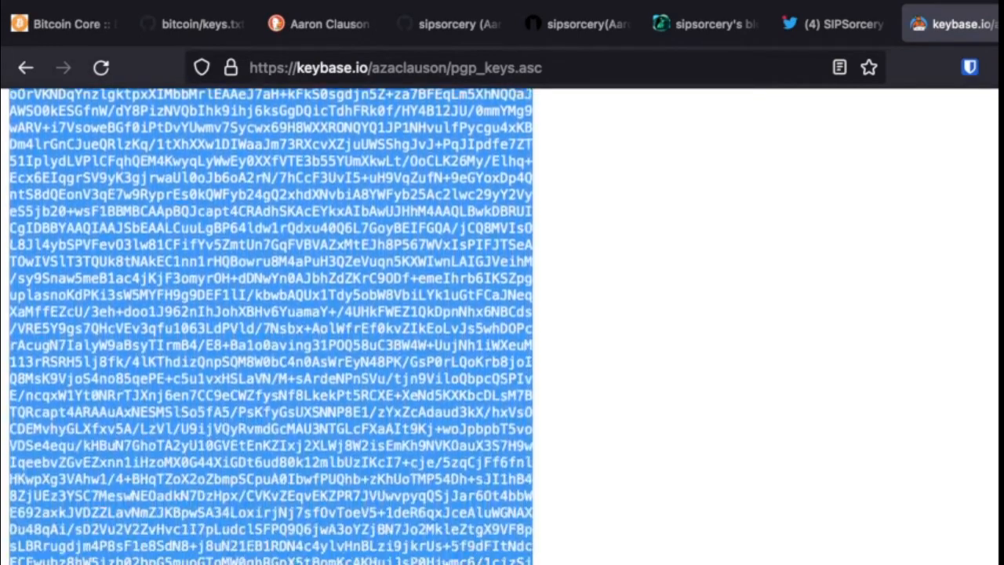
scroll(down, 3)
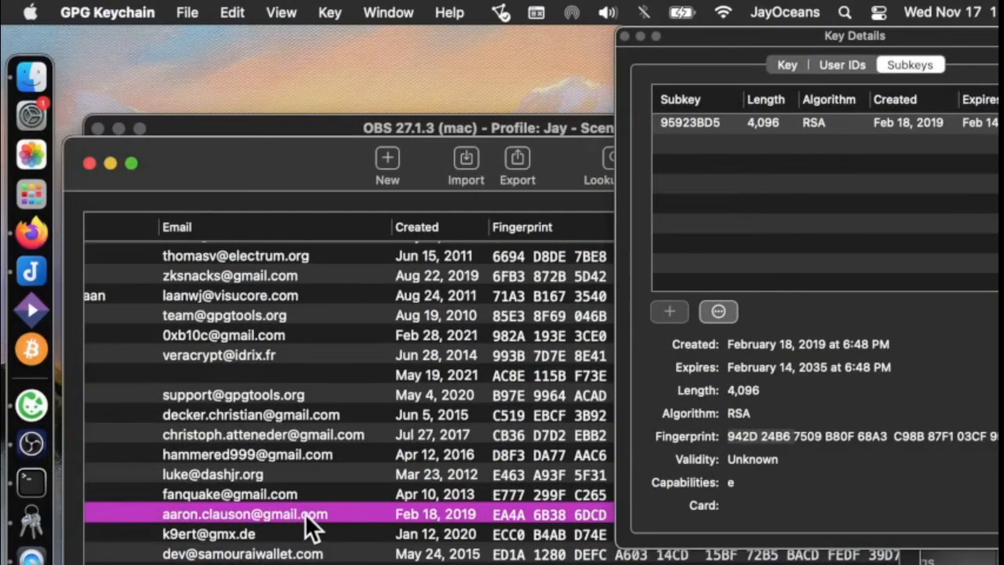
mouse_move(149, 534)
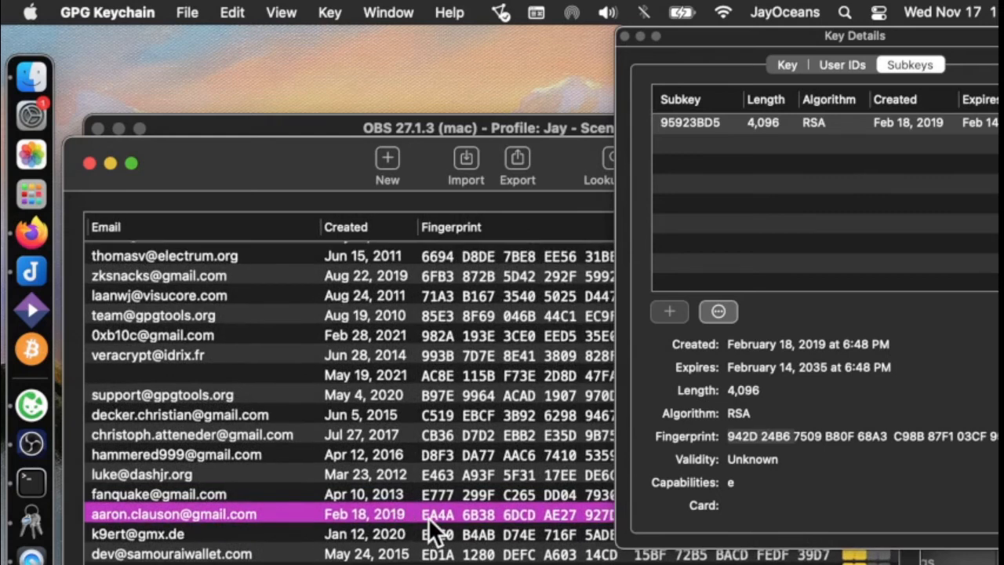
mouse_move(931, 66)
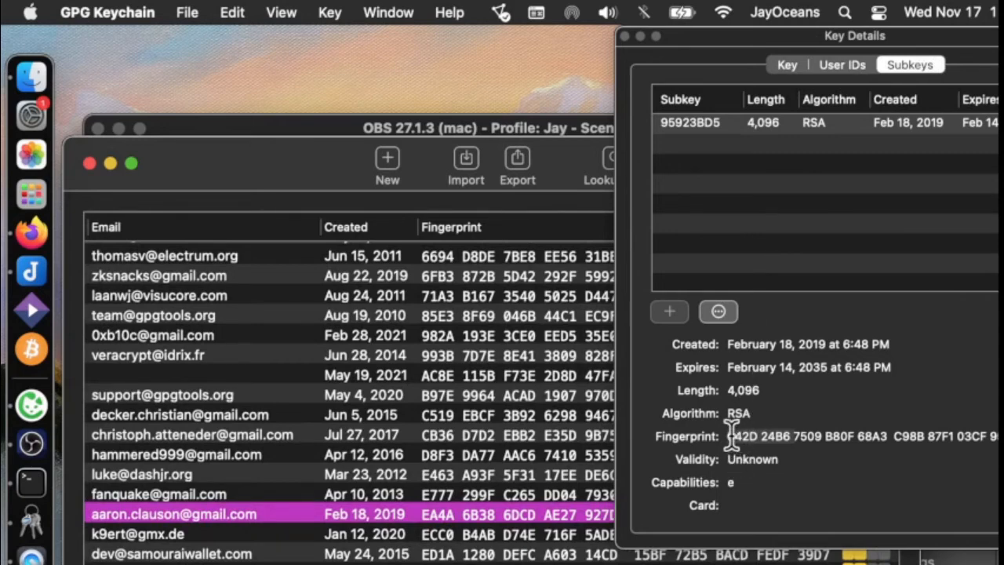
mouse_move(328, 407)
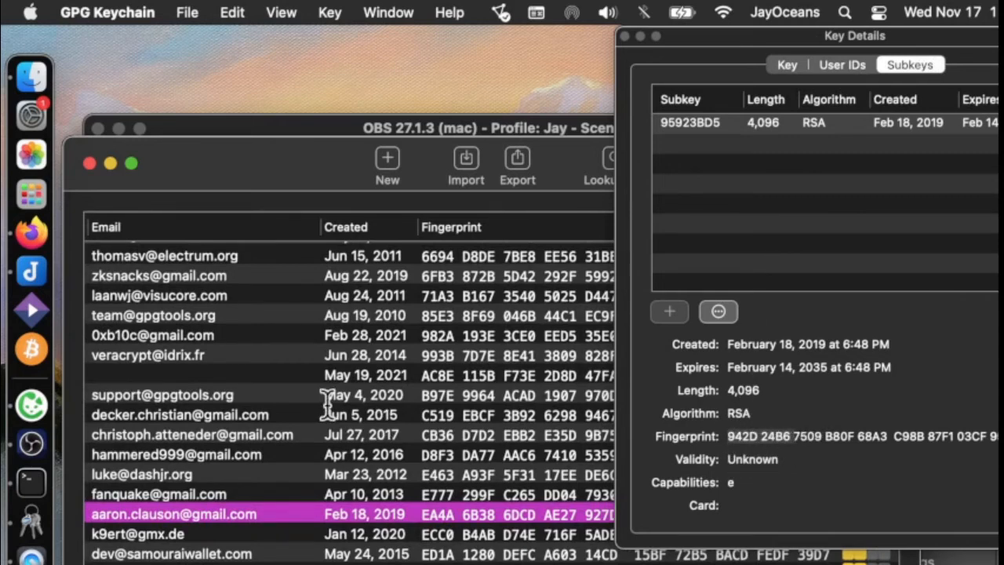
click(32, 232)
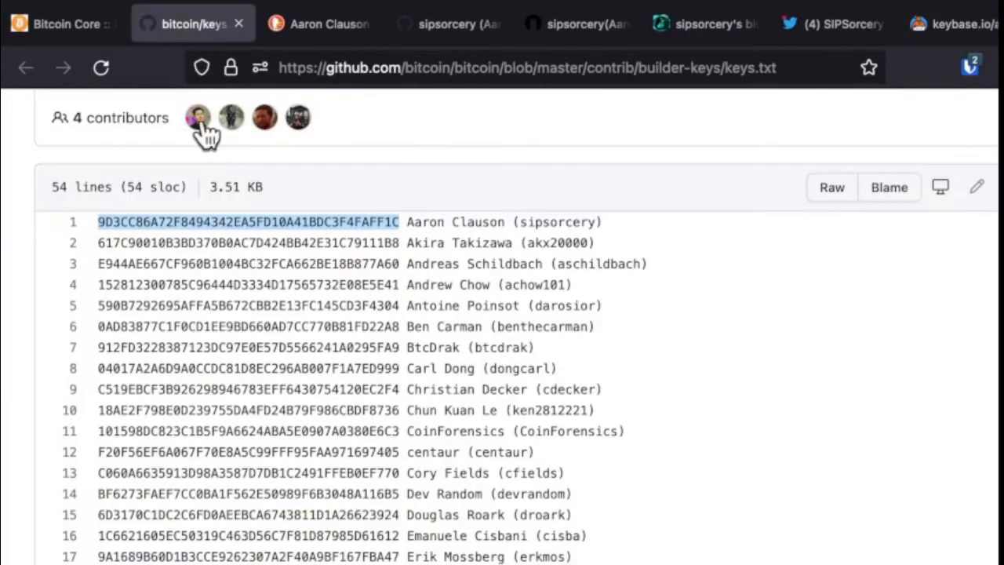
mouse_move(965, 19)
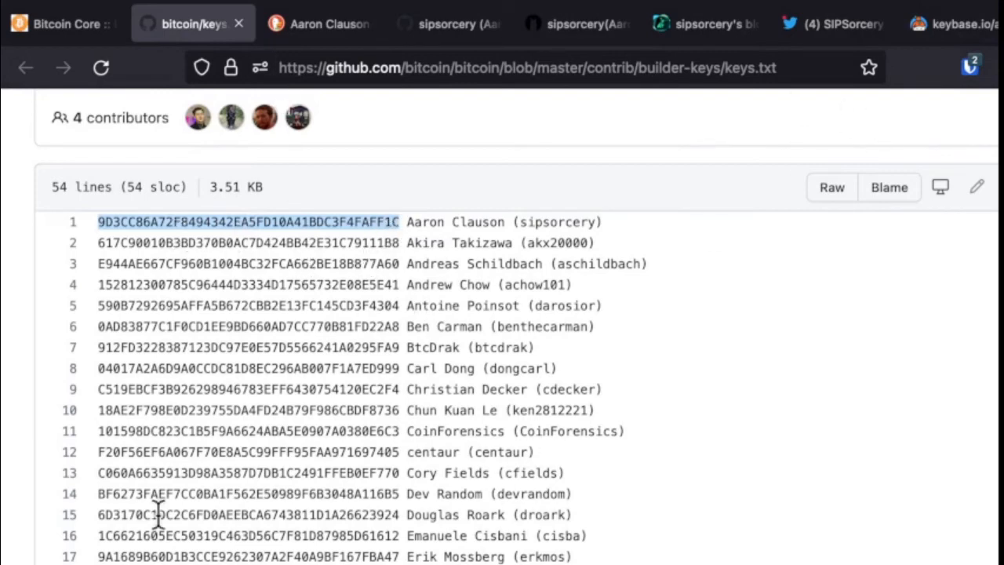
mouse_move(35, 530)
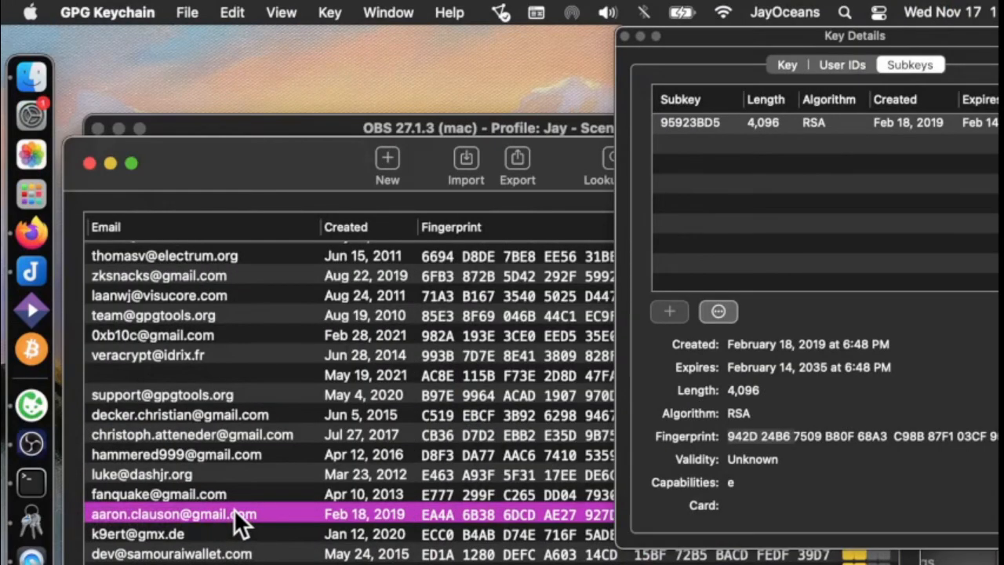
Delete the aaron.clauson public key from the keyring and confirm.
right_click(181, 514)
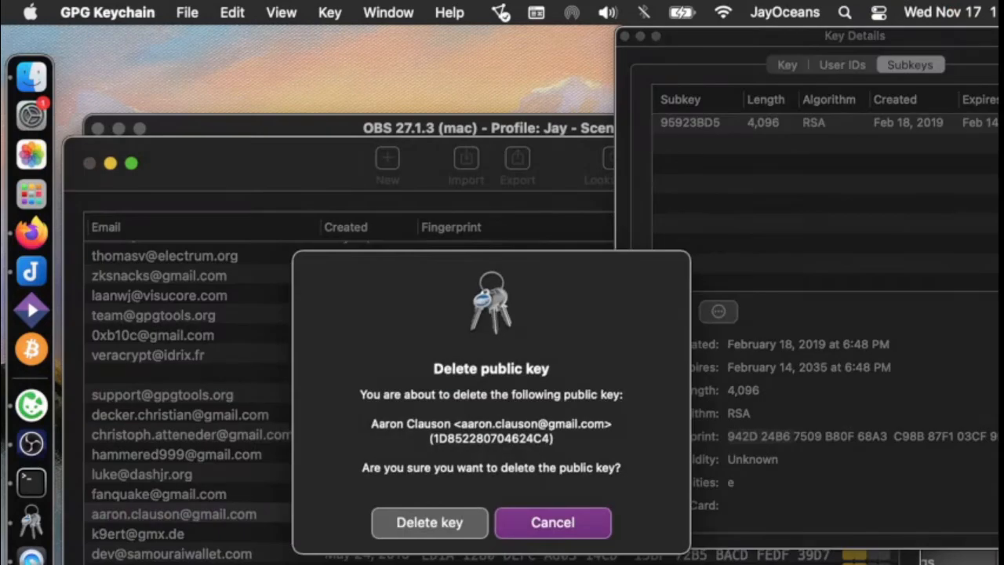
click(429, 523)
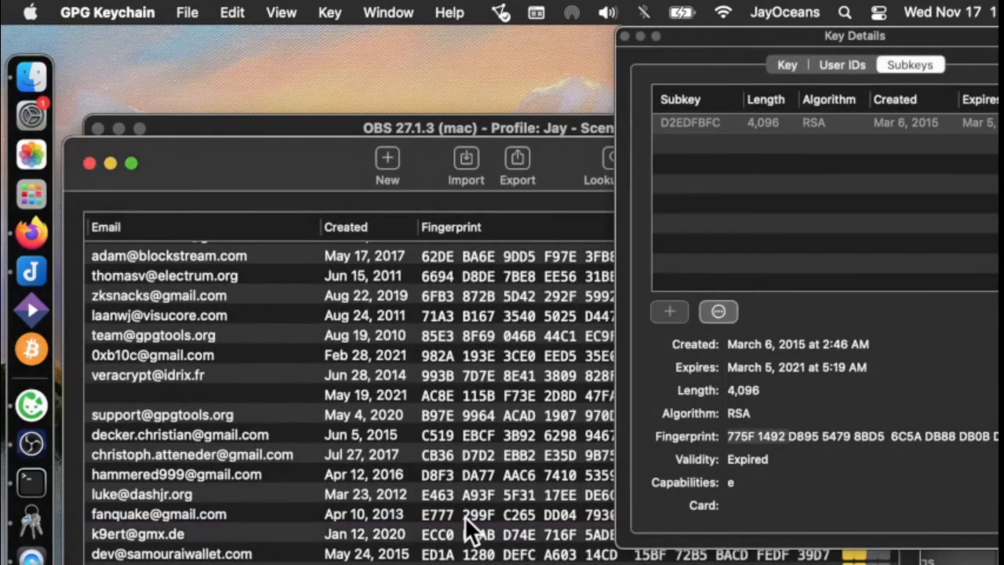
mouse_move(475, 506)
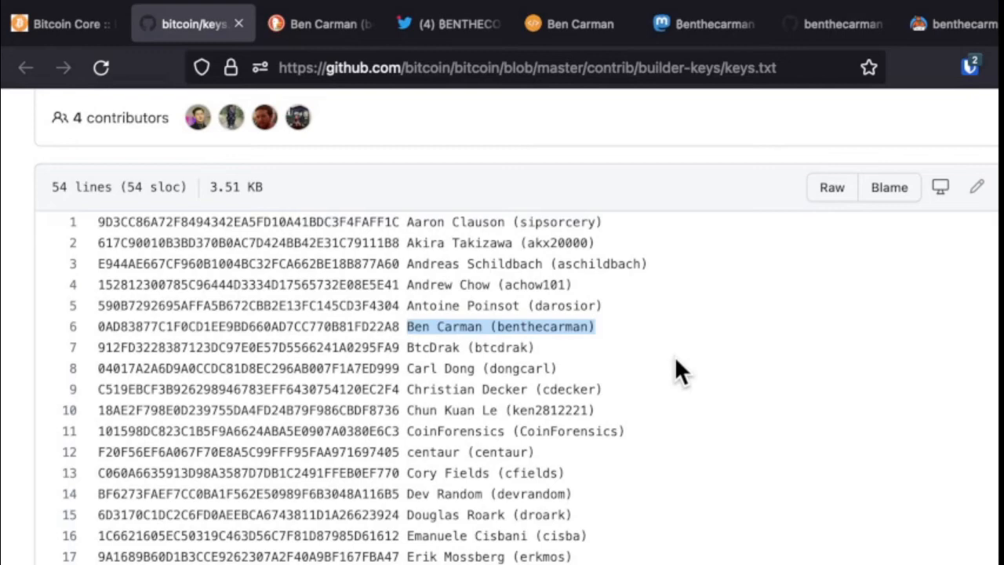
mouse_move(322, 39)
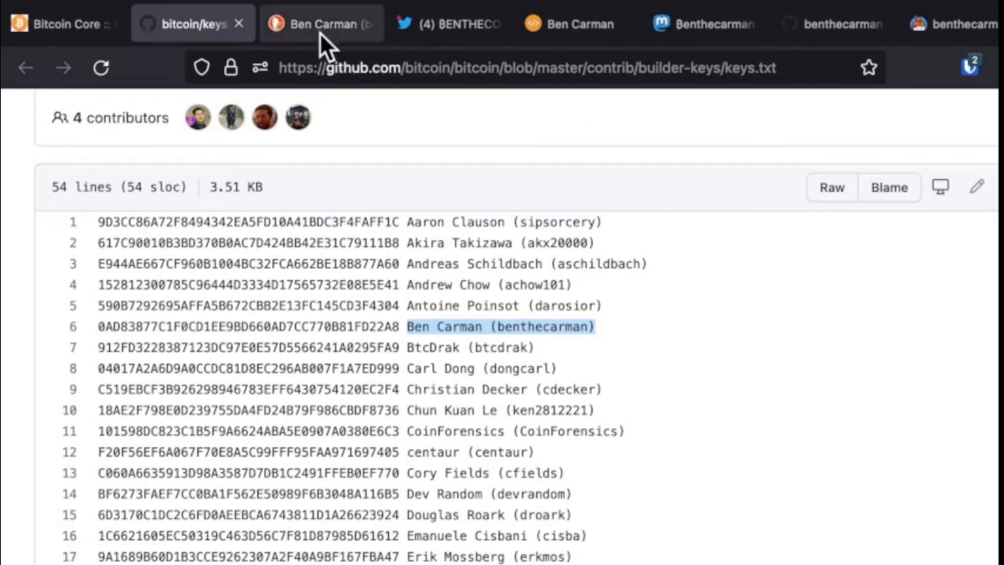
mouse_move(251, 245)
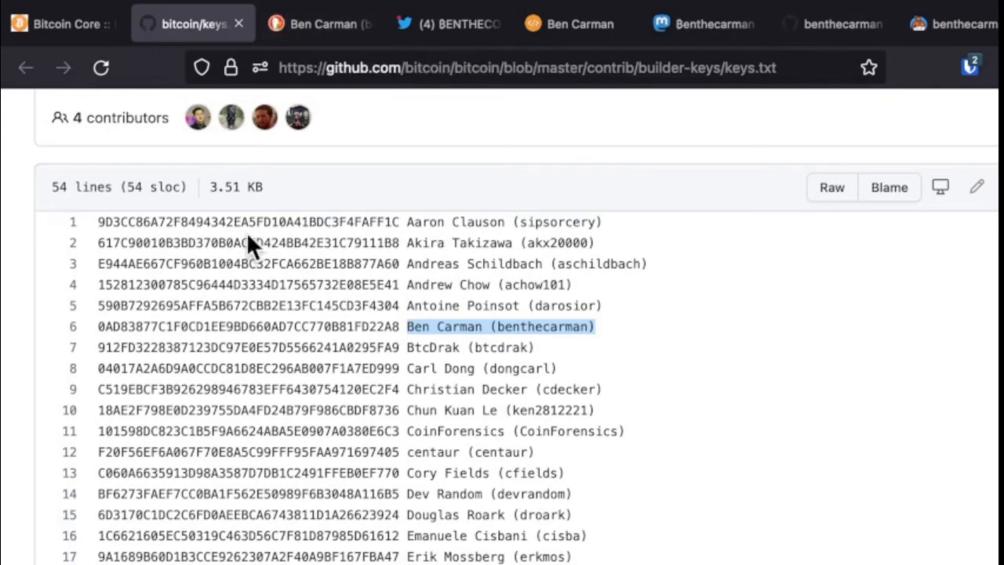
mouse_move(131, 346)
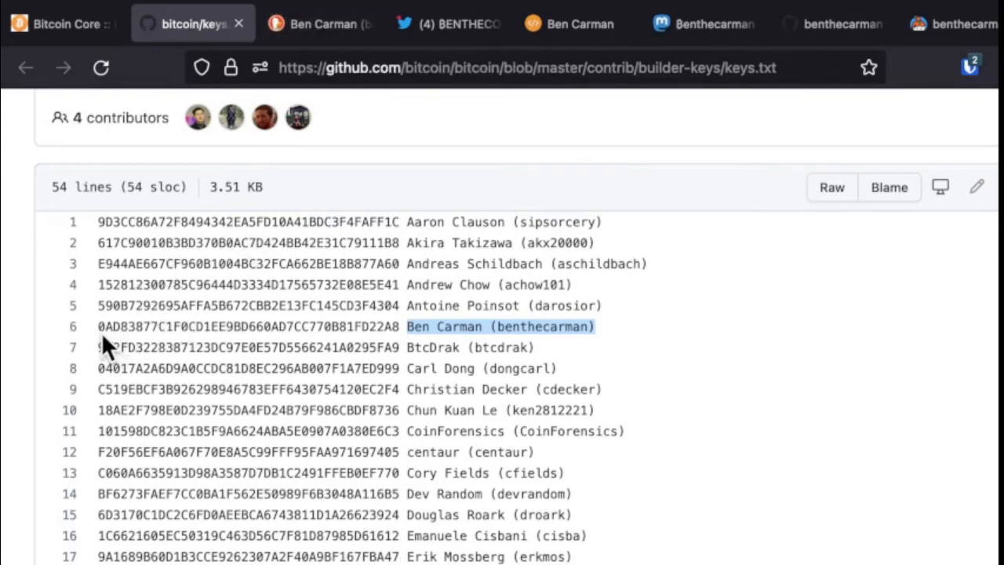
mouse_move(336, 61)
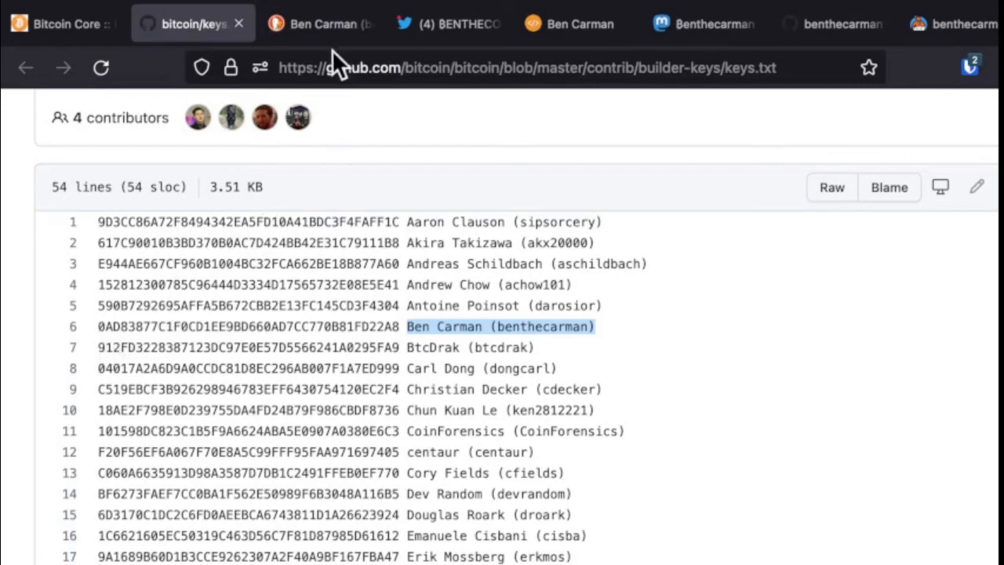
Compare Ben Carman's fingerprint 0AD8 3877…22A8 across his Twitter, website, Mastodon, GitHub and Keybase profiles.
click(447, 23)
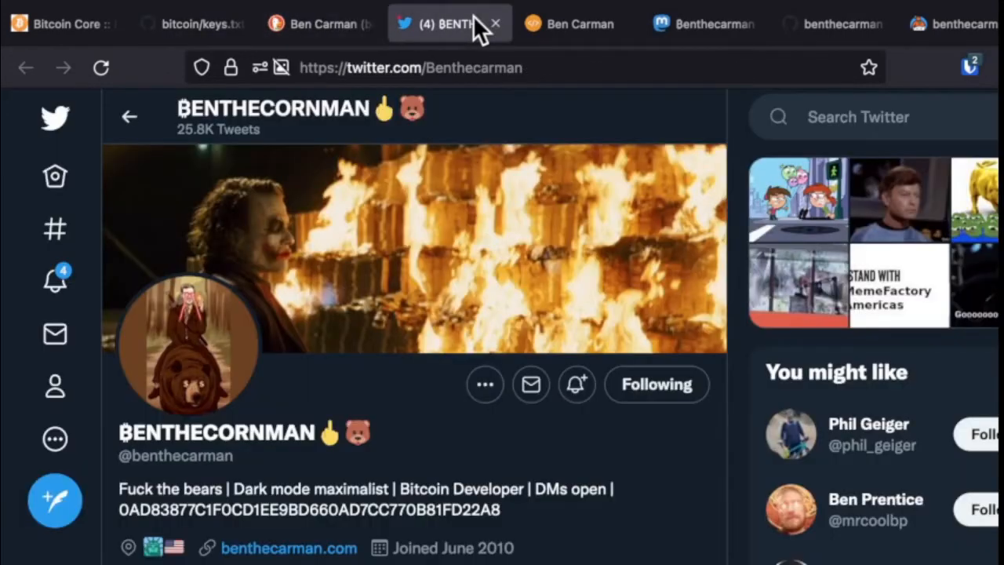
mouse_move(162, 523)
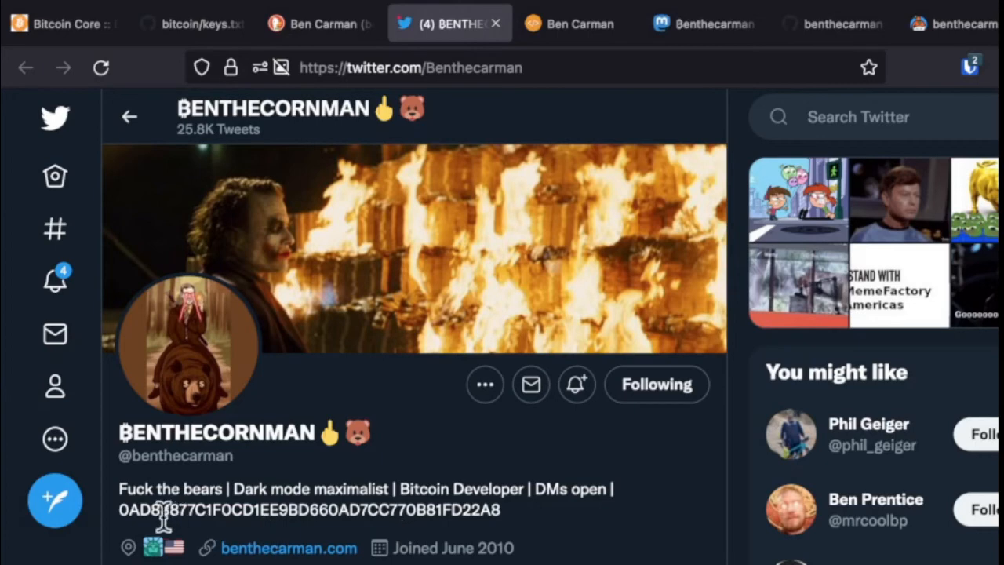
mouse_move(345, 509)
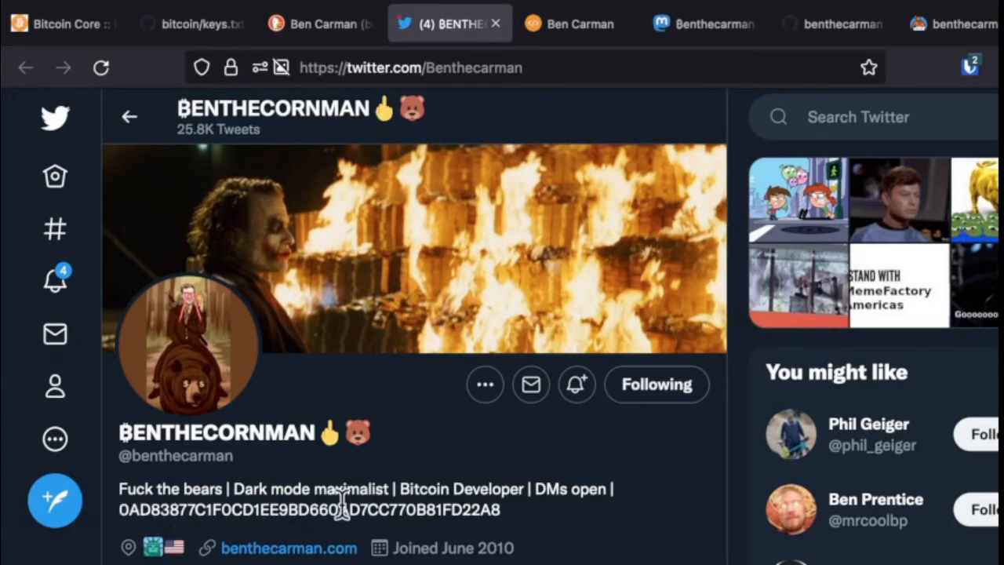
click(570, 23)
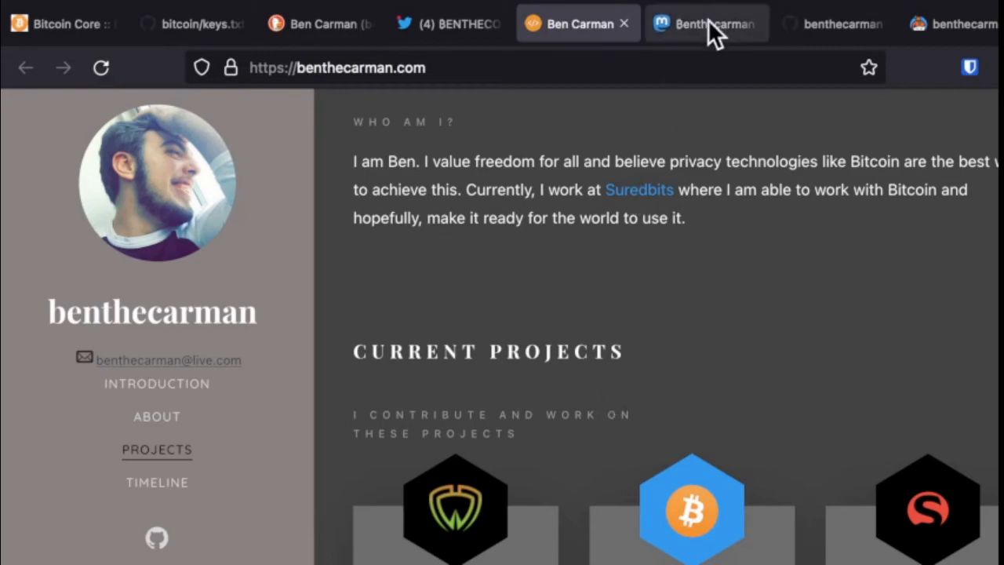
click(706, 22)
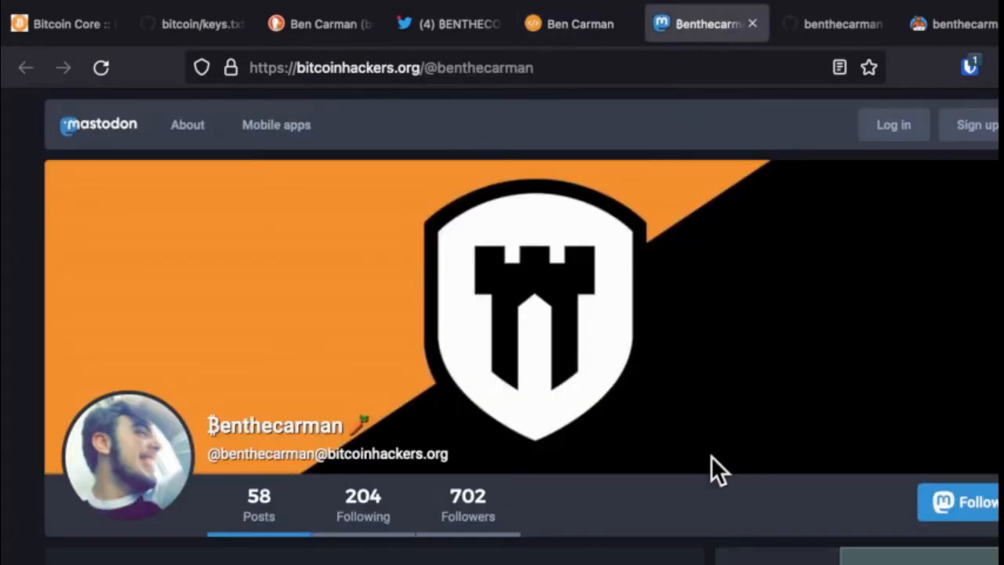
scroll(down, 3)
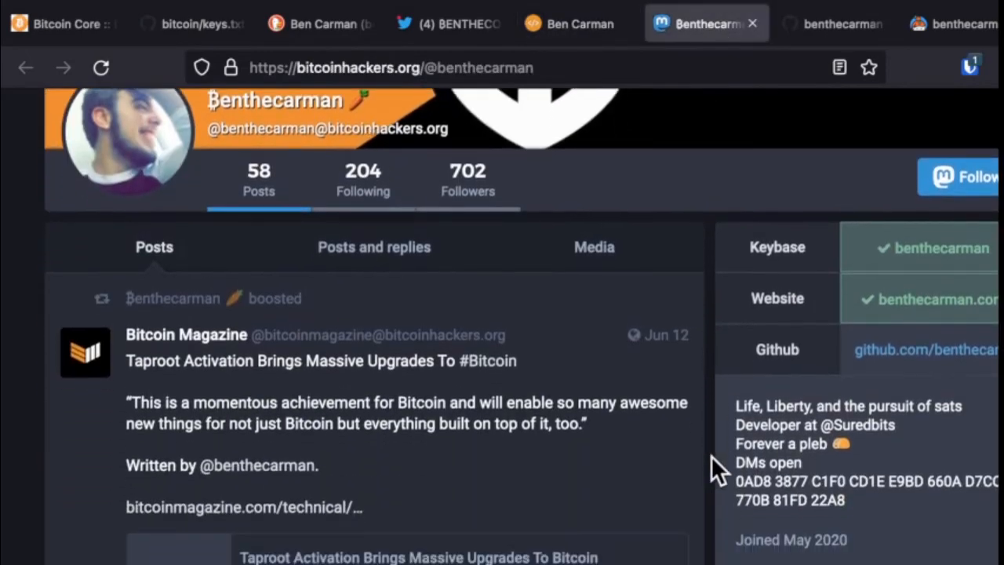
double_click(758, 481)
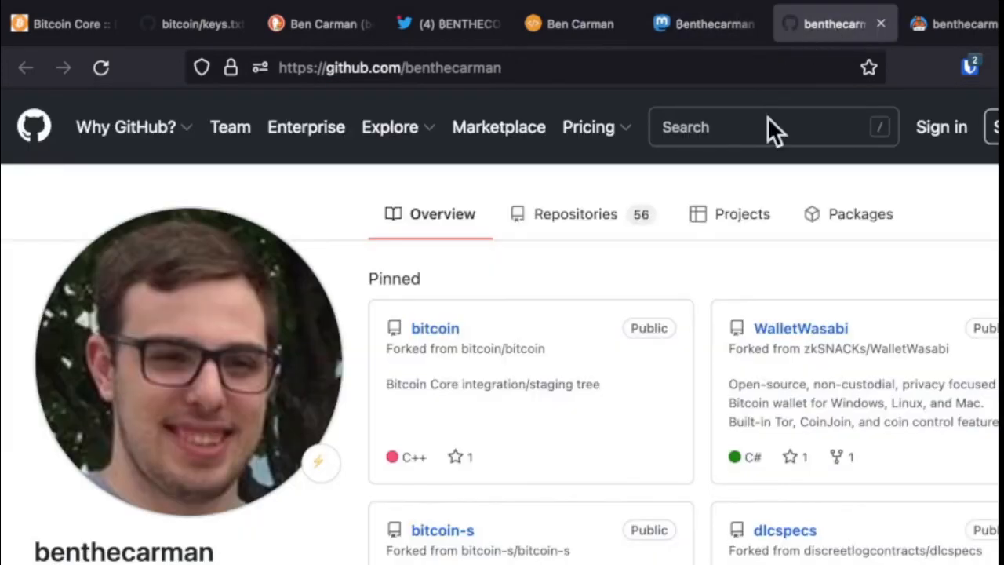
scroll(down, 3)
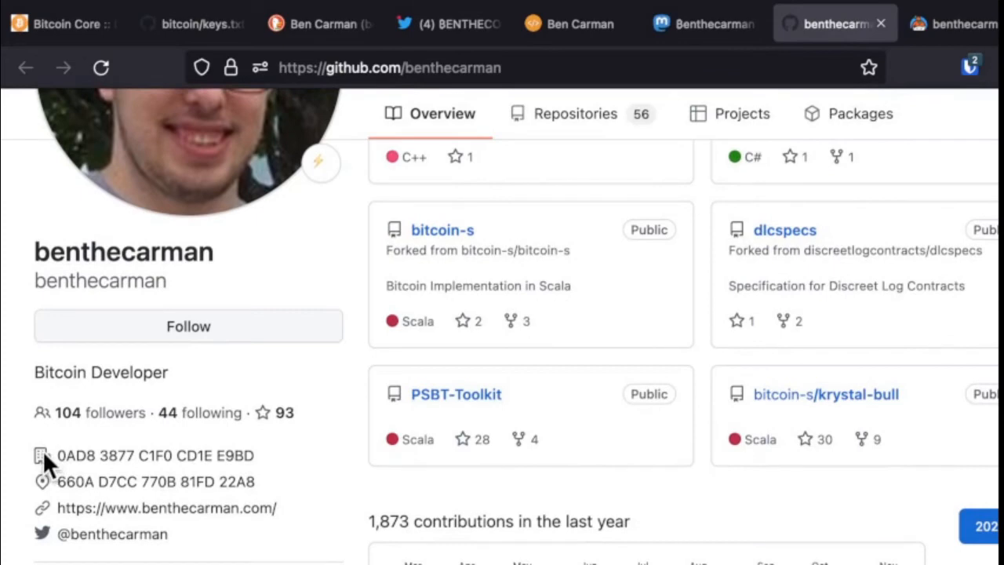
double_click(69, 456)
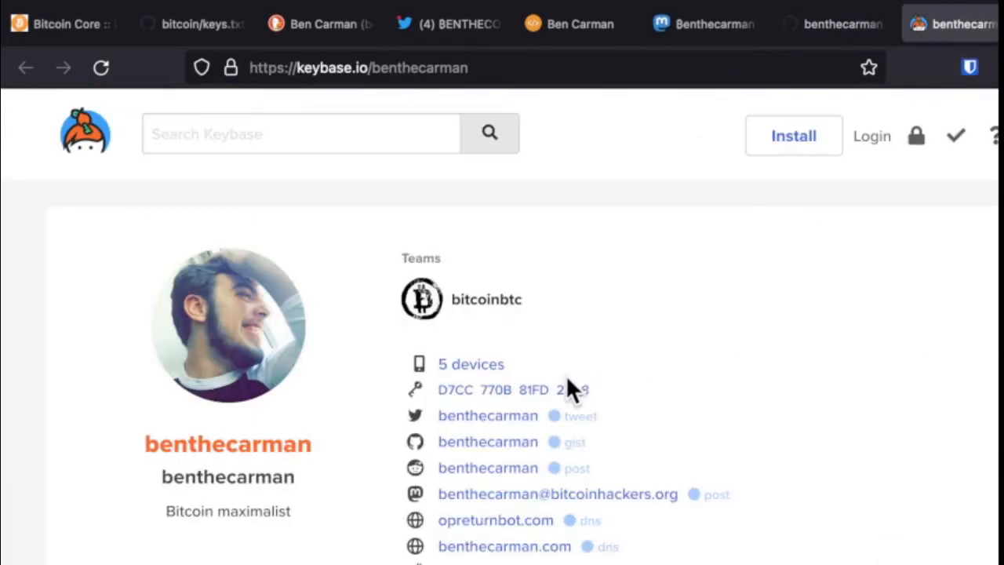
mouse_move(538, 404)
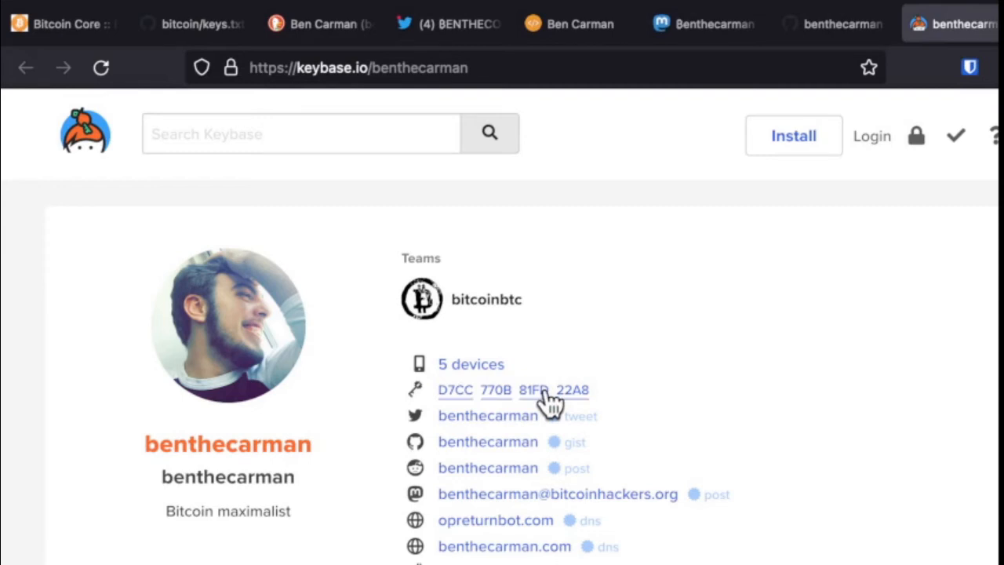
Show Ben Carman's Keybase public key and highlight the full 0AD8 3877…81FD 22A8 fingerprint.
click(538, 389)
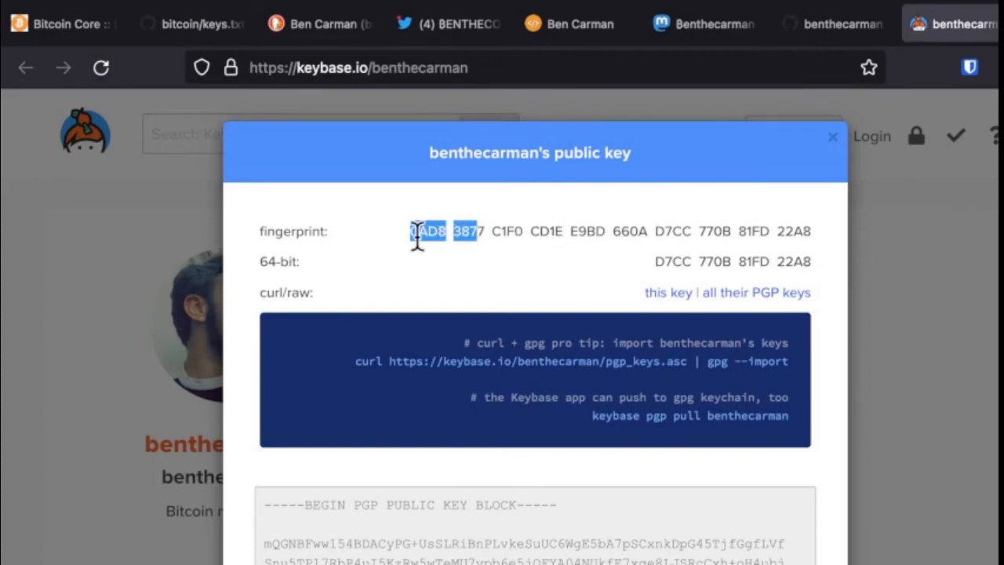
drag(407, 231, 811, 231)
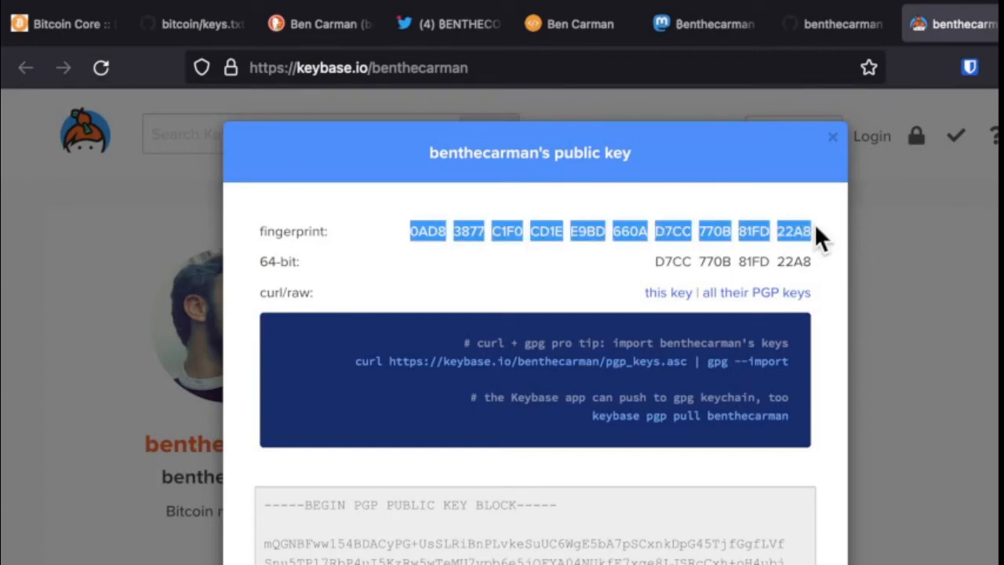
mouse_move(38, 388)
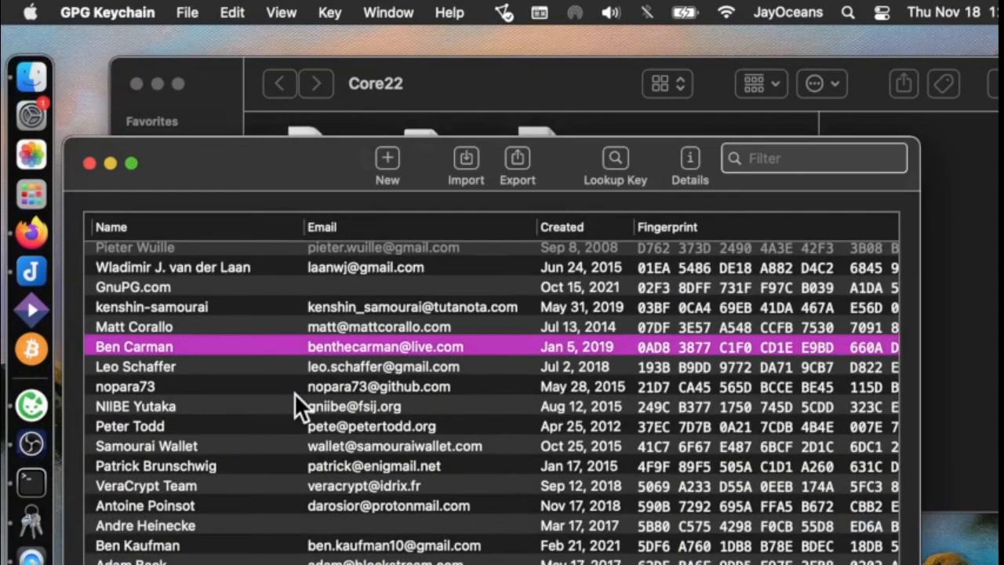
mouse_move(490, 384)
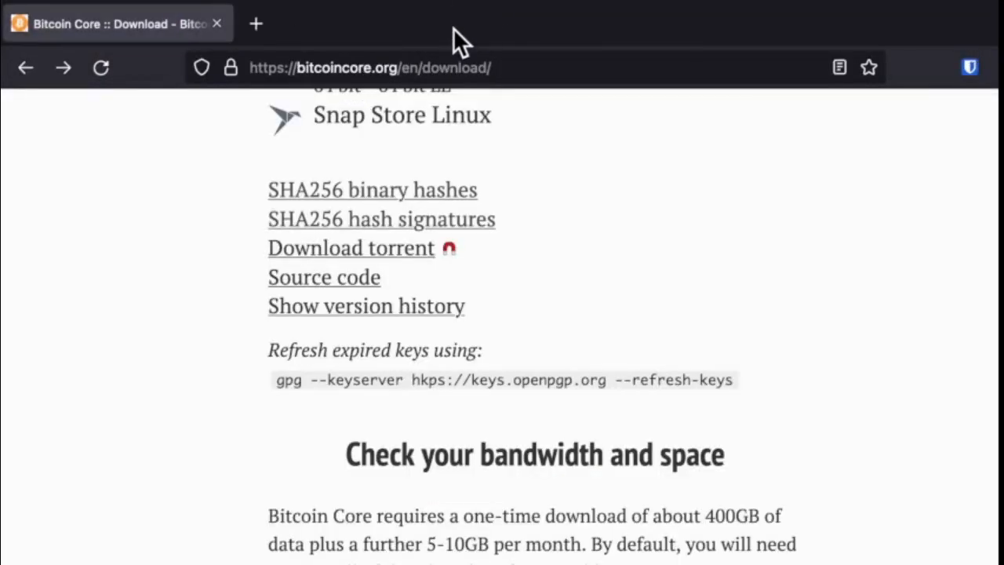
Scroll the bitcoincore.org download page down to the gpg --verify SHA256SUMS.asc step.
scroll(down, 3)
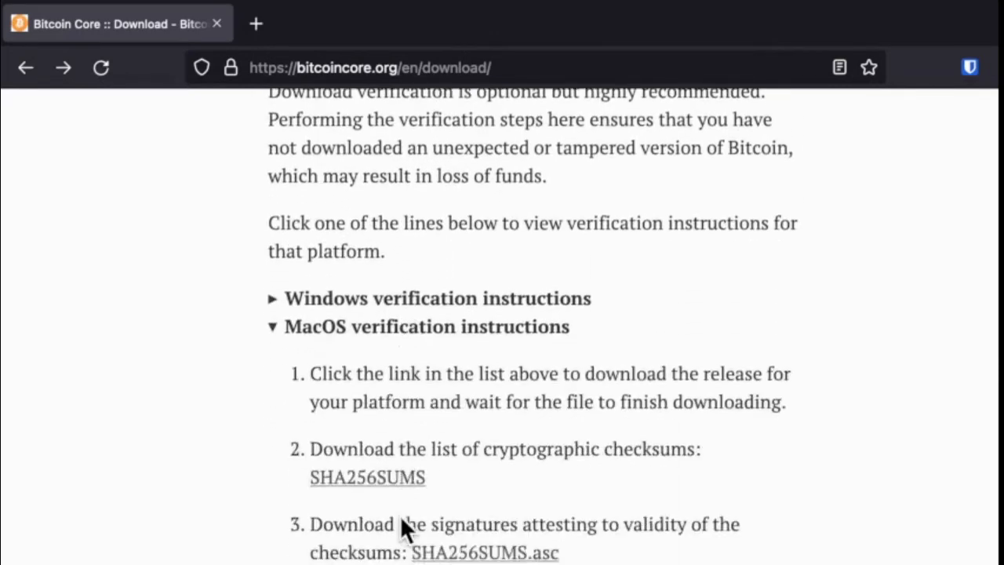
scroll(down, 3)
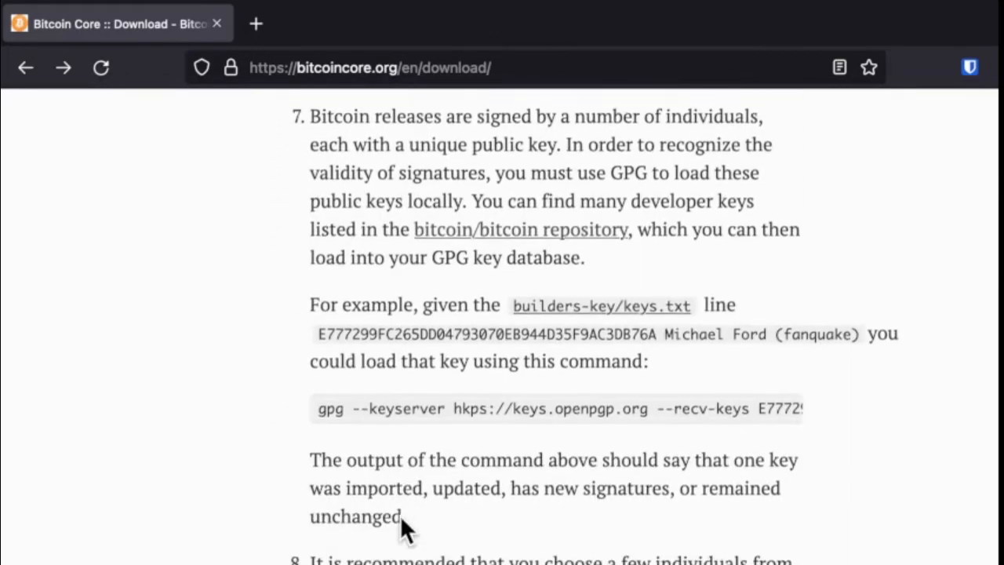
scroll(down, 3)
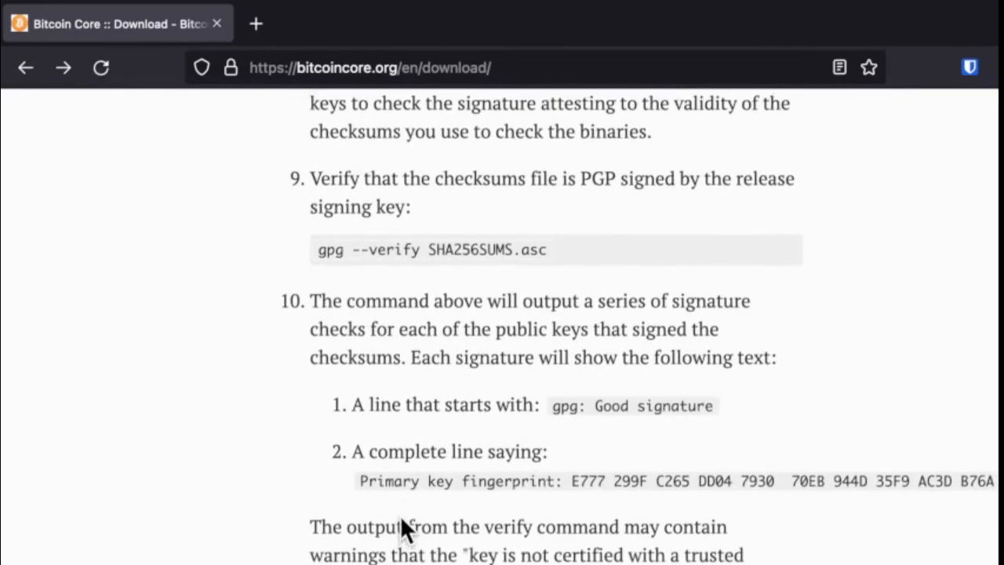
scroll(down, 3)
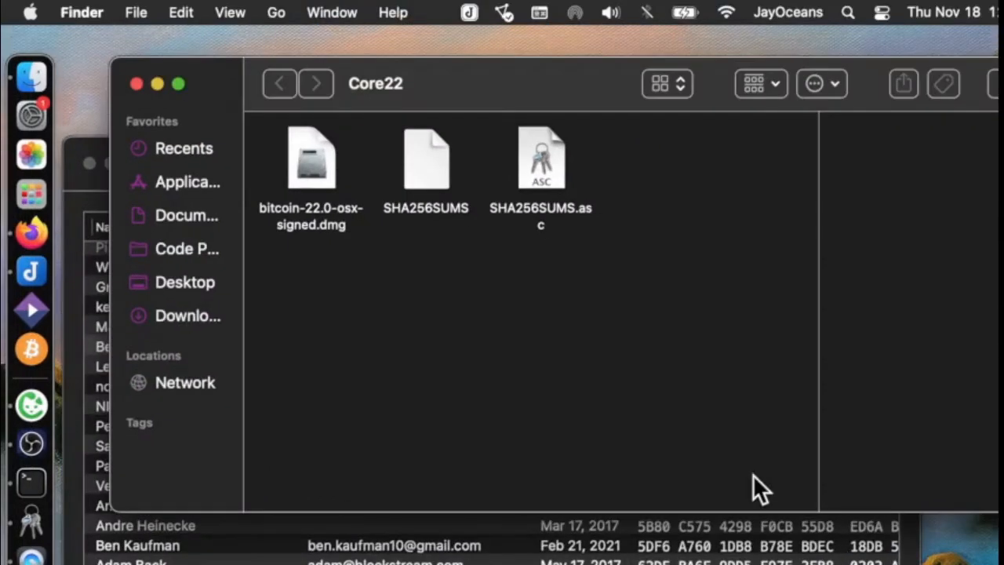
mouse_move(466, 333)
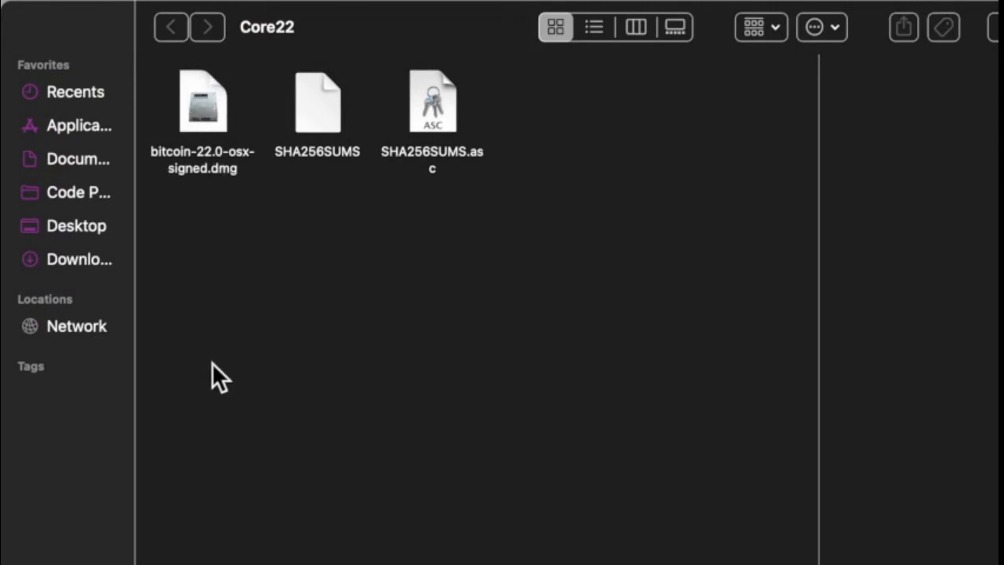
mouse_move(305, 128)
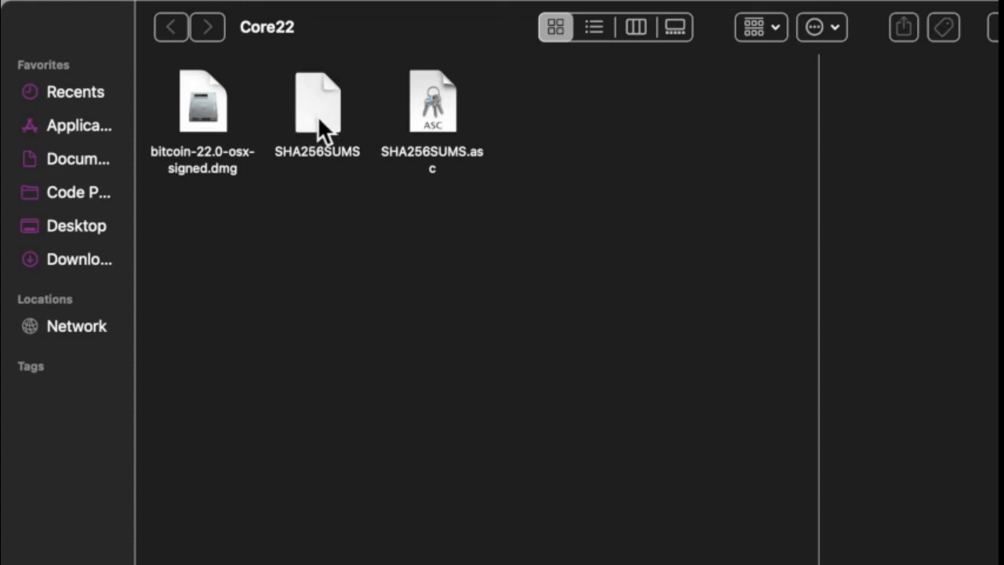
mouse_move(333, 114)
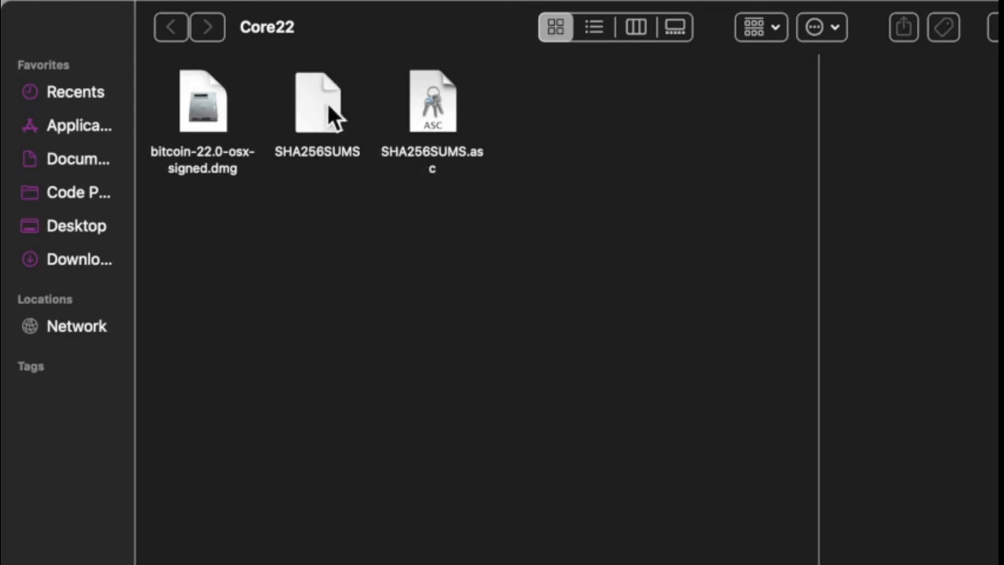
mouse_move(306, 169)
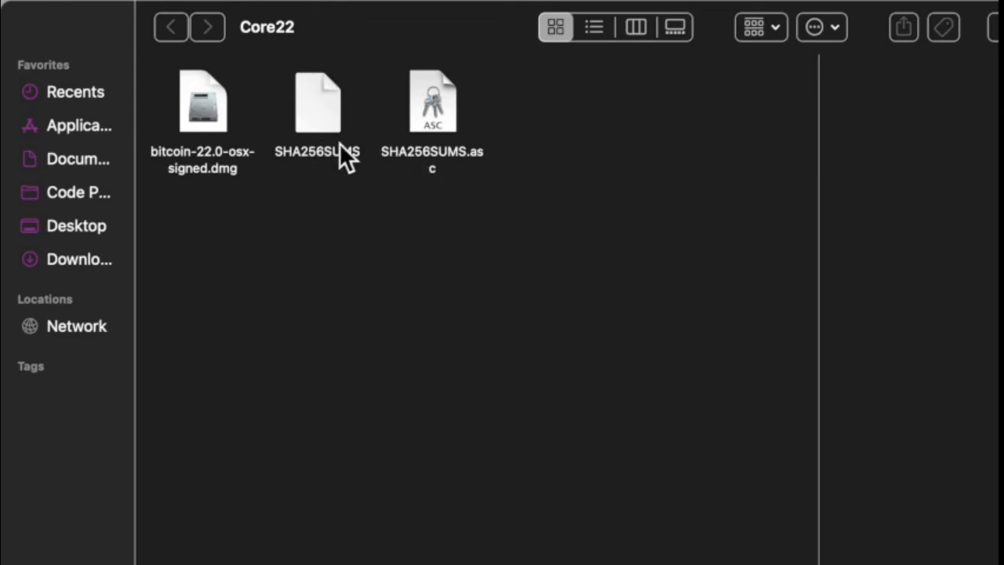
mouse_move(443, 126)
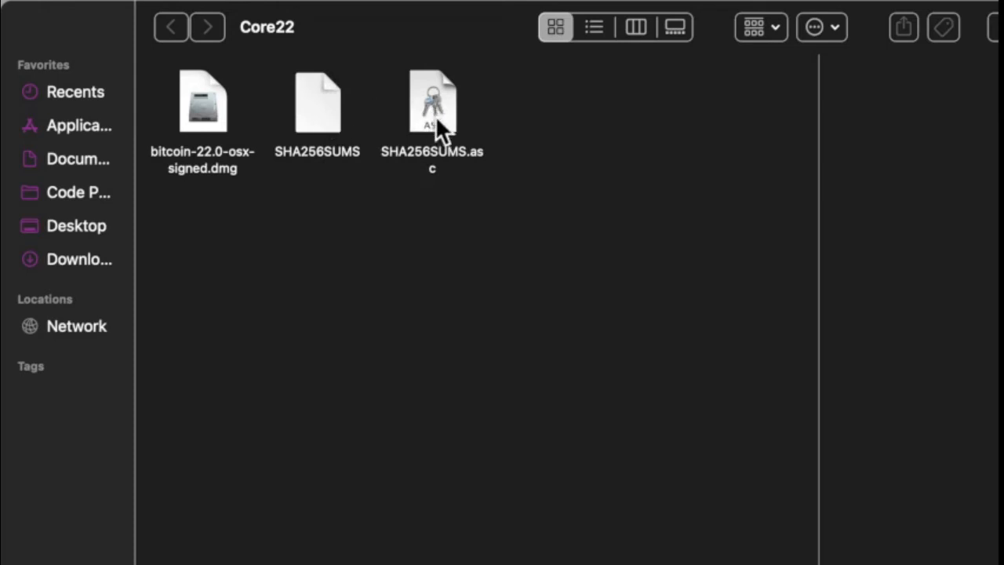
mouse_move(473, 124)
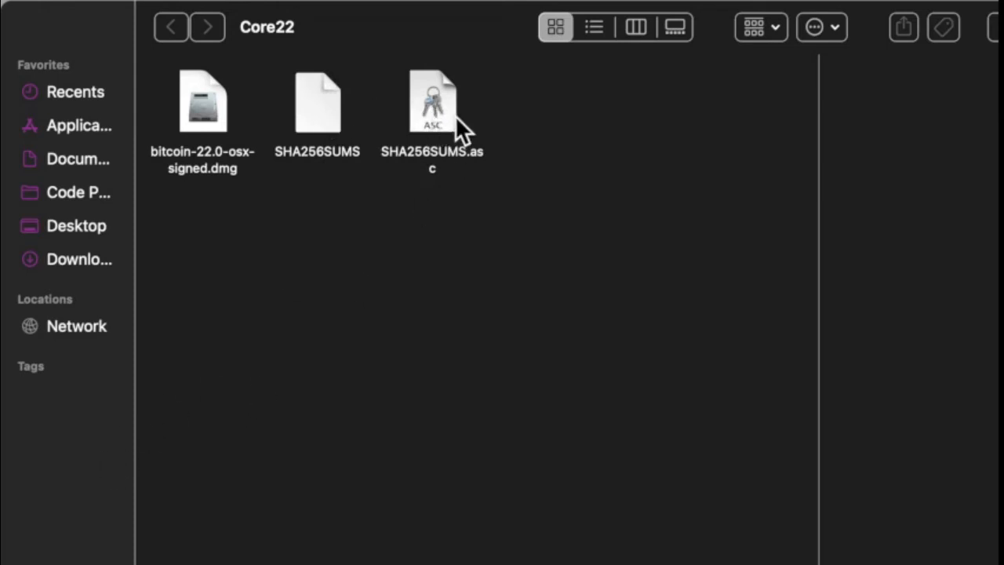
mouse_move(311, 111)
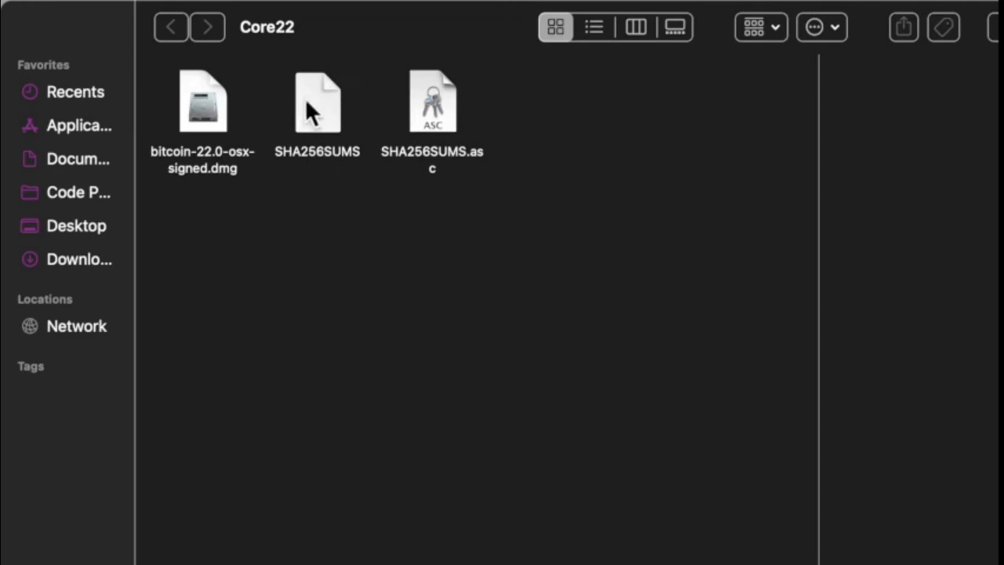
mouse_move(318, 113)
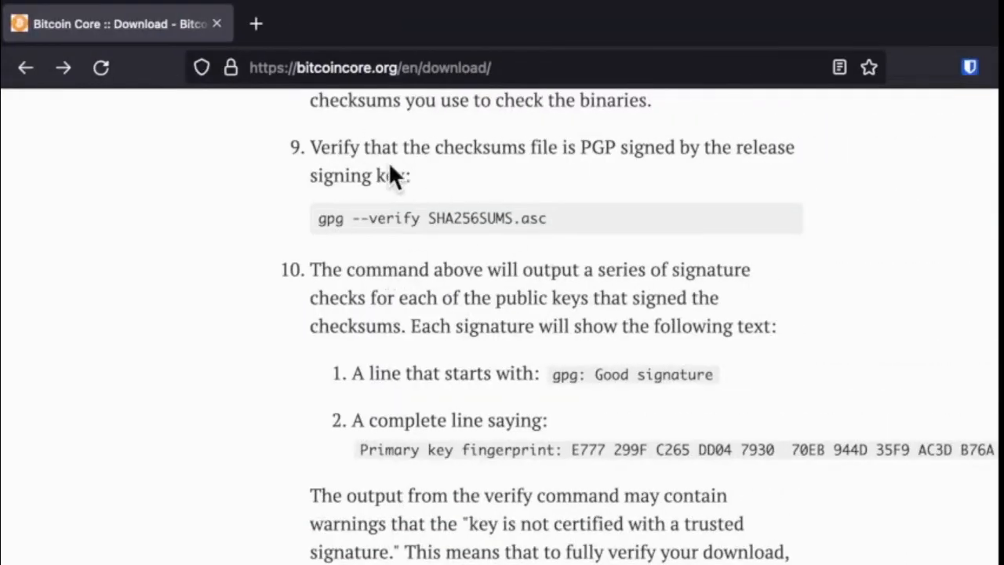
mouse_move(386, 241)
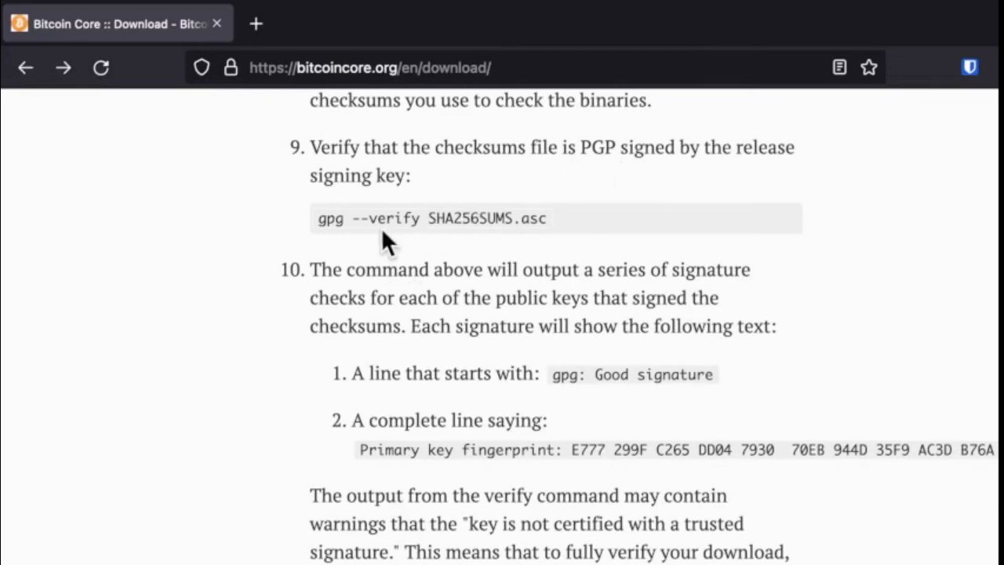
mouse_move(557, 232)
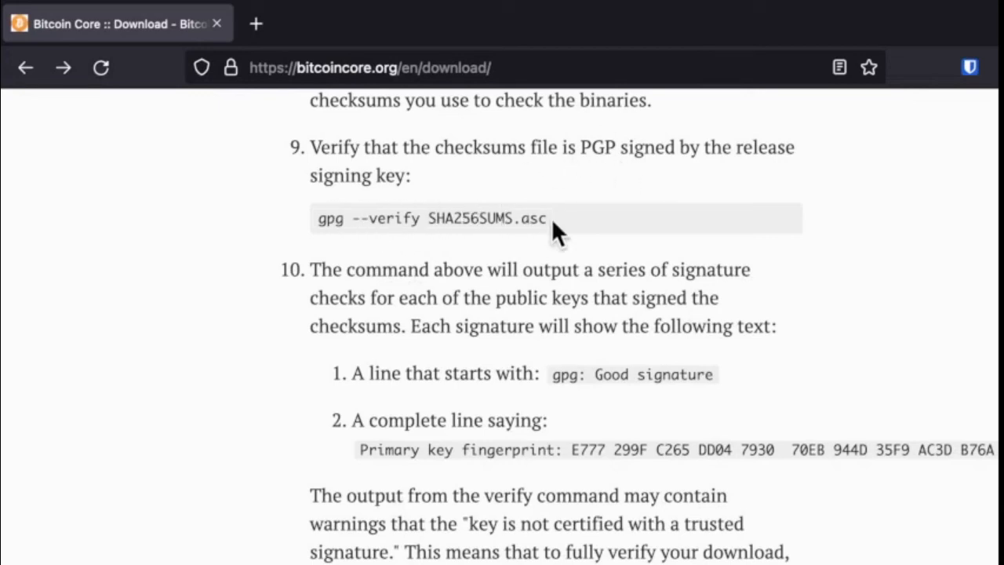
mouse_move(341, 223)
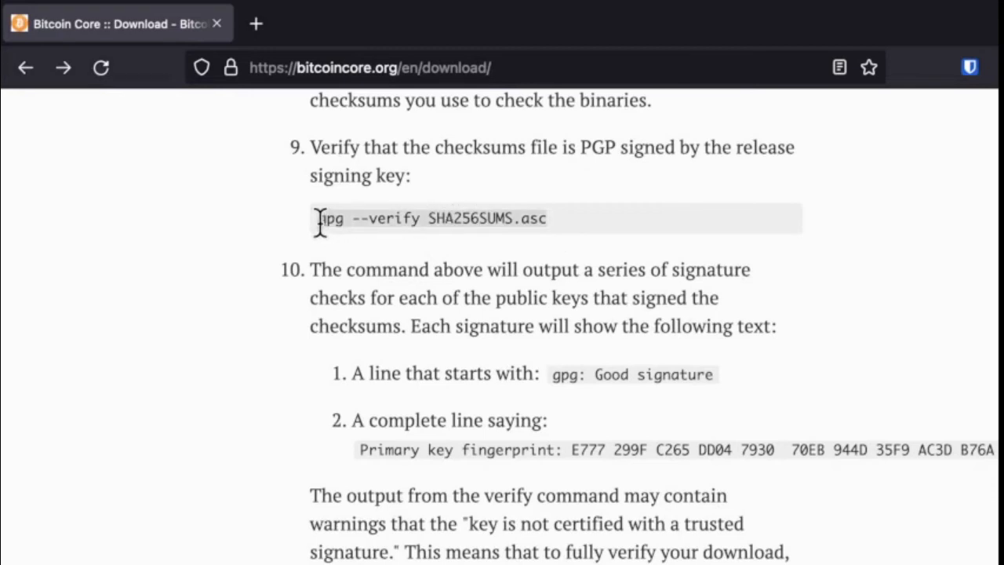
mouse_move(53, 384)
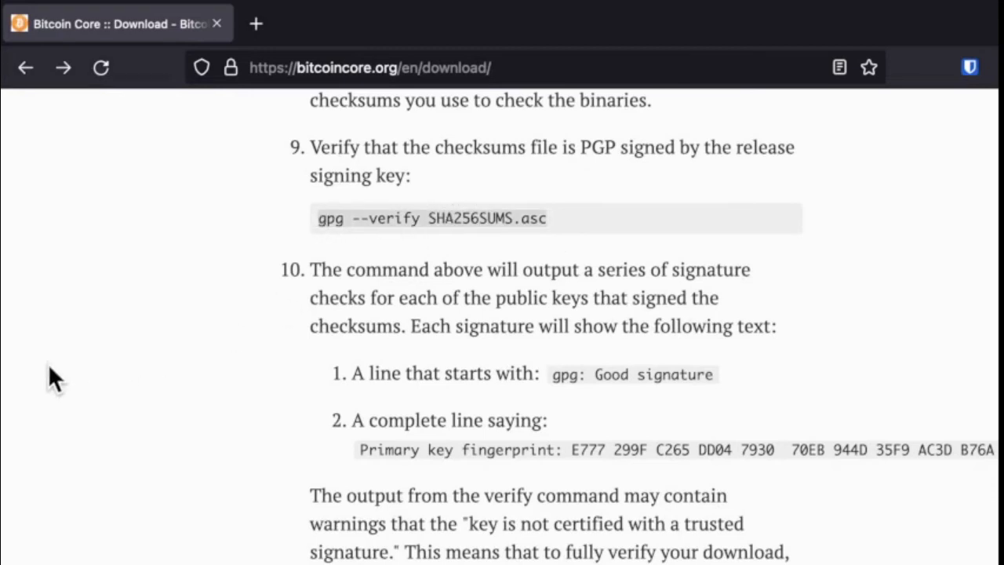
mouse_move(322, 281)
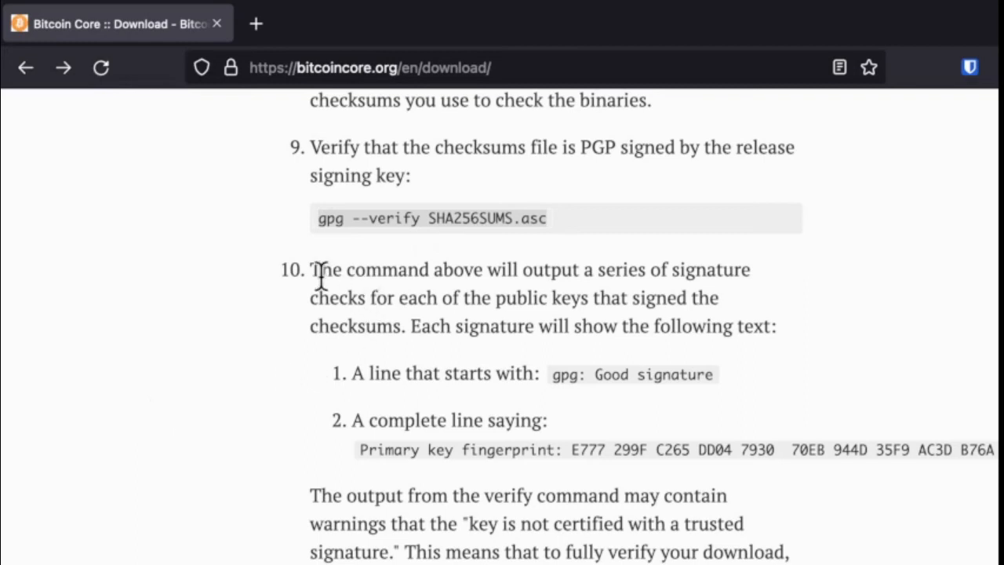
scroll(down, 3)
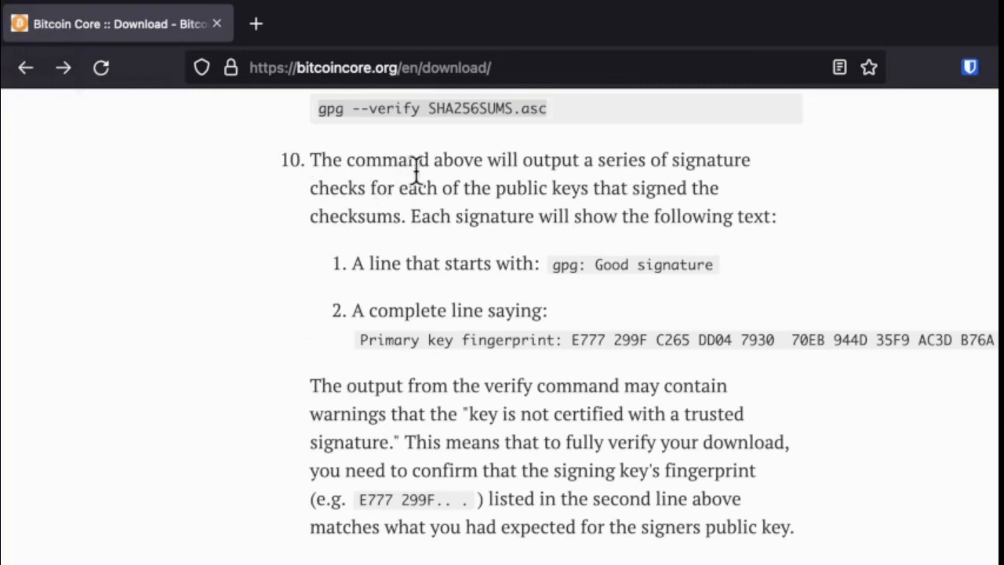
mouse_move(290, 217)
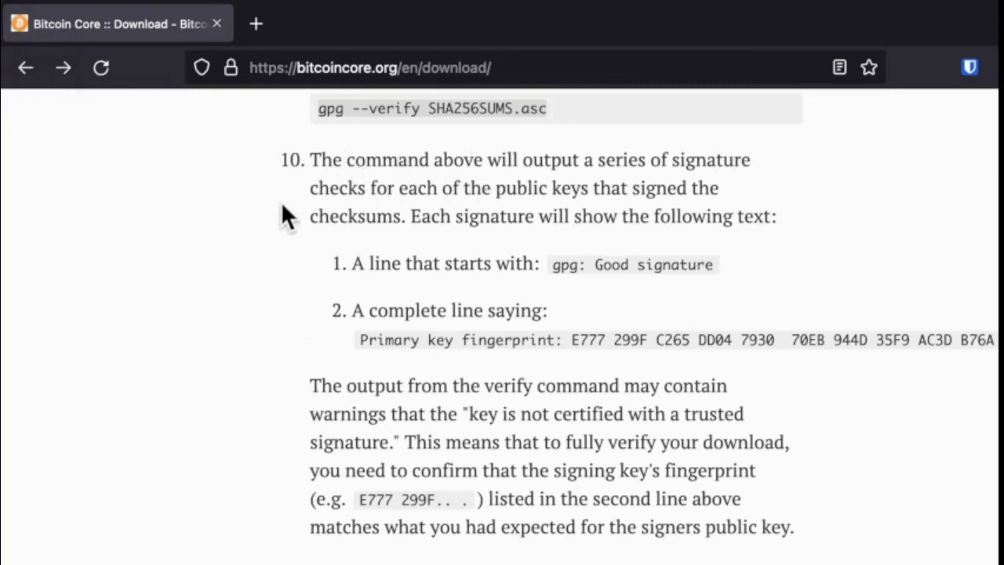
mouse_move(420, 343)
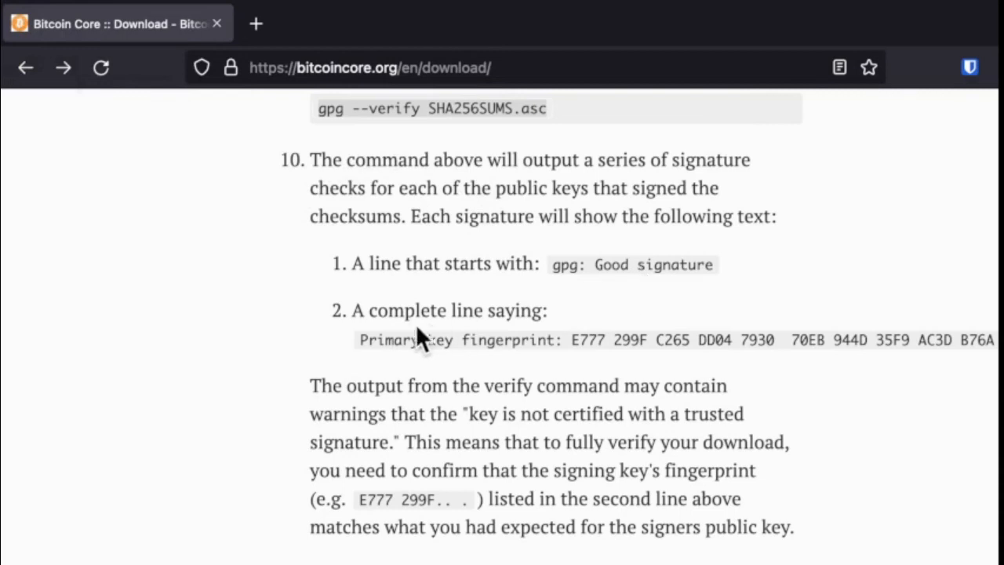
mouse_move(522, 373)
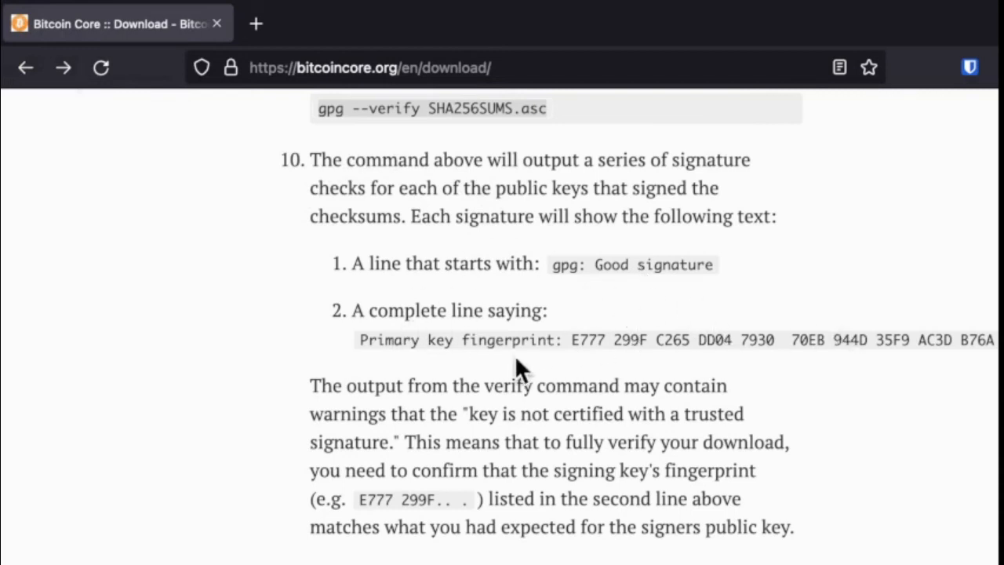
mouse_move(301, 369)
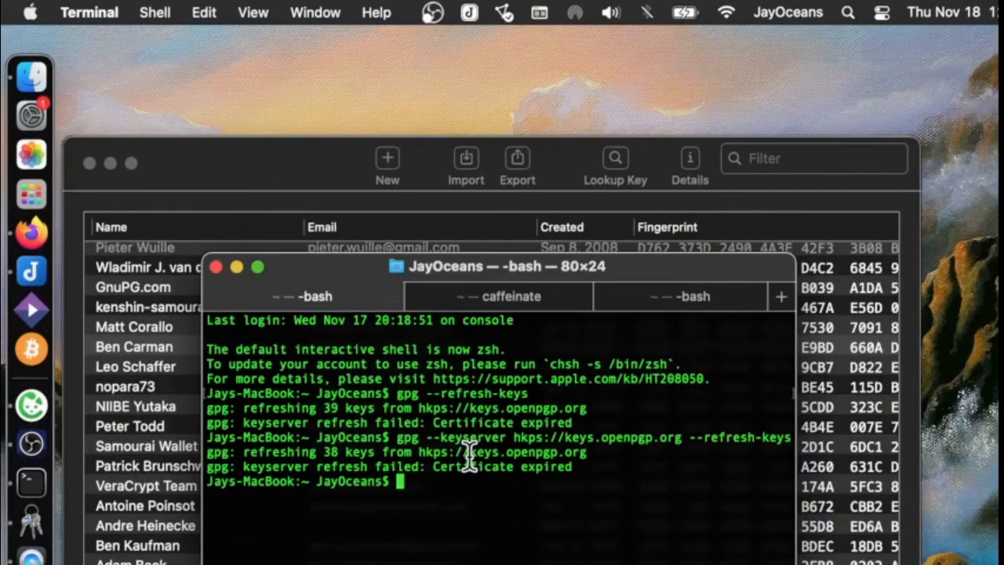
Run gpg --verify SHA256SUMS.asc in a new tab, getting Wladimir van der Laan's good signature.
click(693, 297)
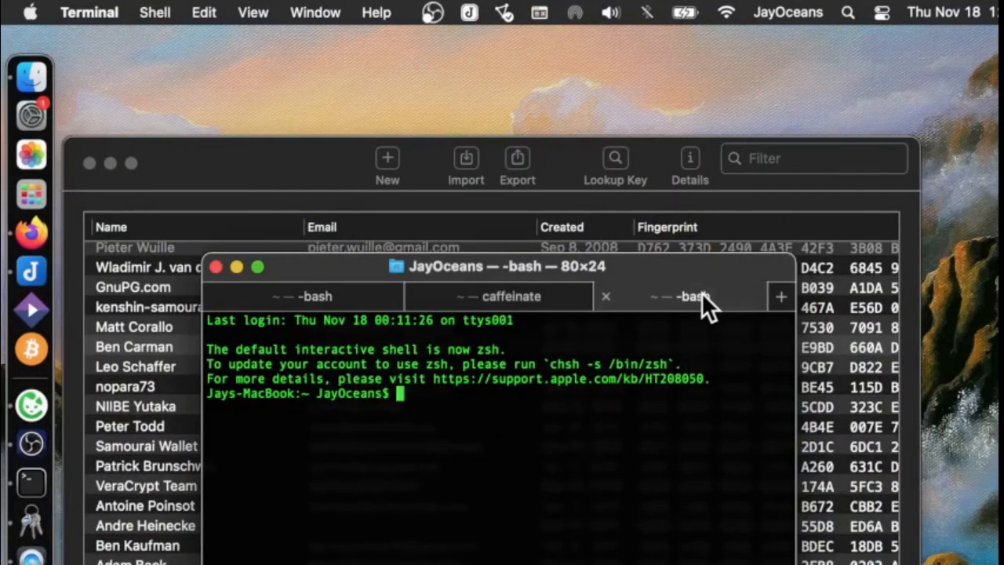
text(gpg --verify SHA256SUMS.asc)
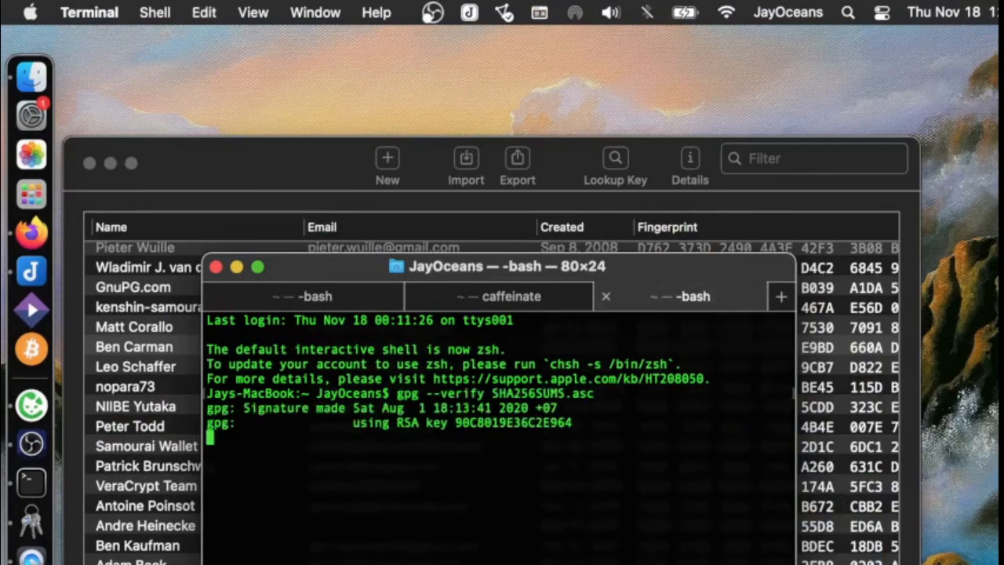
key(Return)
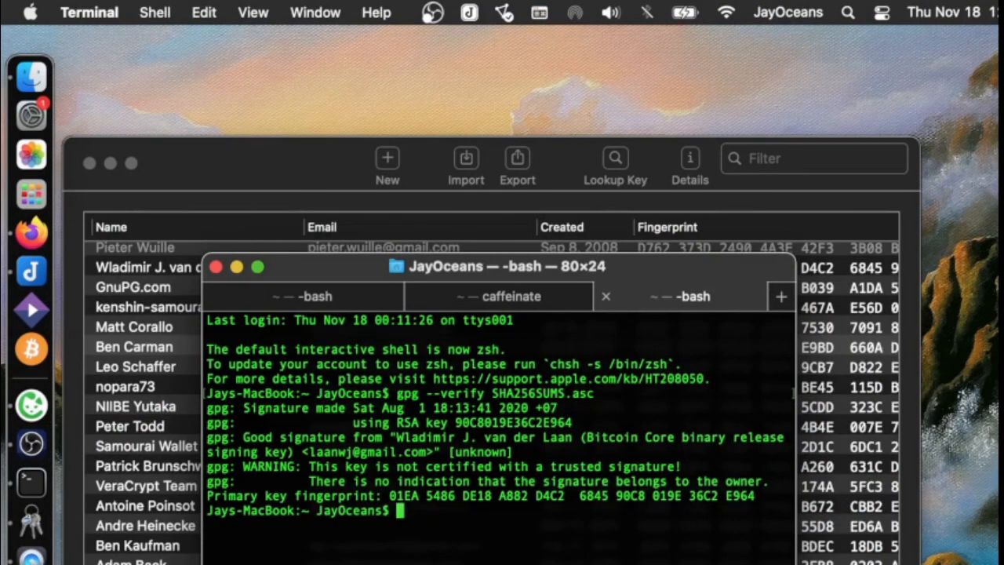
text(co)
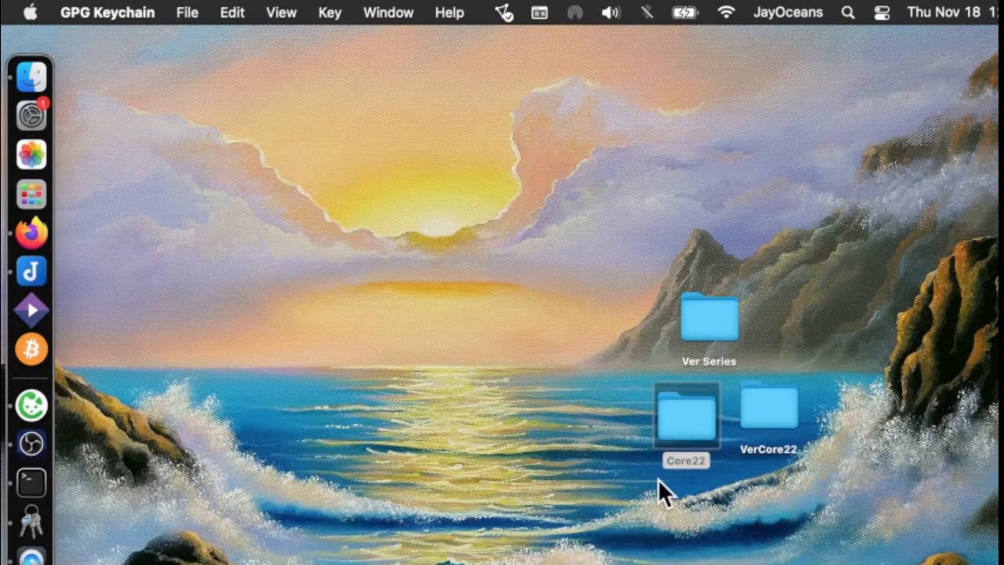
Open the Core22 folder from the desktop in Finder, then return to Terminal.
double_click(682, 420)
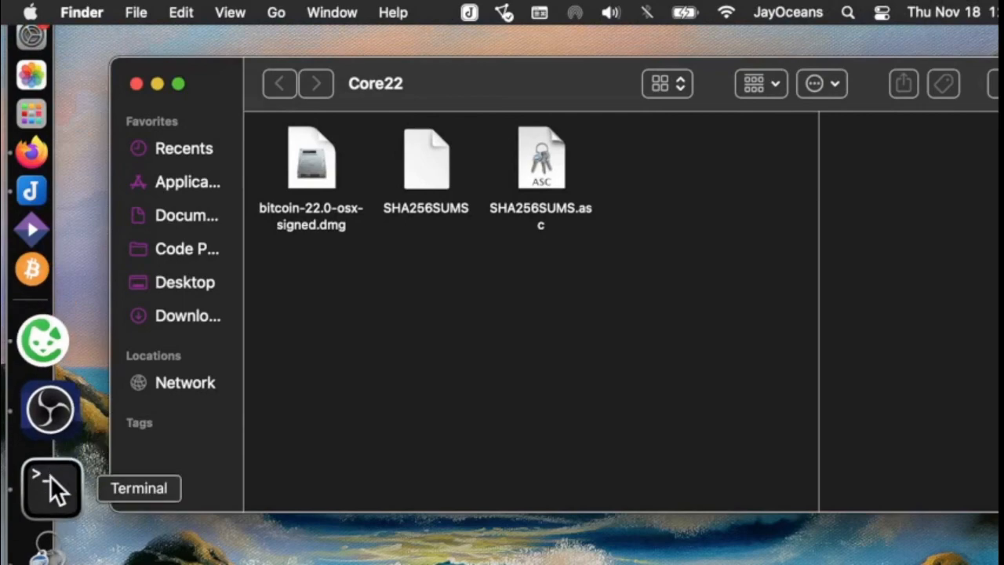
click(46, 492)
text(cd )
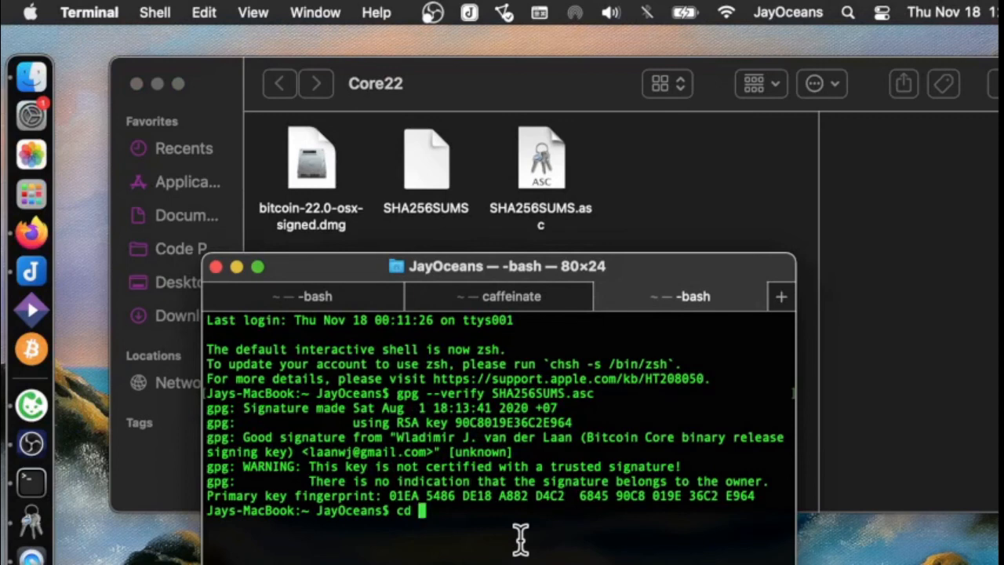
Change into desktop/core22 and enter gpg --verify SHA256SUMS.asc again.
text(desktop)
text(cd)
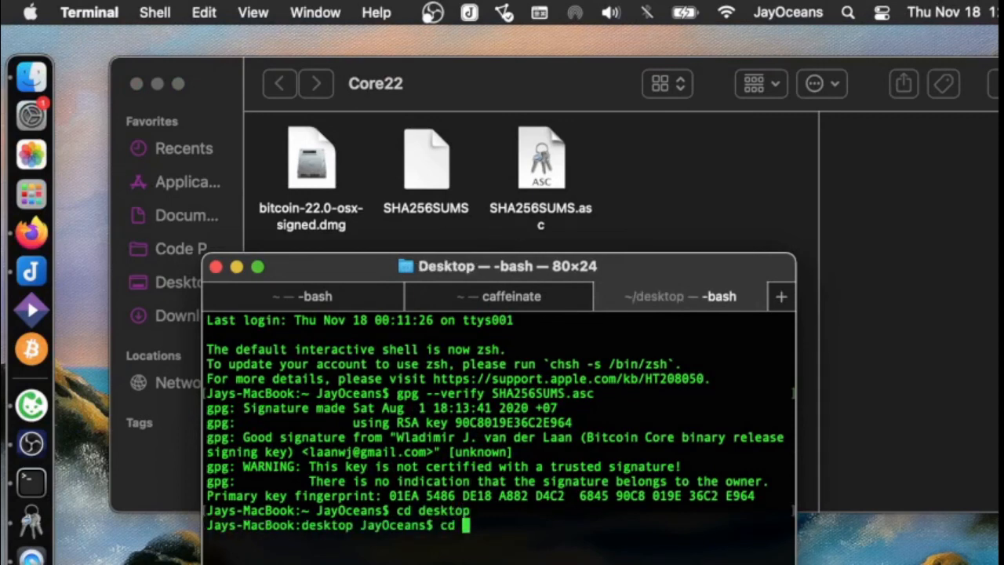
text(core22)
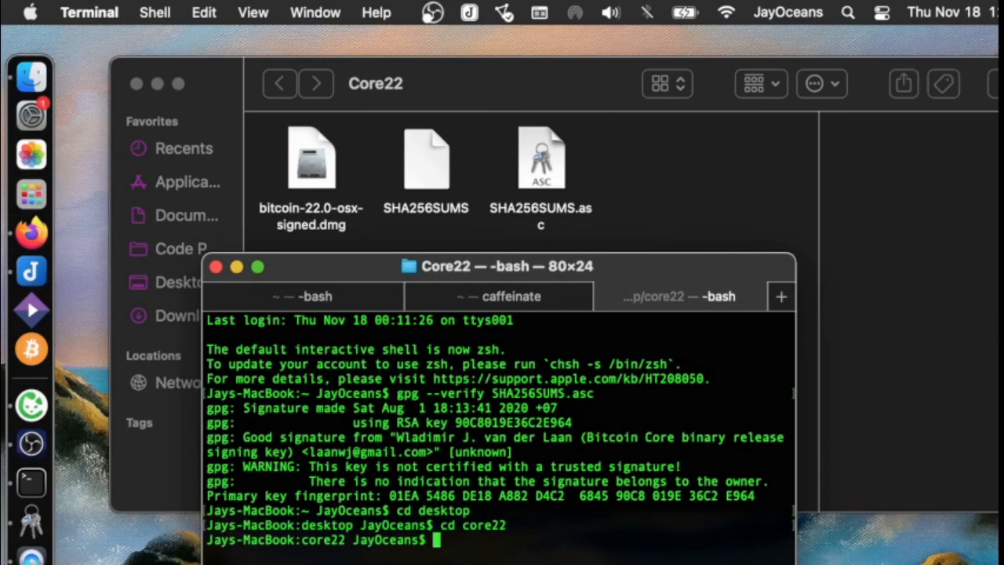
text(gpg --verify SHA256SUMS.asc)
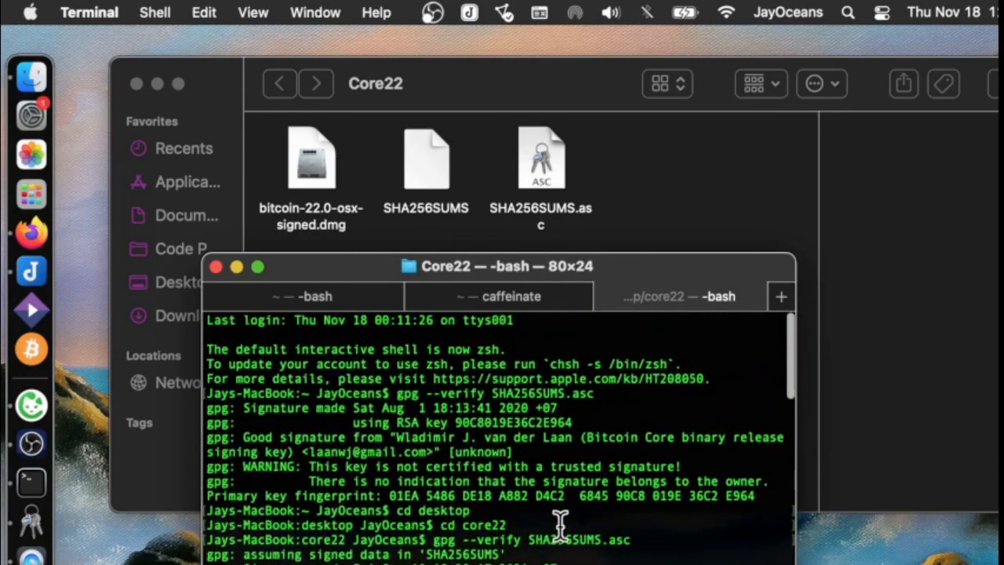
mouse_move(314, 451)
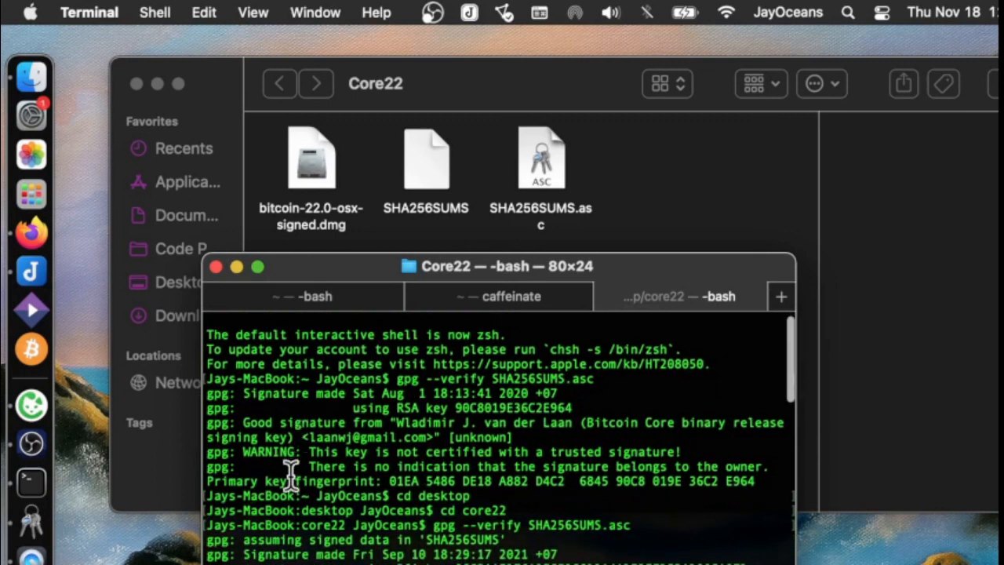
Scroll the verification output, highlighting the verify command and a no-public-key signature line.
drag(436, 525, 603, 525)
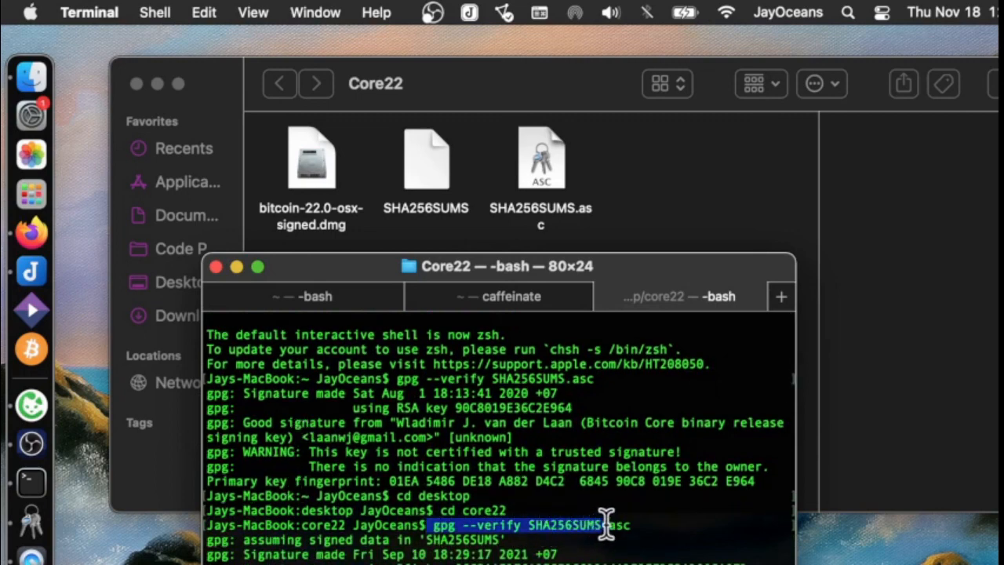
scroll(down, 3)
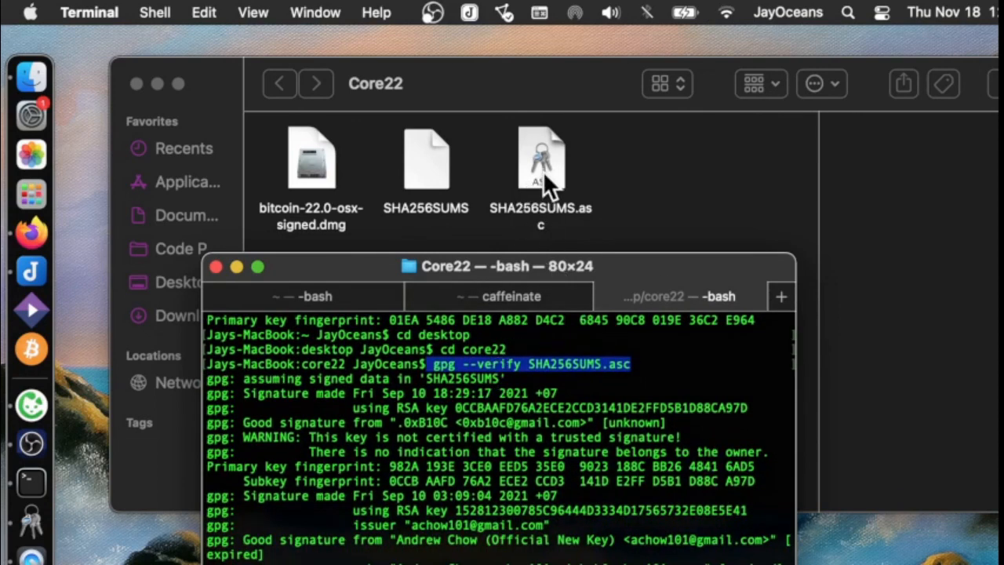
mouse_move(538, 388)
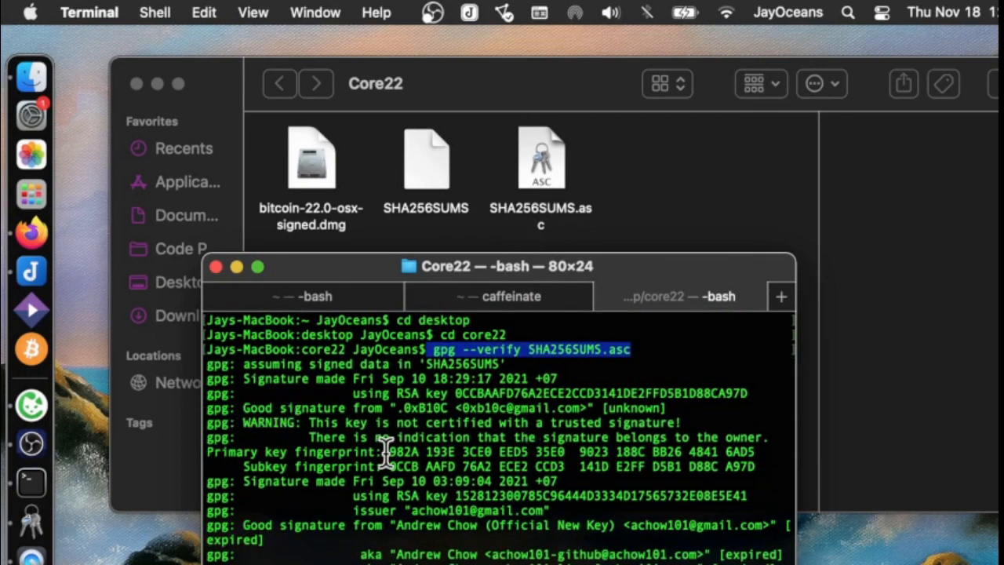
scroll(down, 3)
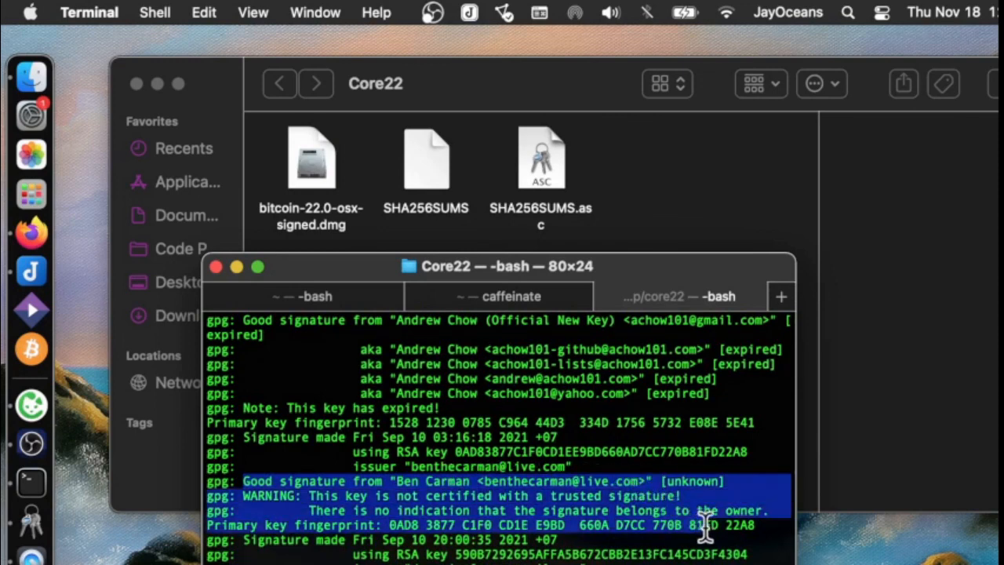
mouse_move(700, 514)
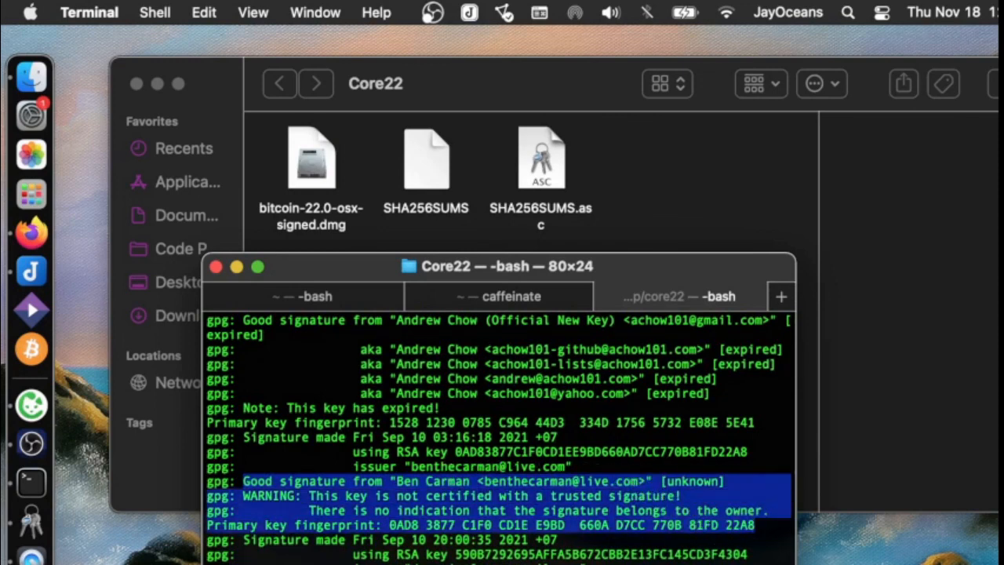
mouse_move(711, 280)
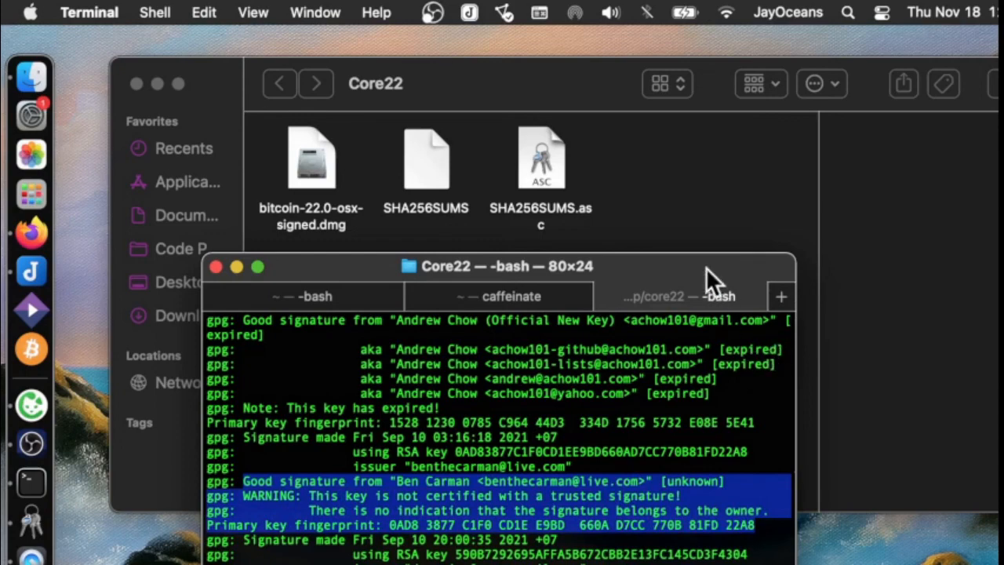
scroll(down, 3)
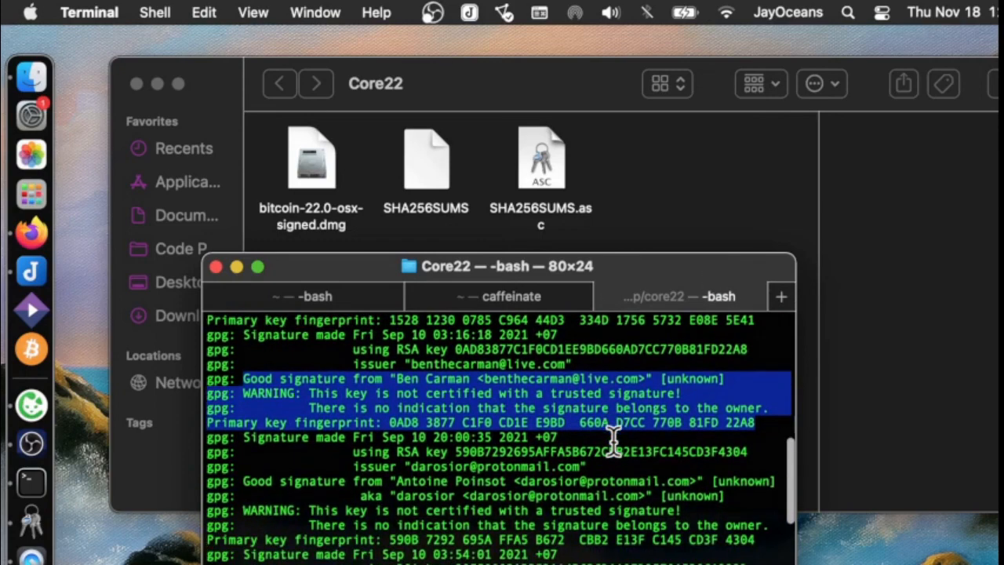
scroll(down, 3)
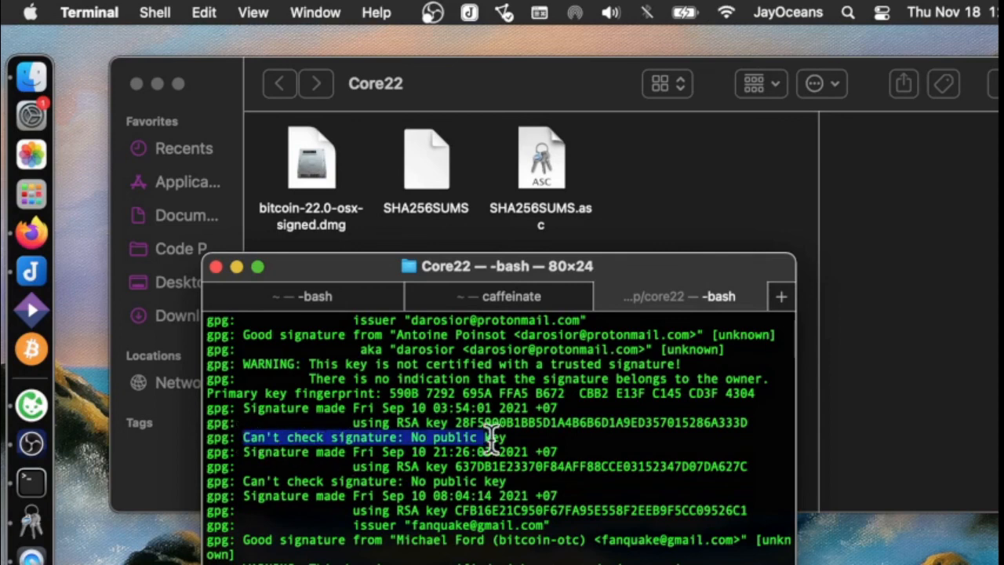
drag(490, 436, 757, 466)
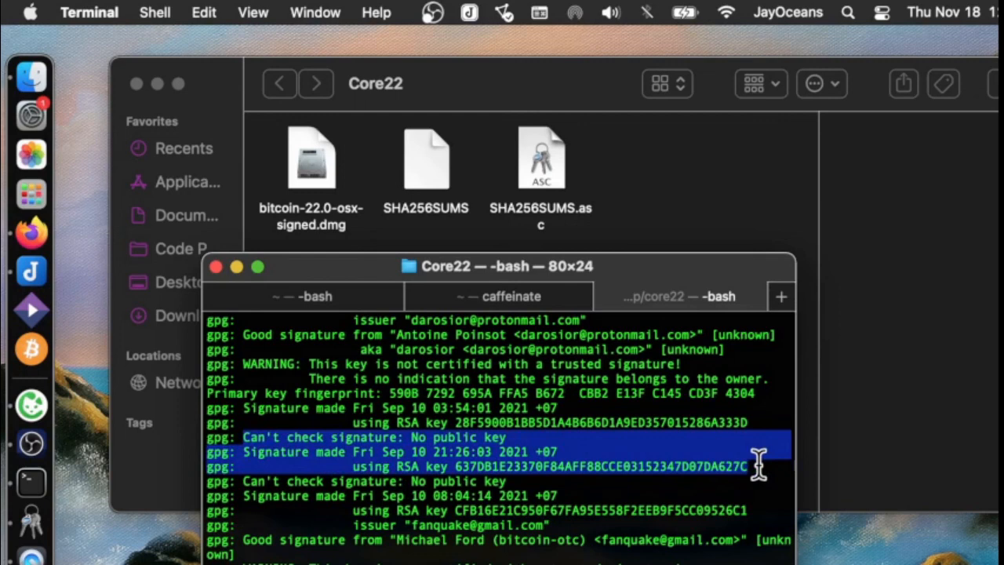
mouse_move(650, 496)
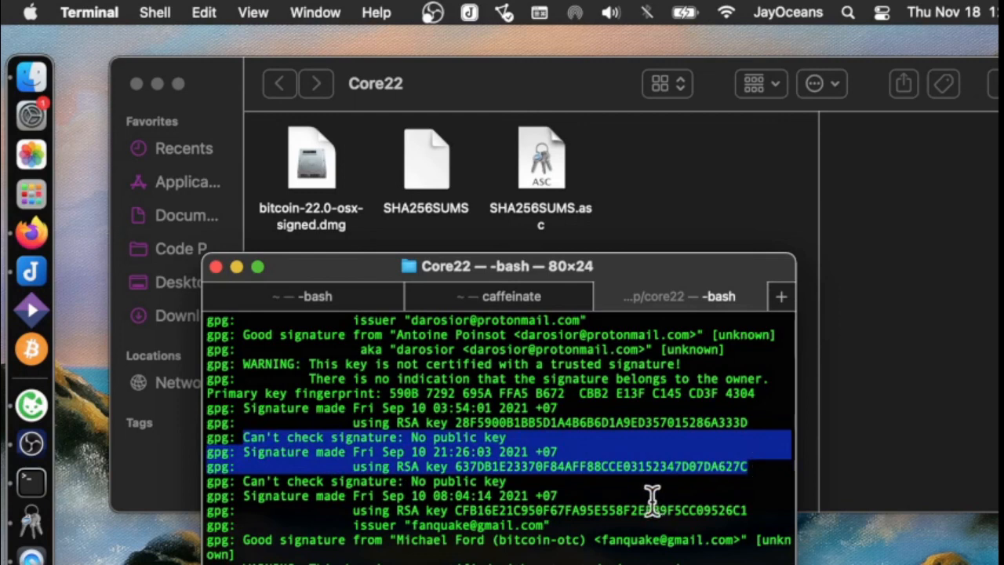